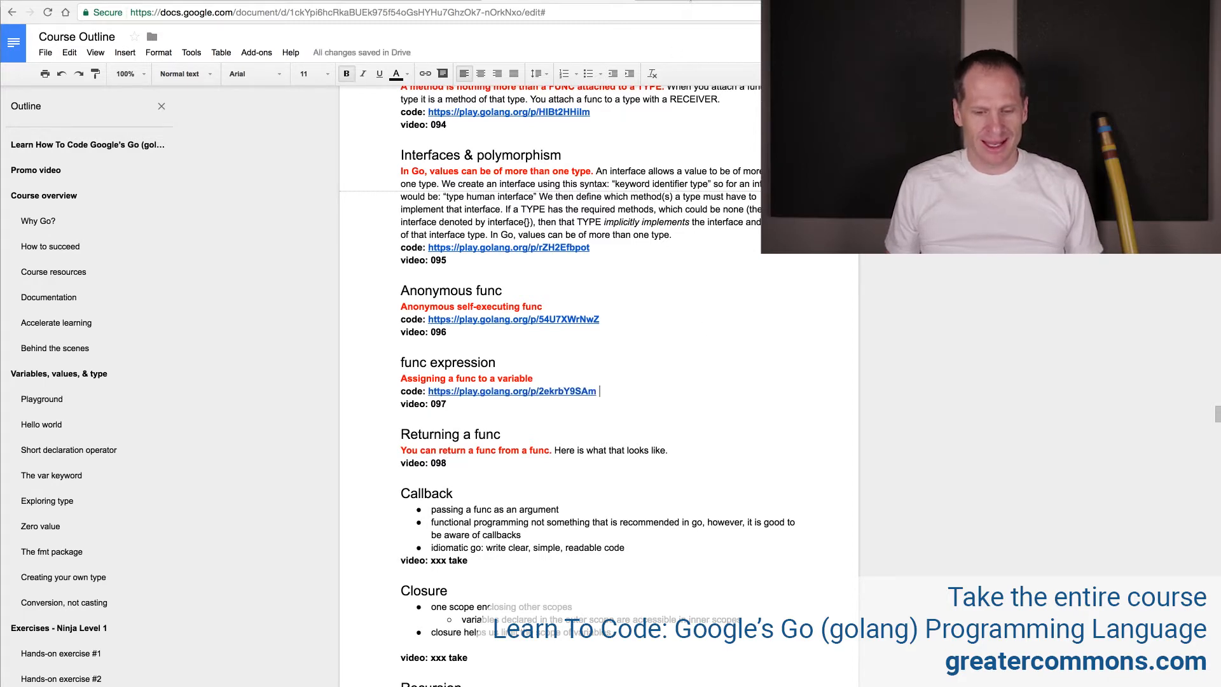
Step: Bring up the Go Playground with its default Hello, playground program
{"action": "left_click", "coordinate": [511, 391]}
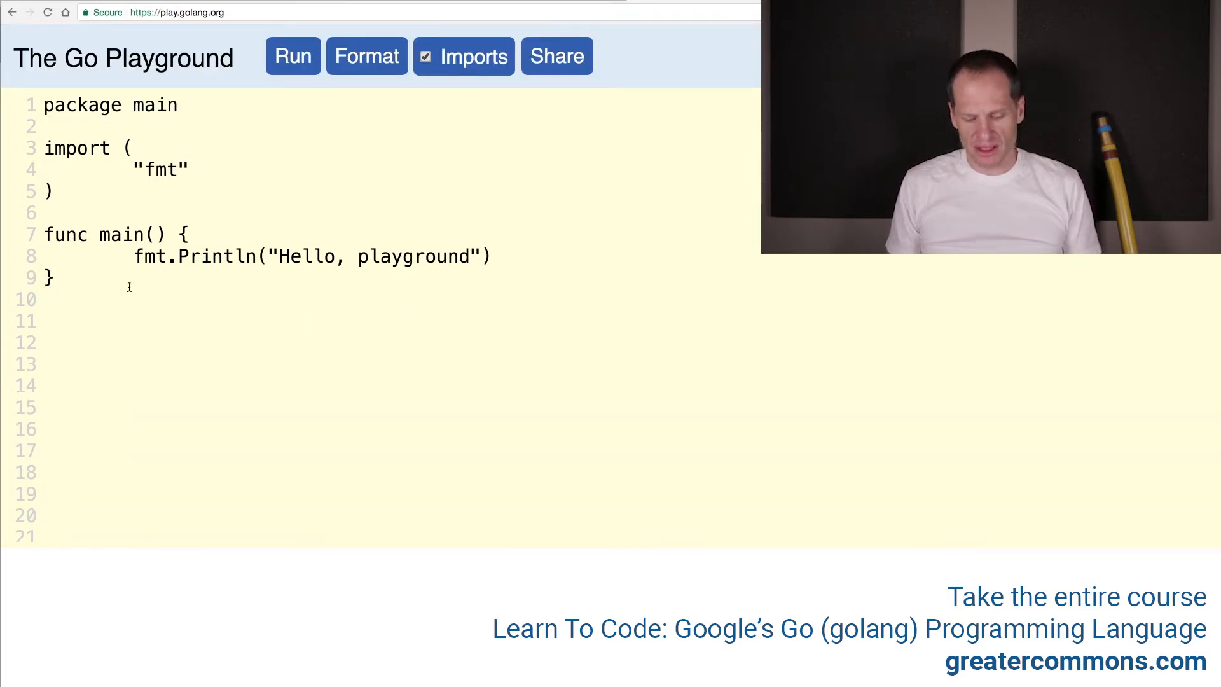
Step: Write func foo() string that sets s := "Hello world" and returns it
{"action": "type", "text": "func foo()"}
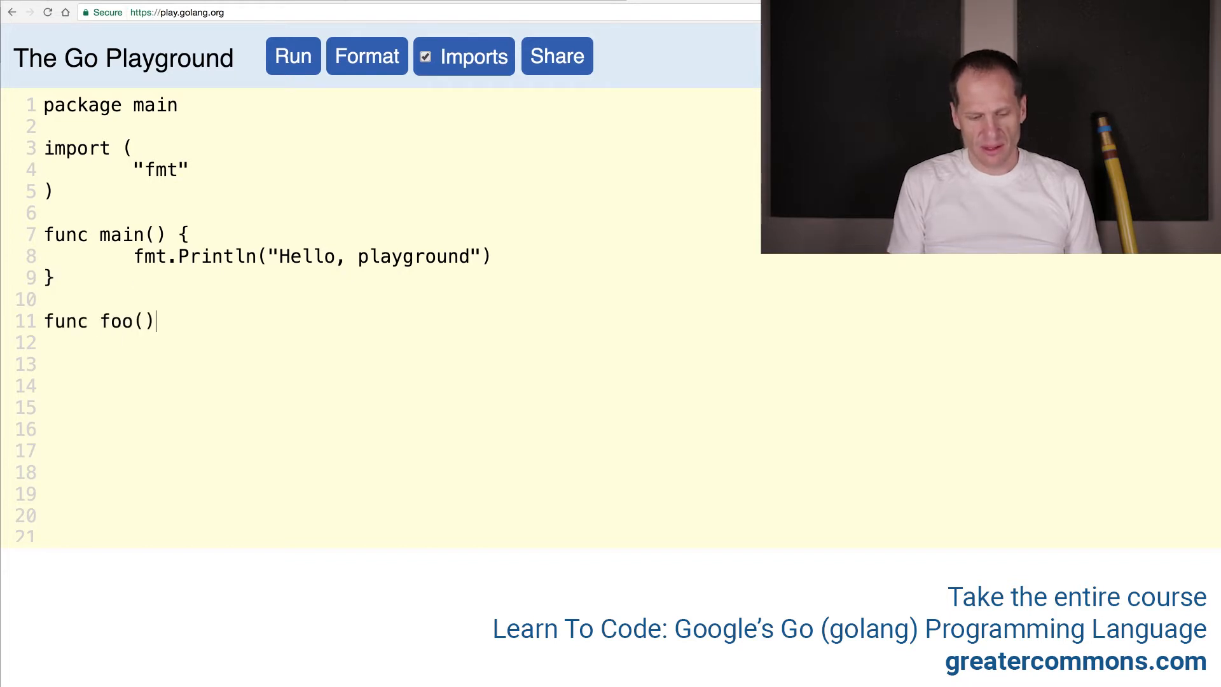
{"action": "type", "text": "{"}
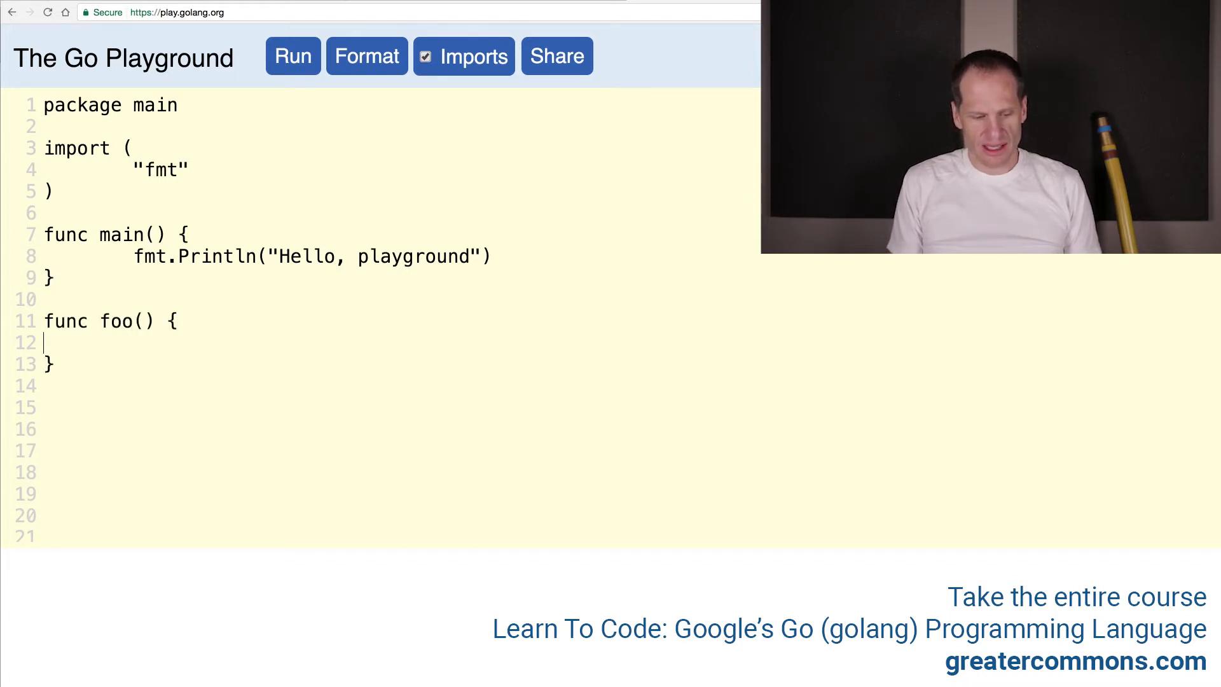
{"action": "type", "text": "return s"}
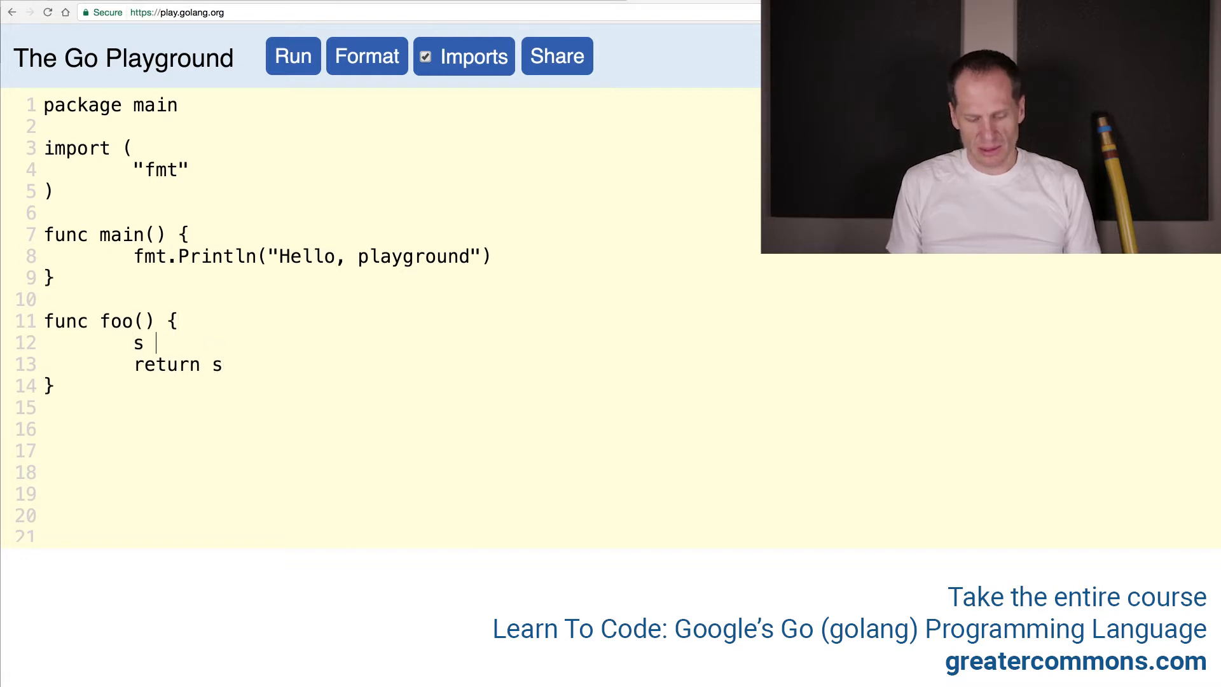
{"action": "type", "text": ":= \"Hell"}
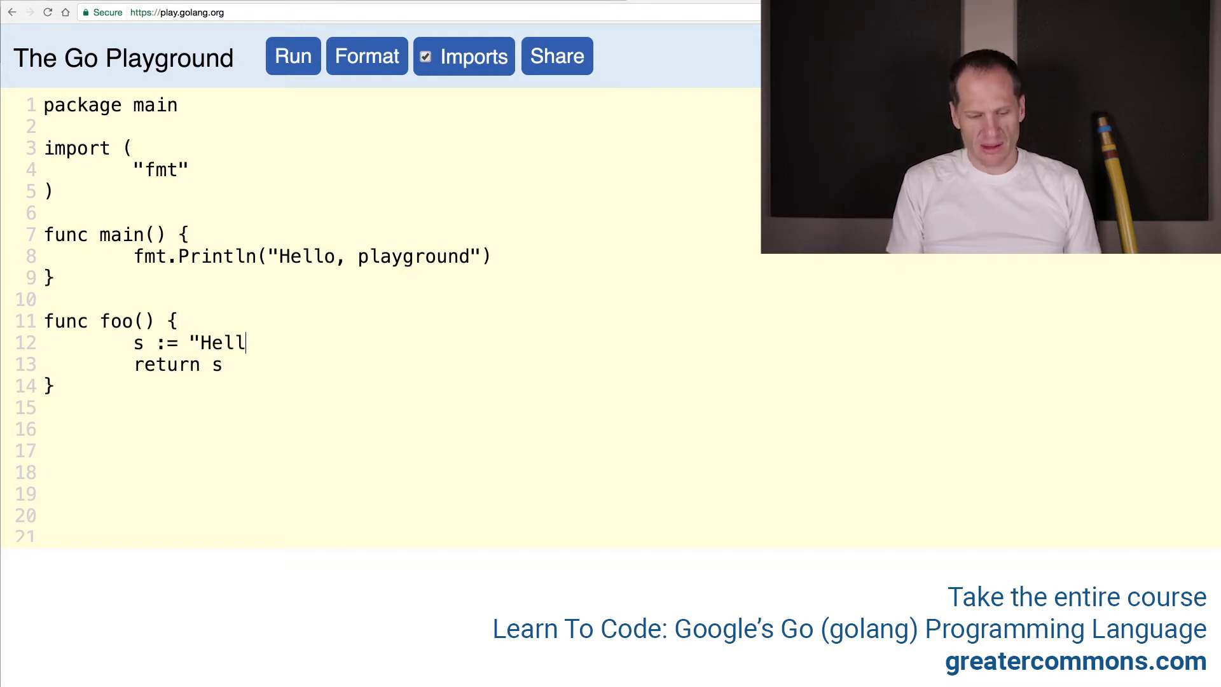
{"action": "type", "text": "o world\""}
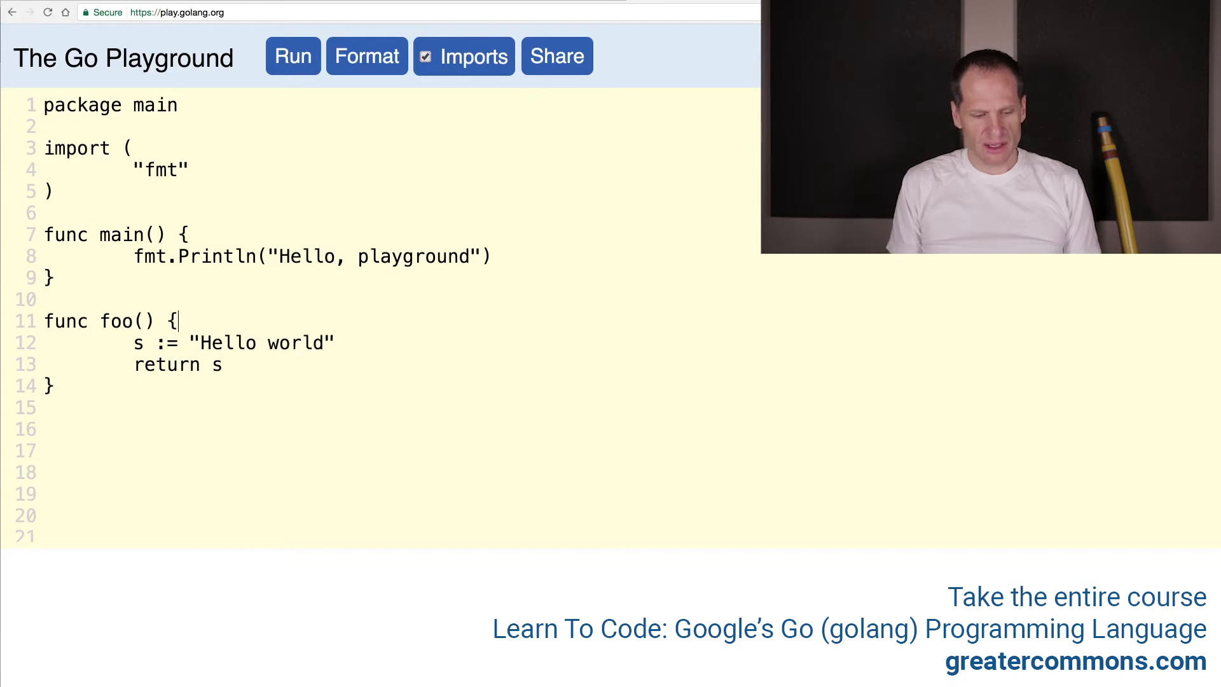
{"action": "type", "text": "string"}
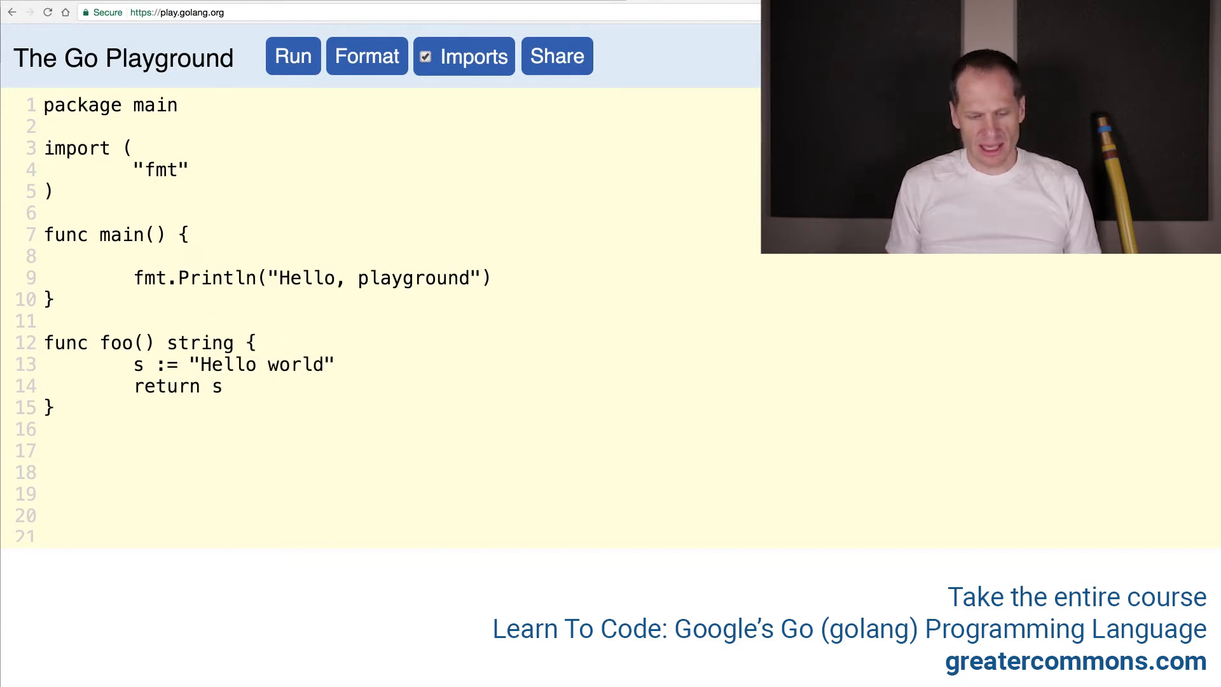
Step: In main assign s1 := foo(), print s1, and run to output Hello world
{"action": "type", "text": "s1"}
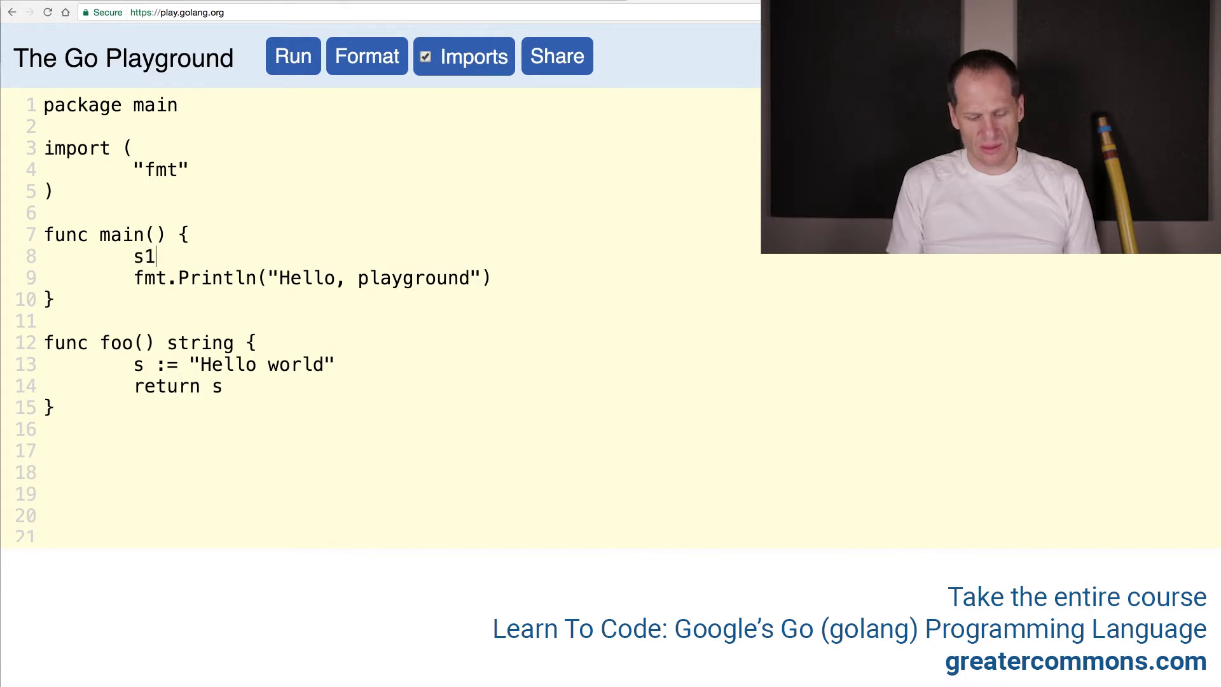
{"action": "type", "text": ":= foo"}
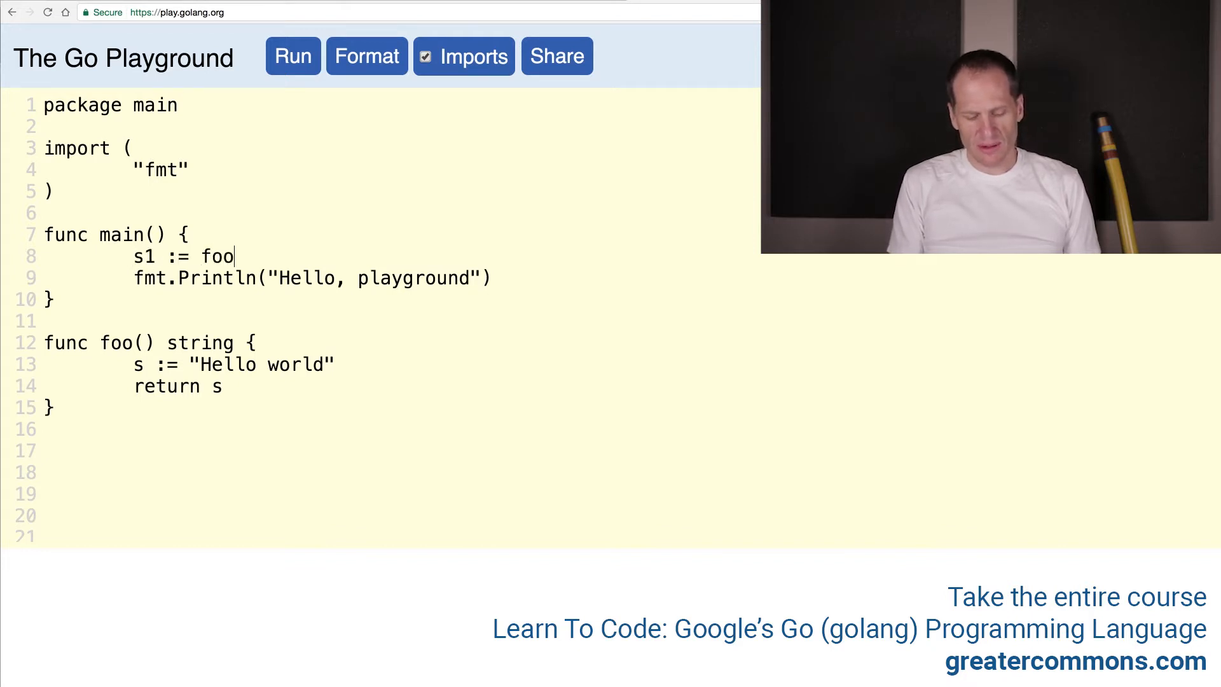
{"action": "type", "text": "()"}
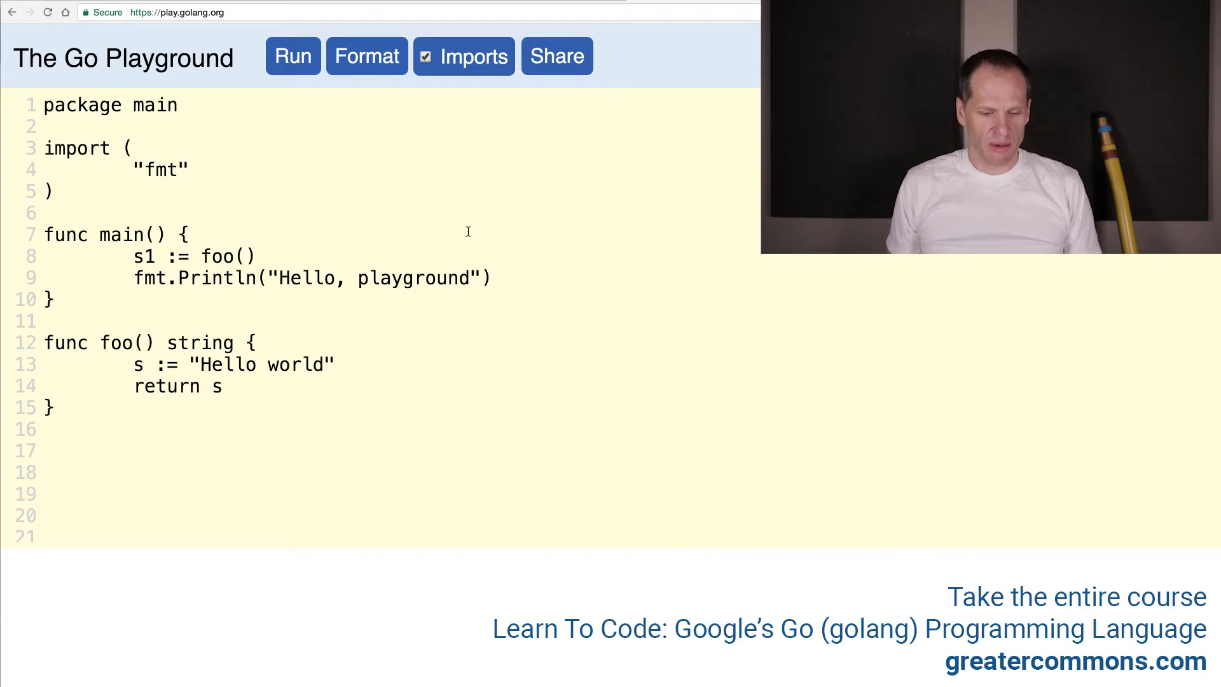
{"action": "type", "text": "s1)"}
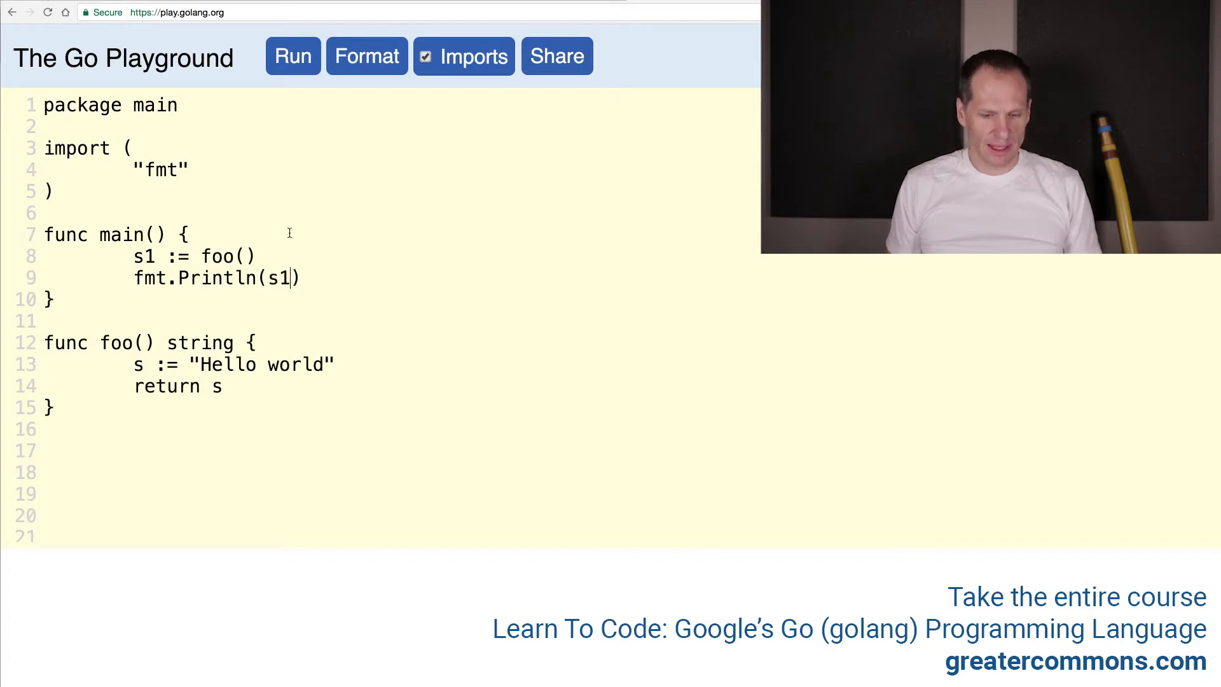
{"action": "left_click", "coordinate": [292, 56]}
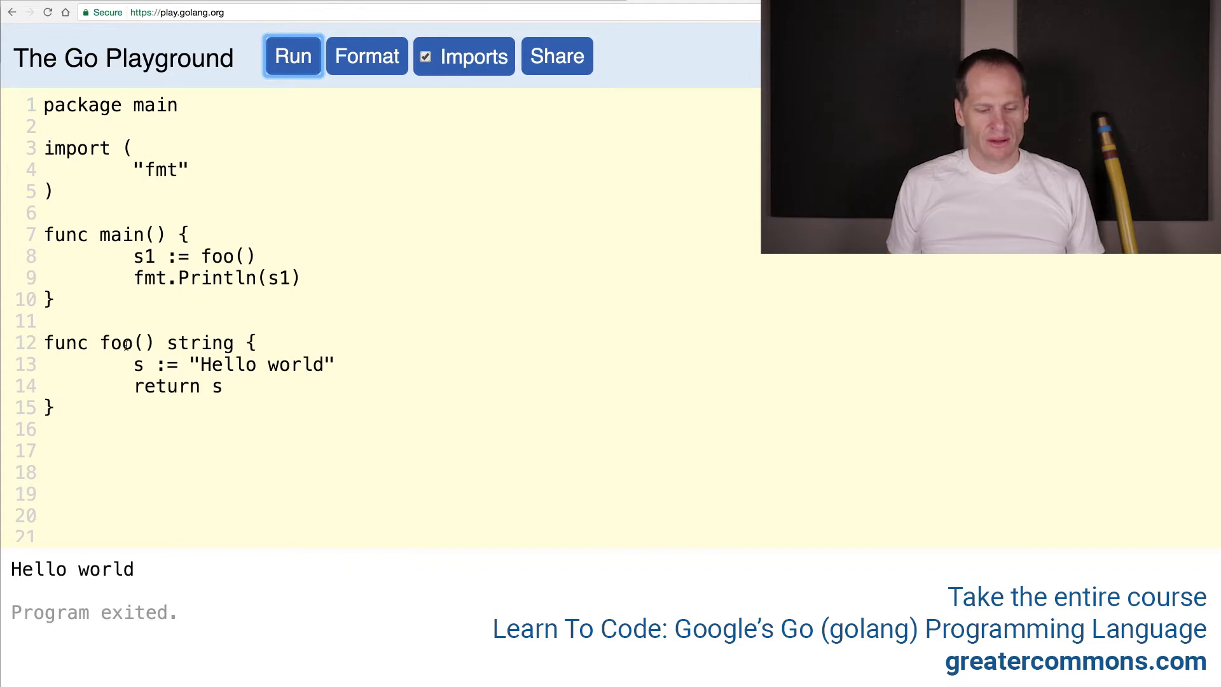
Step: Highlight foo's call parentheses in main and the returned variable s while explaining
{"action": "double_click", "coordinate": [226, 256]}
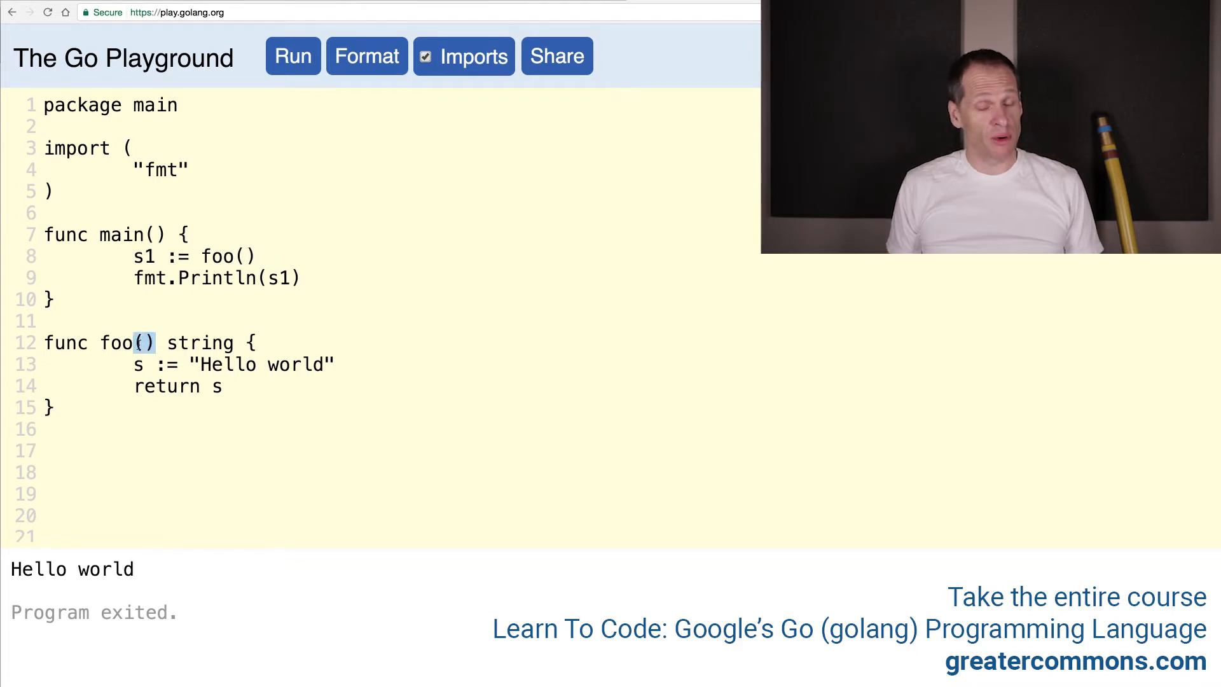
{"action": "left_click", "coordinate": [245, 256]}
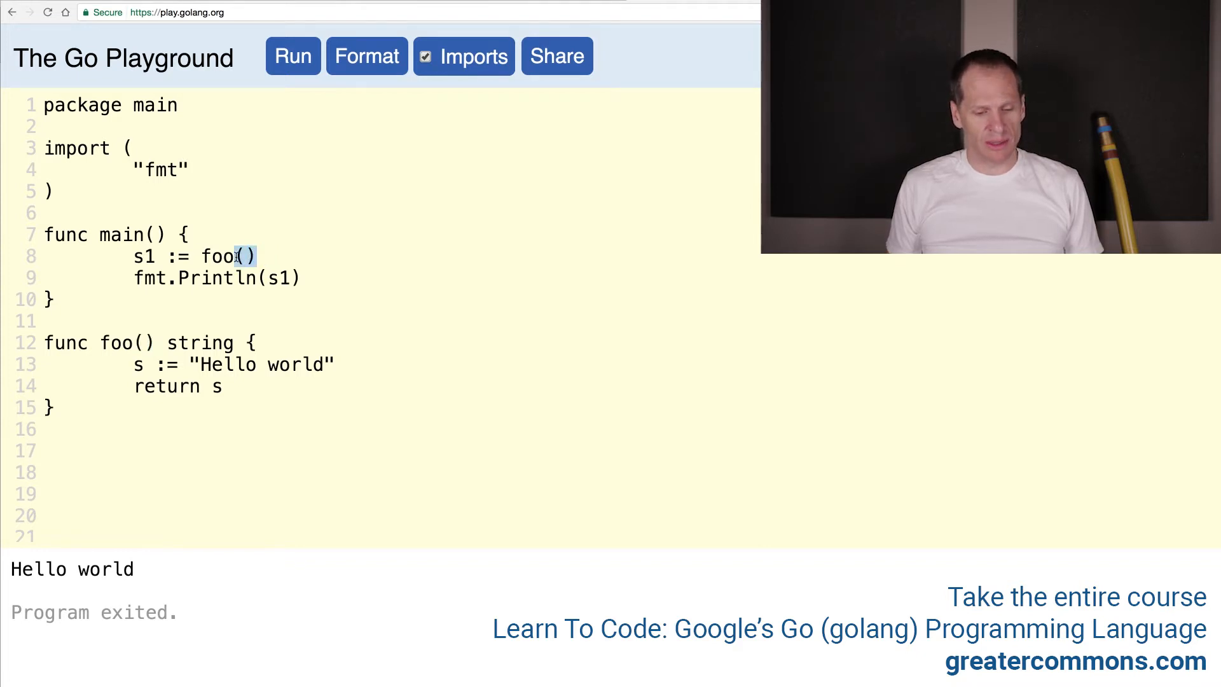
{"action": "double_click", "coordinate": [227, 255]}
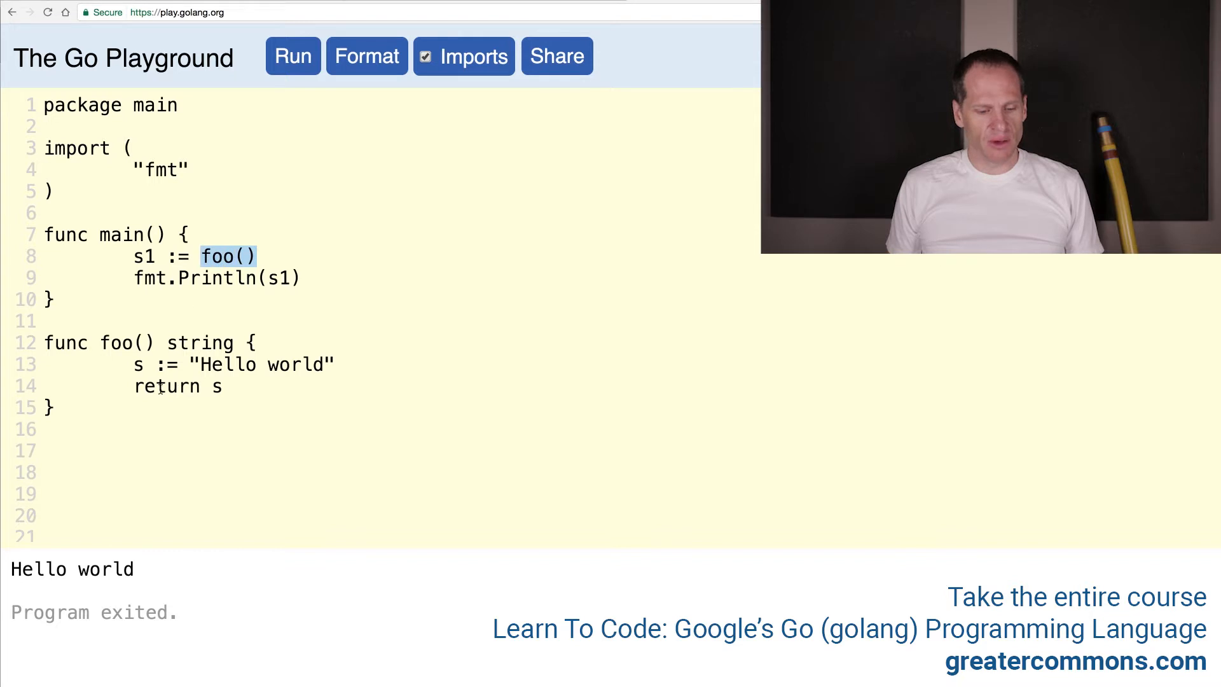
{"action": "double_click", "coordinate": [227, 365]}
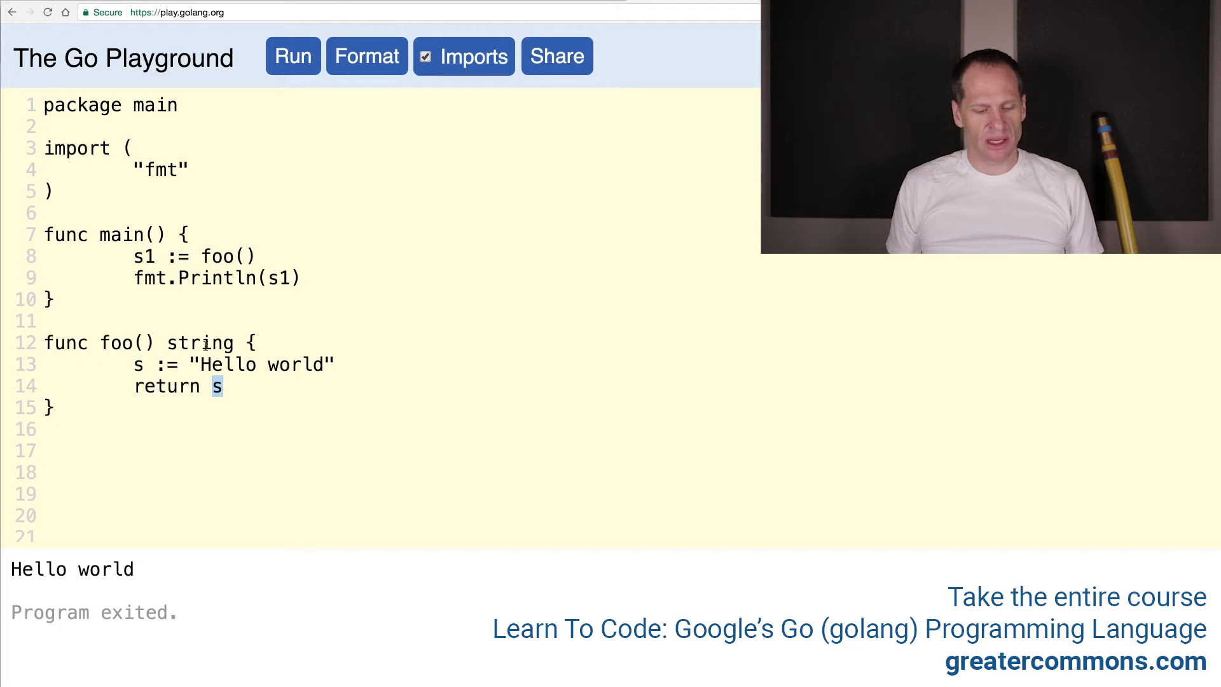
Step: Highlight s1, its Println and the "Hello world" value, then return to the course outline
{"action": "left_click", "coordinate": [154, 256]}
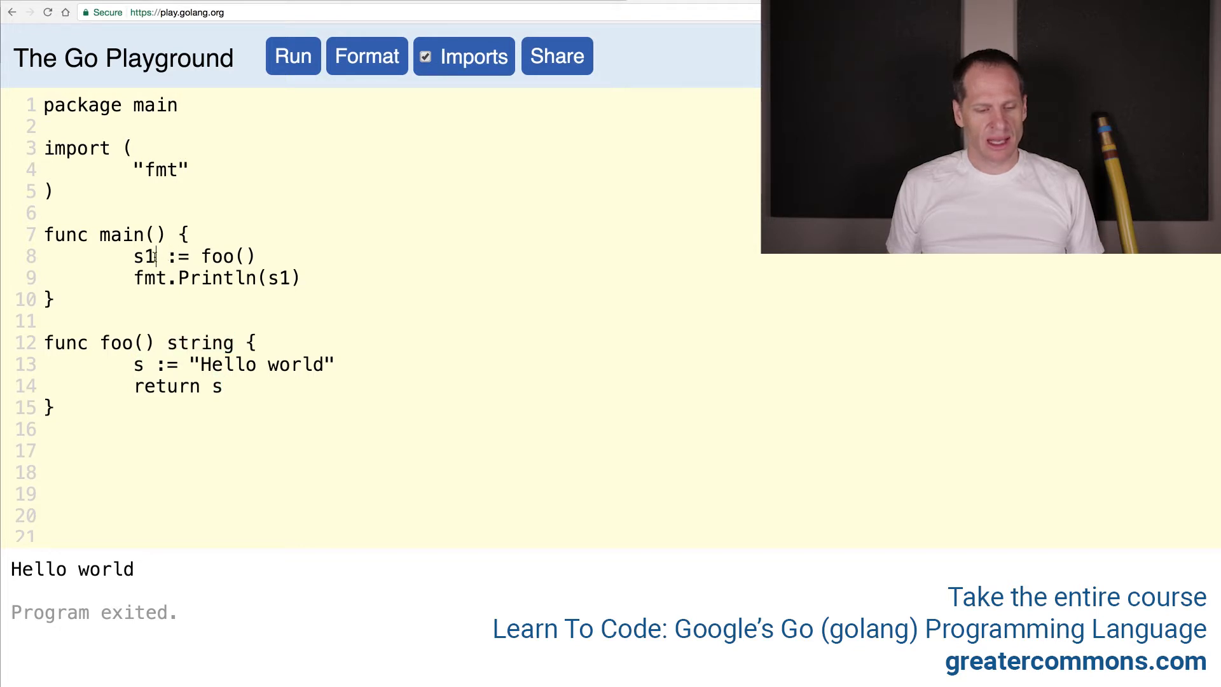
{"action": "double_click", "coordinate": [279, 278]}
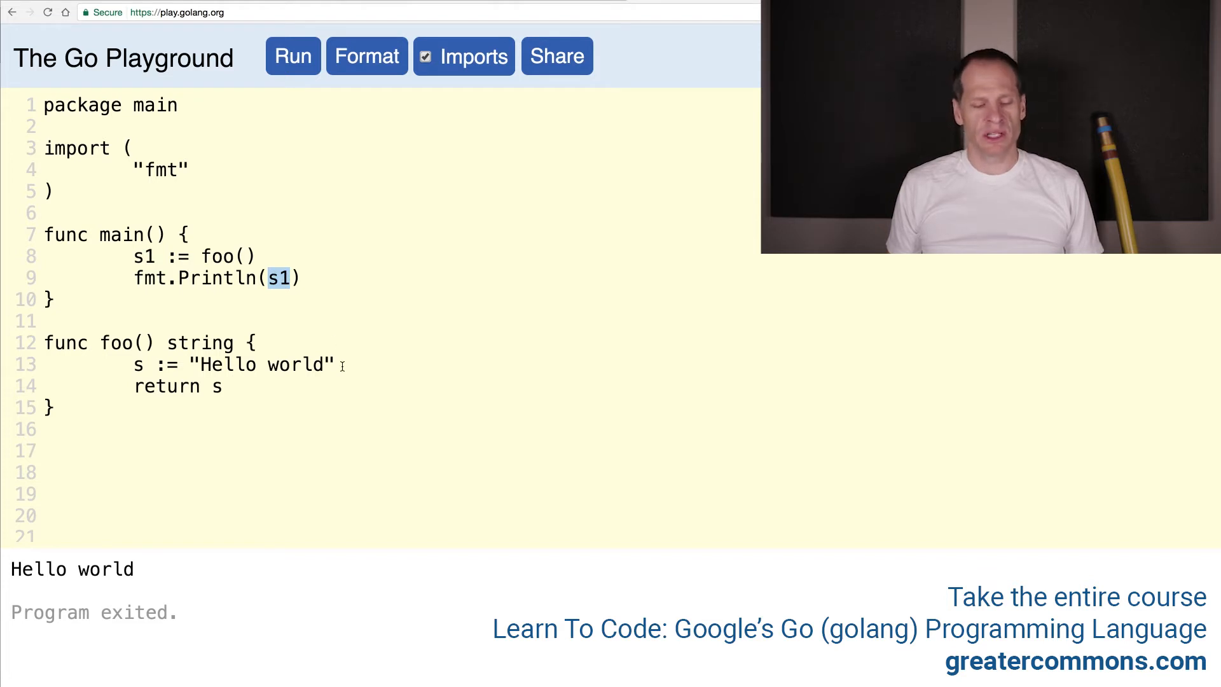
{"action": "double_click", "coordinate": [262, 365]}
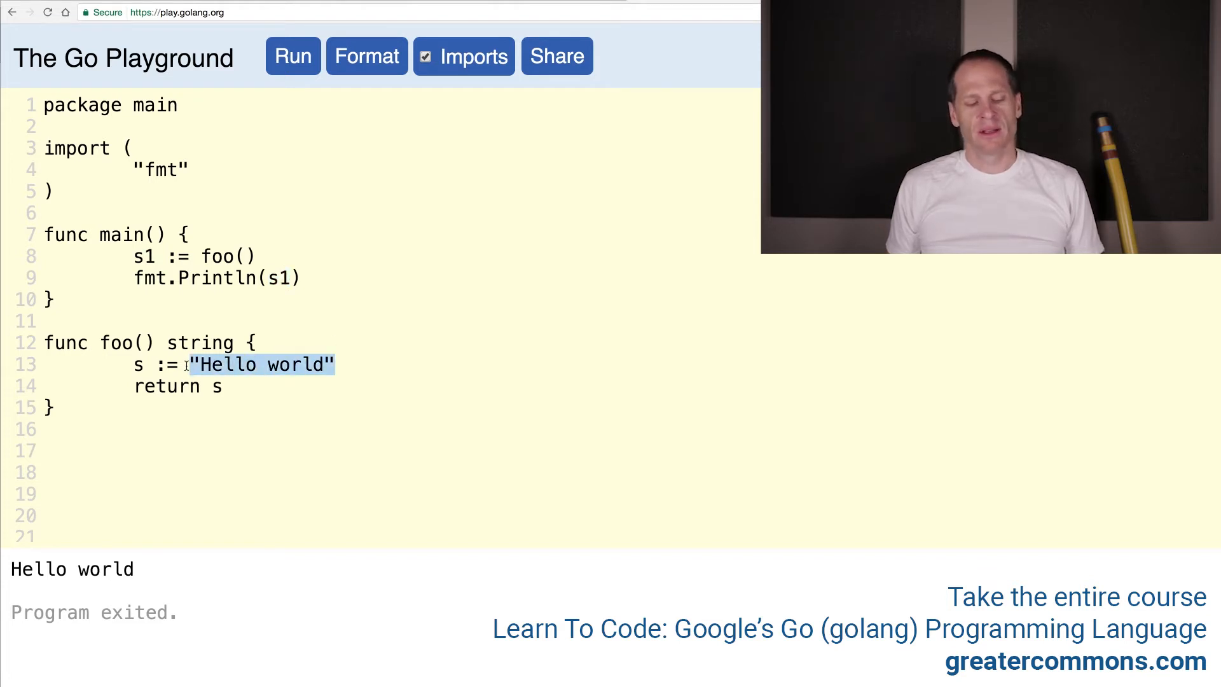
{"action": "left_click", "coordinate": [556, 56]}
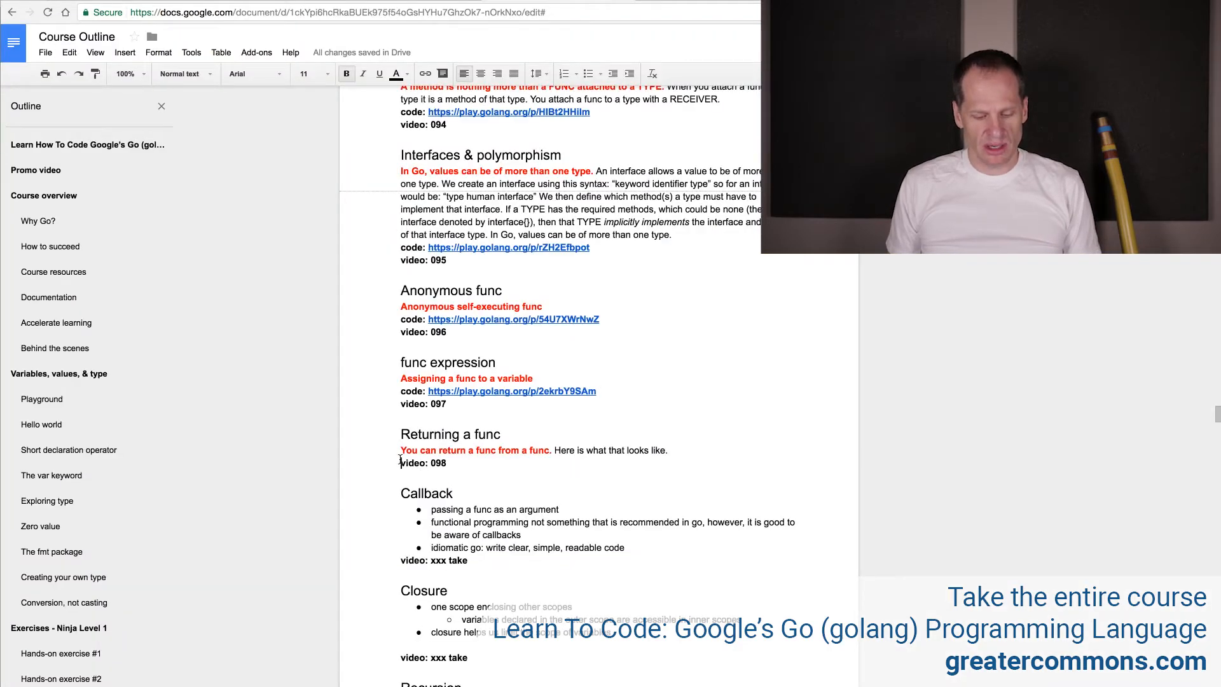
Step: Add 'code:' and a 'returning a string' bullet under Returning a func, then go back to the Playground
{"action": "type", "text": "code"}
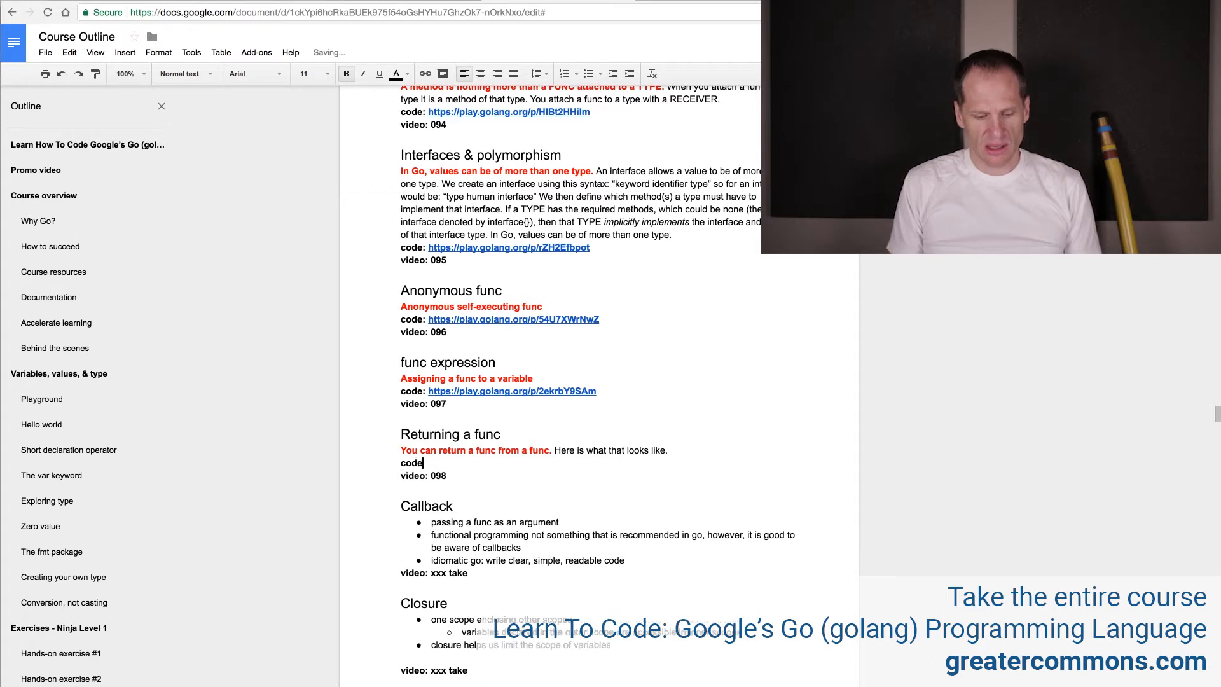
{"action": "key", "text": "enter"}
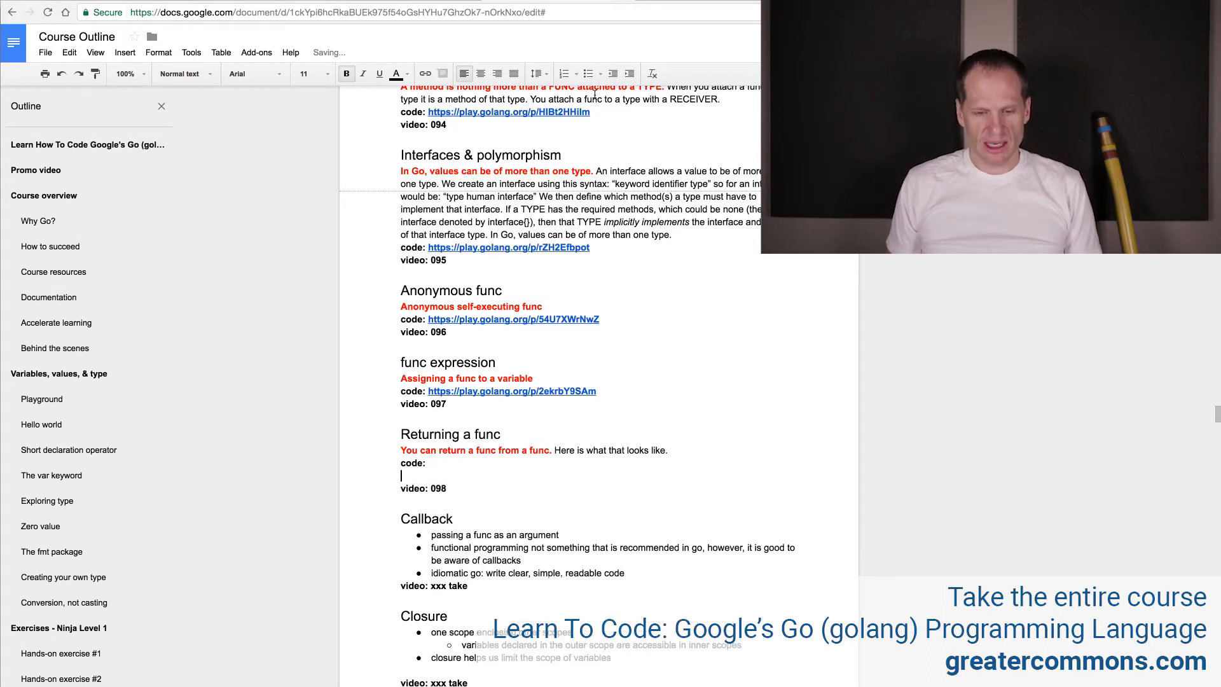
{"action": "type", "text": "returning a func"}
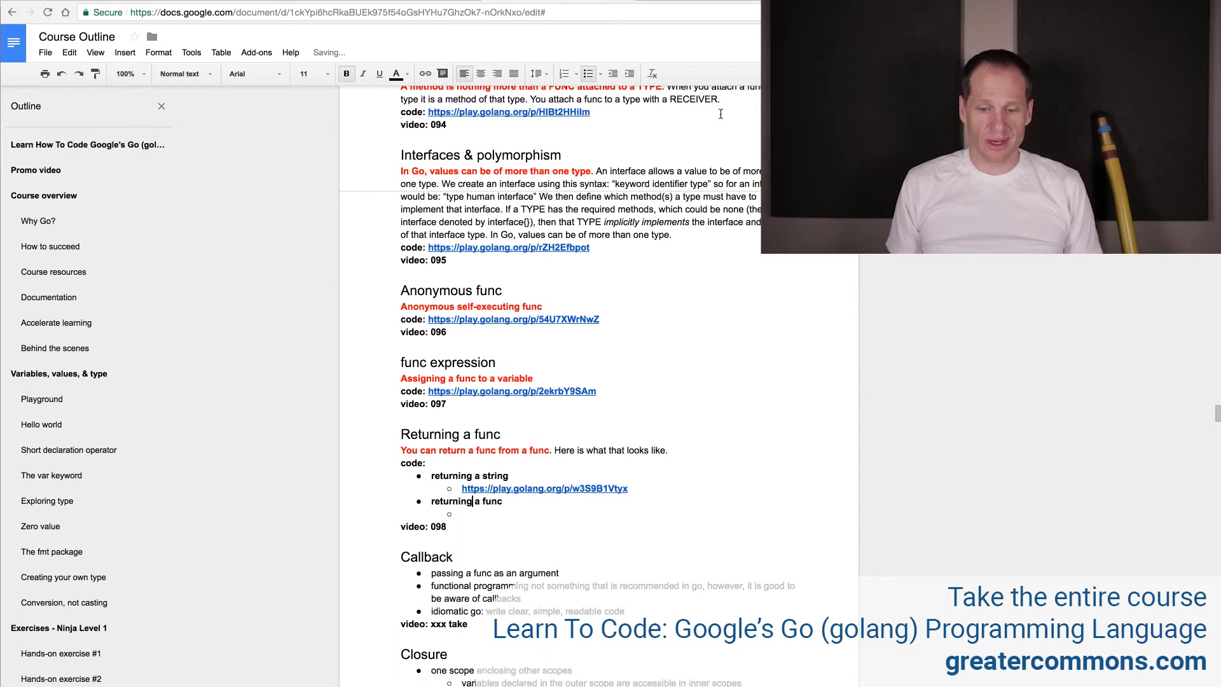
{"action": "left_click", "coordinate": [544, 489]}
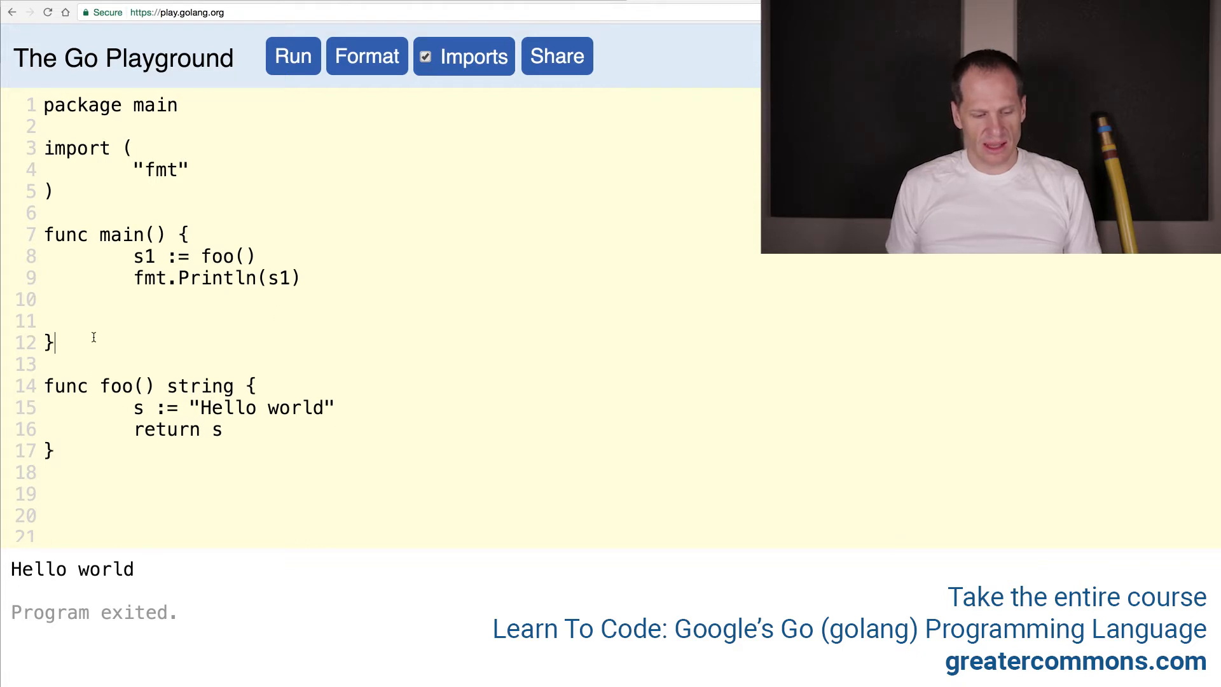
Step: Declare func bar() func() int { below foo
{"action": "type", "text": "func"}
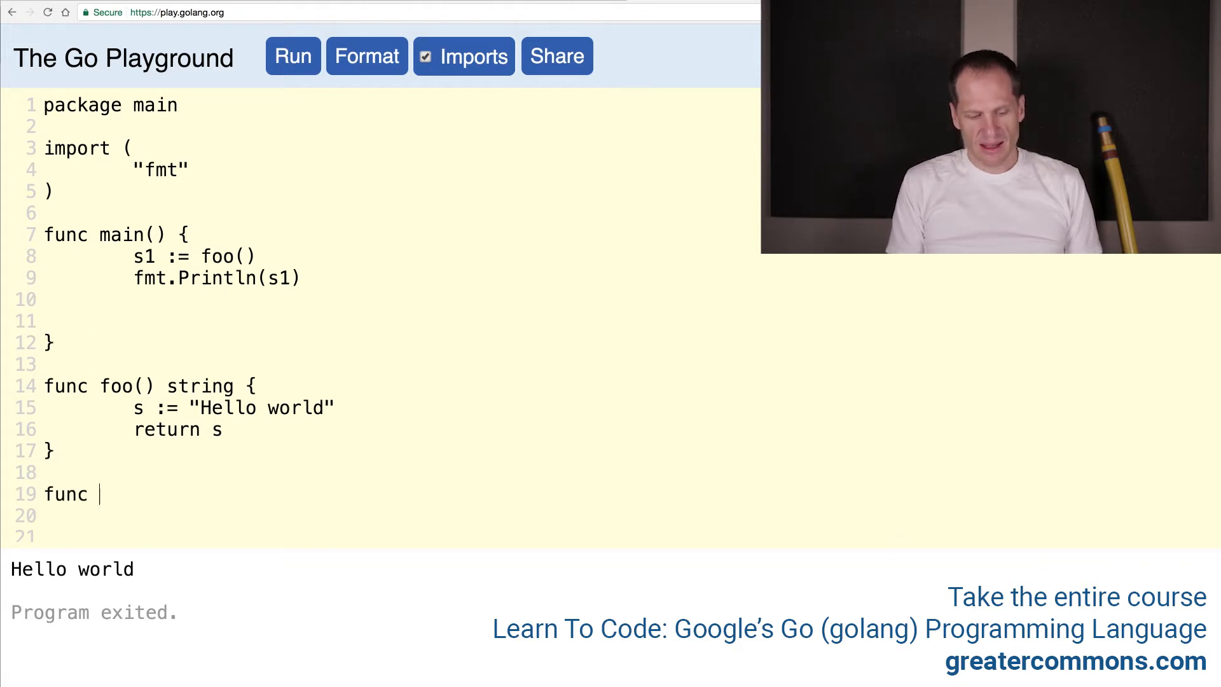
{"action": "type", "text": "bar()"}
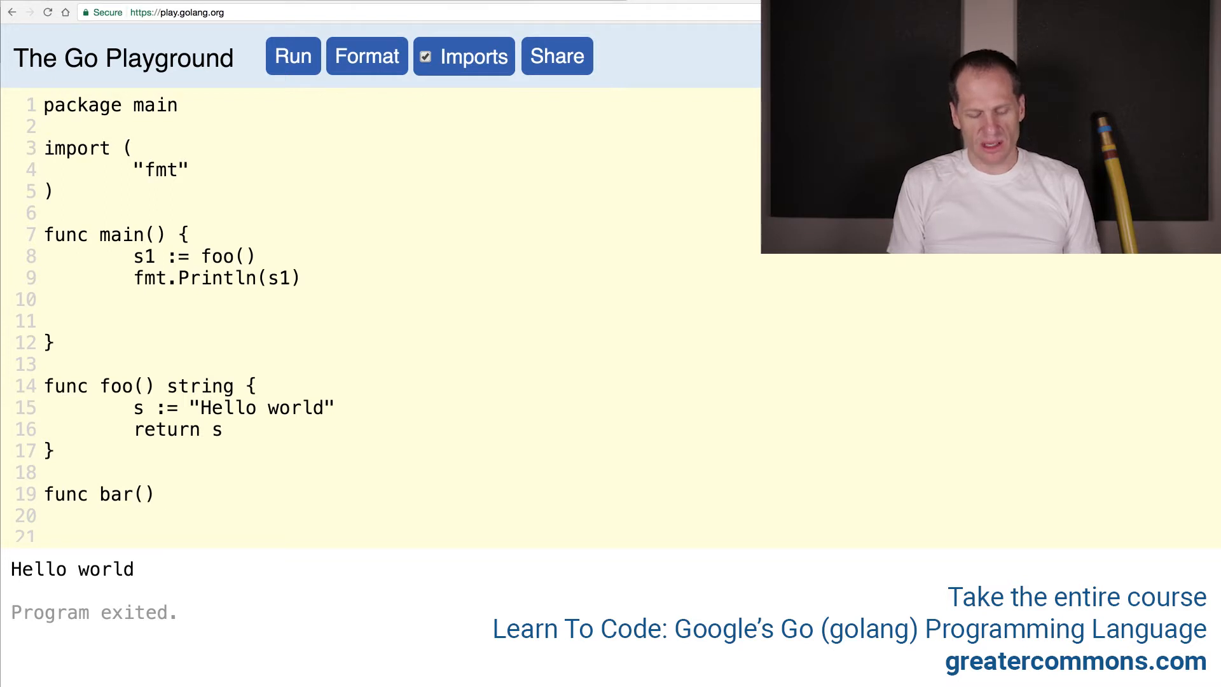
{"action": "type", "text": "func"}
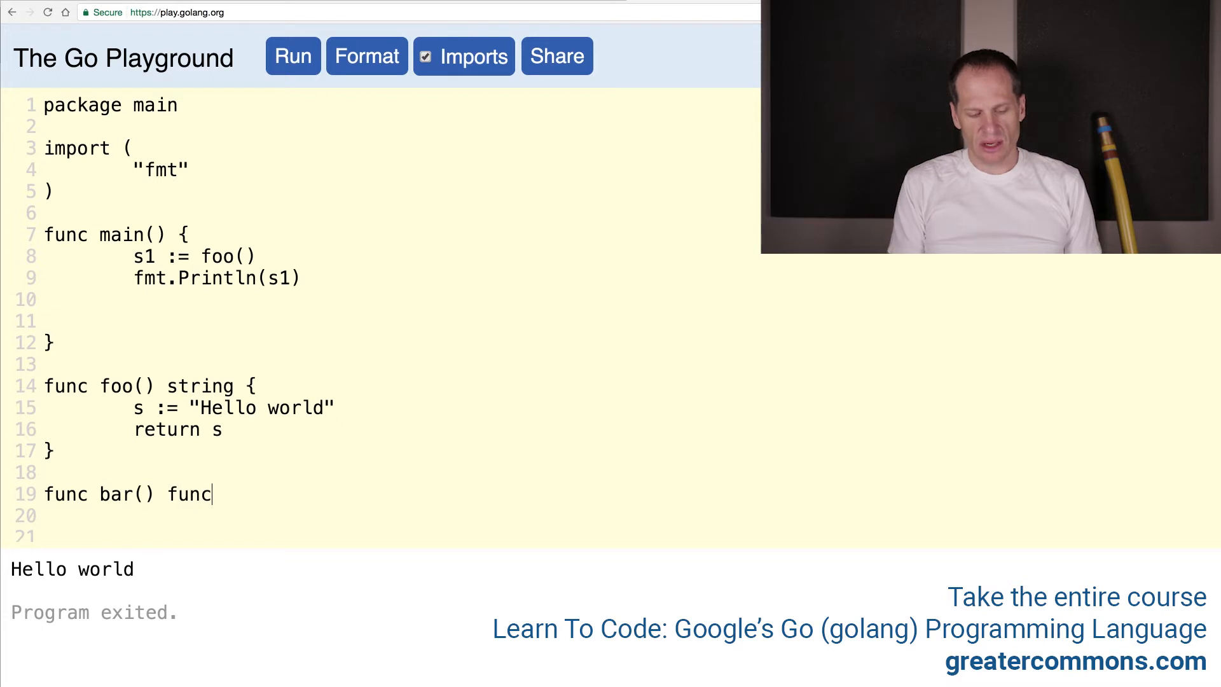
{"action": "type", "text": "()"}
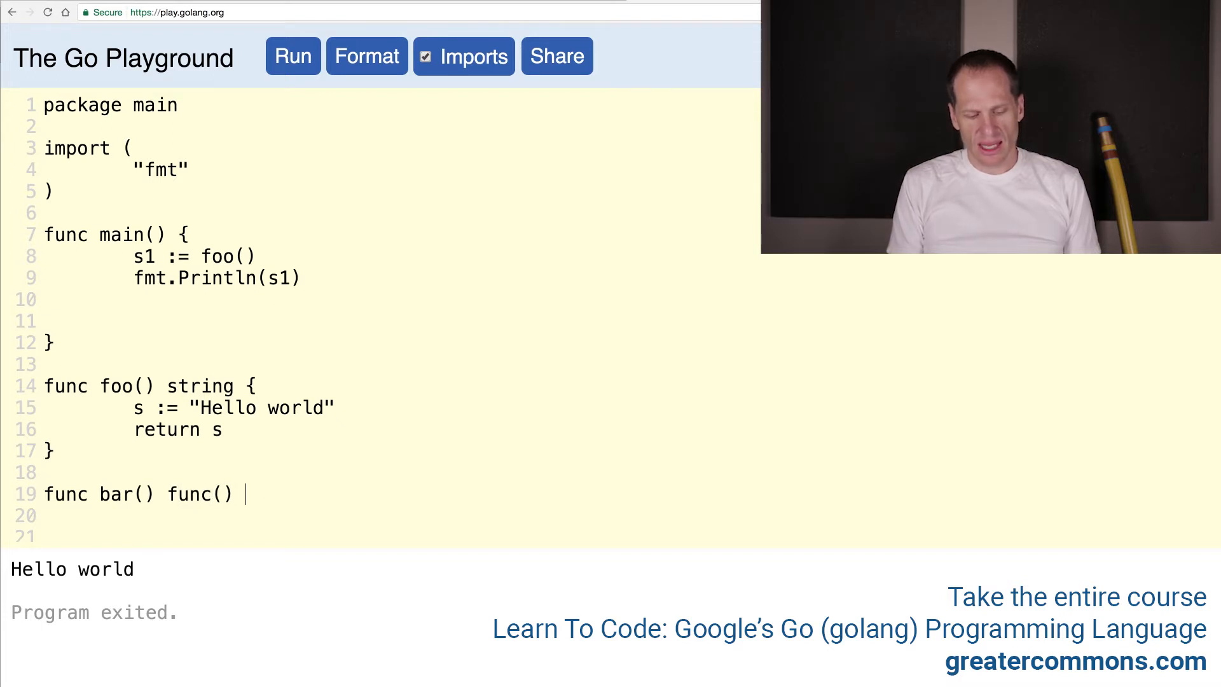
{"action": "type", "text": "int {"}
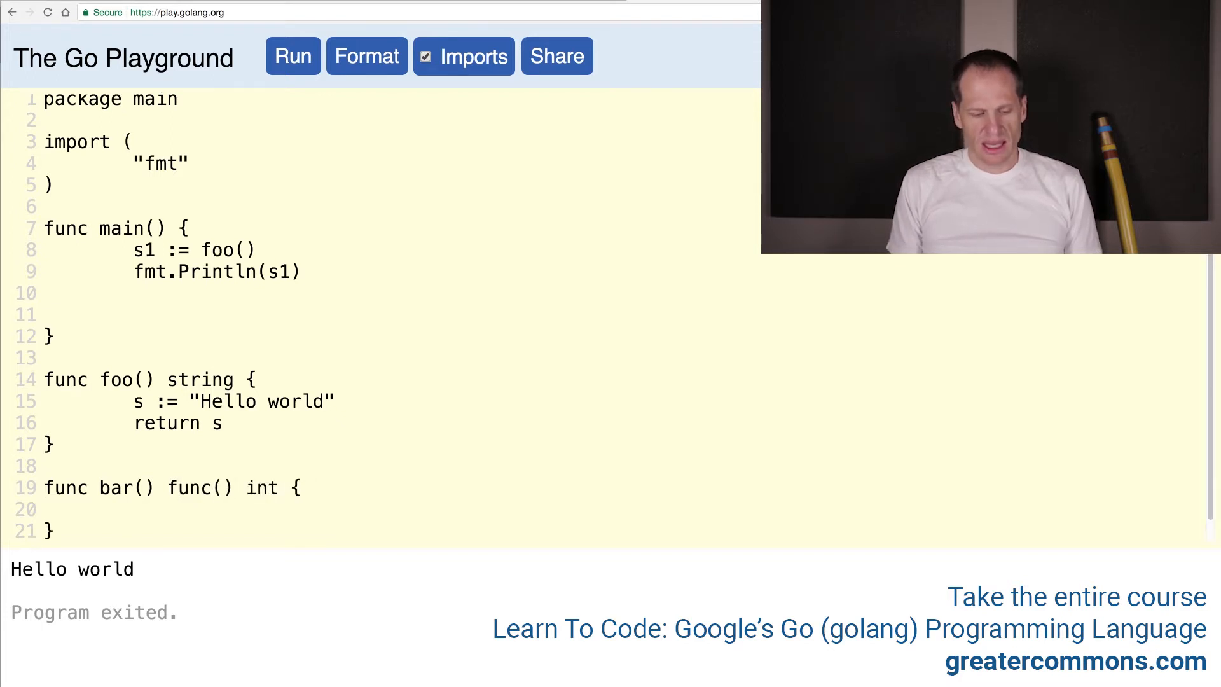
Step: Have bar return an anonymous func() int that returns 451
{"action": "type", "text": "re"}
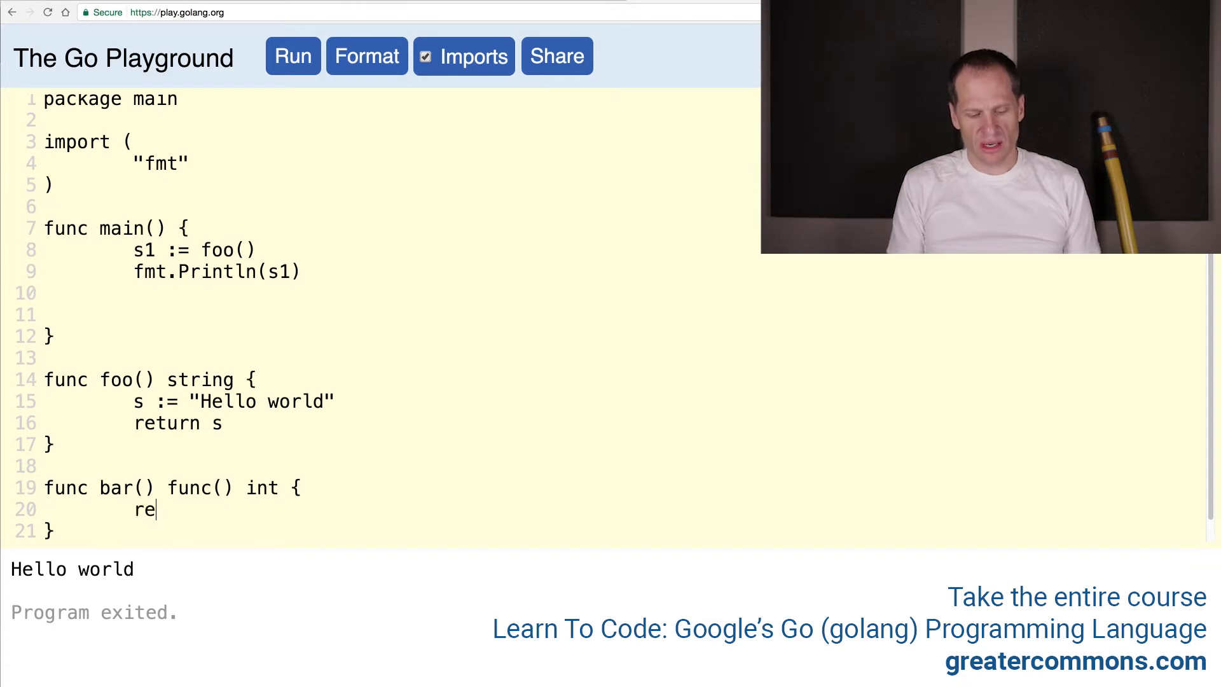
{"action": "type", "text": "turn func("}
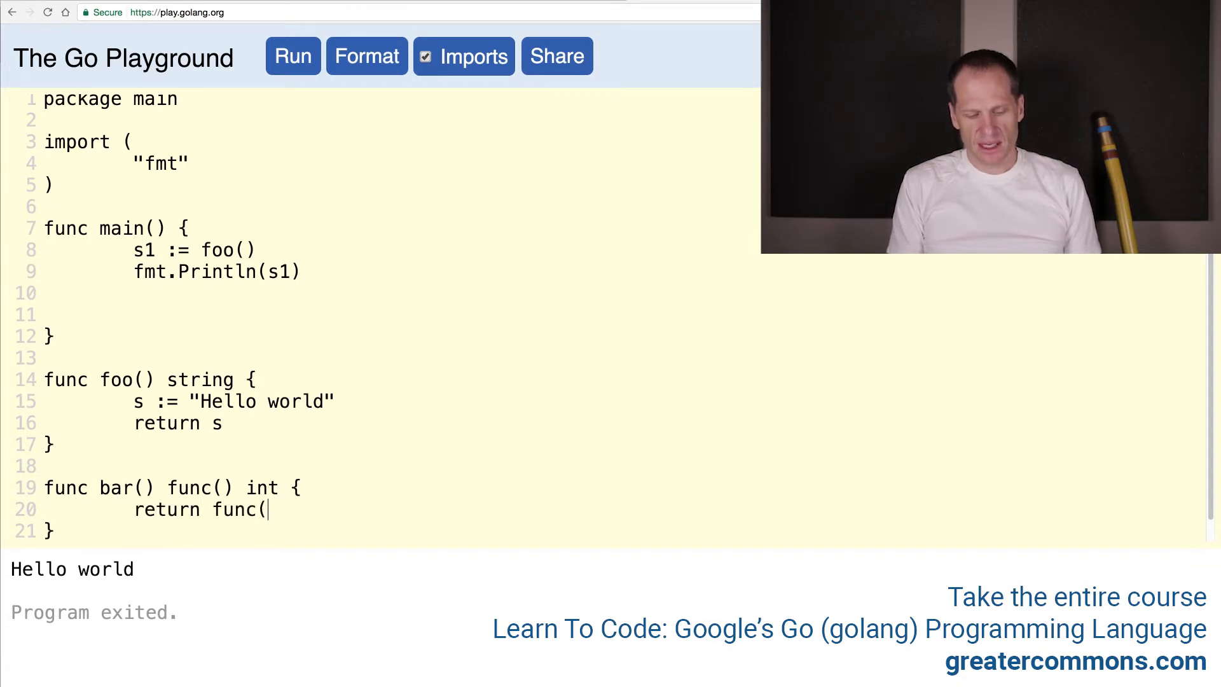
{"action": "type", "text": ") int{}"}
{"action": "type", "text": "retur"}
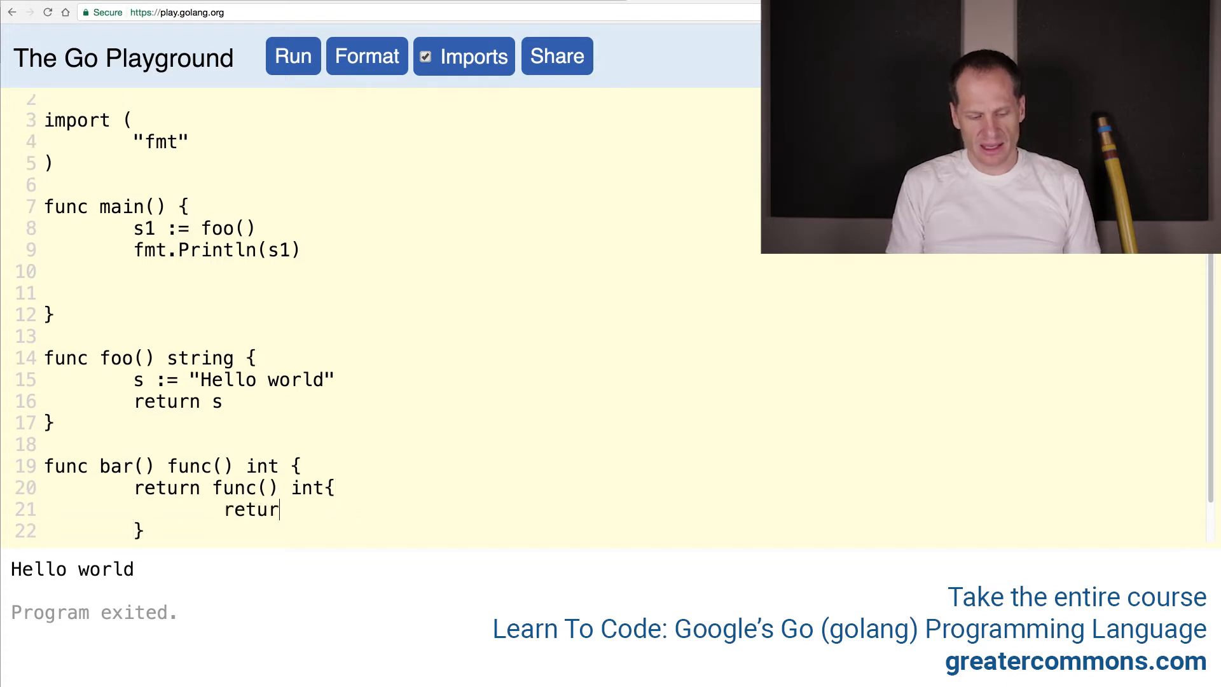
{"action": "type", "text": "n"}
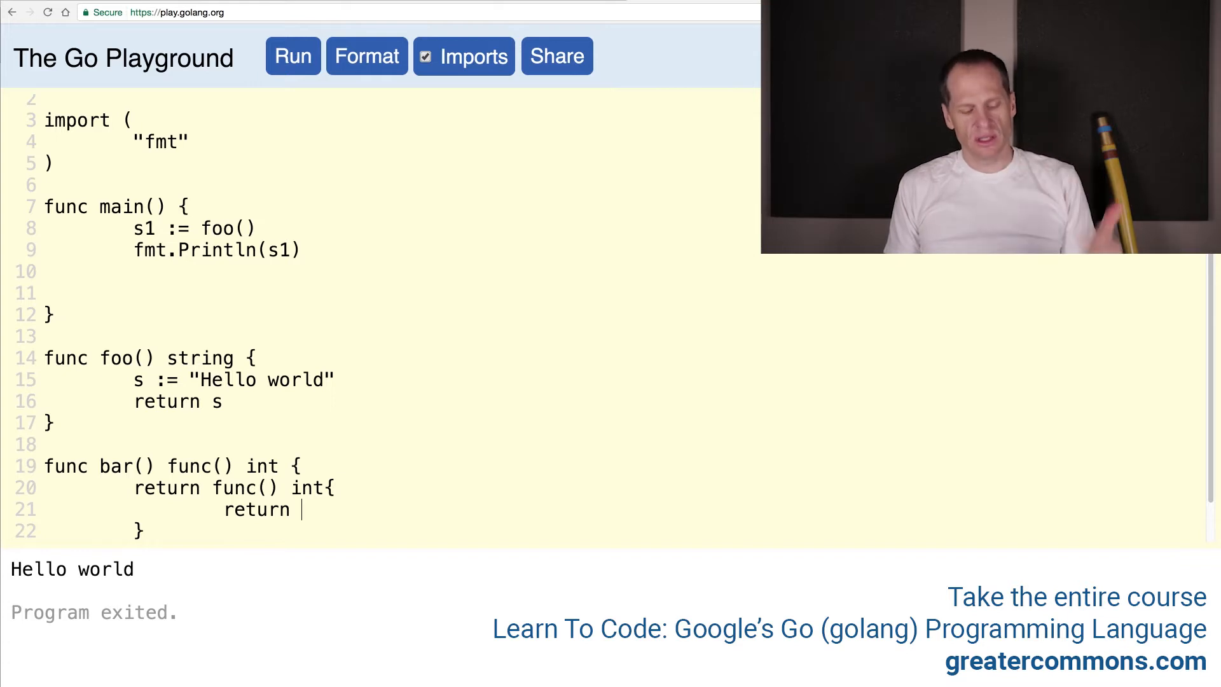
{"action": "type", "text": "200"}
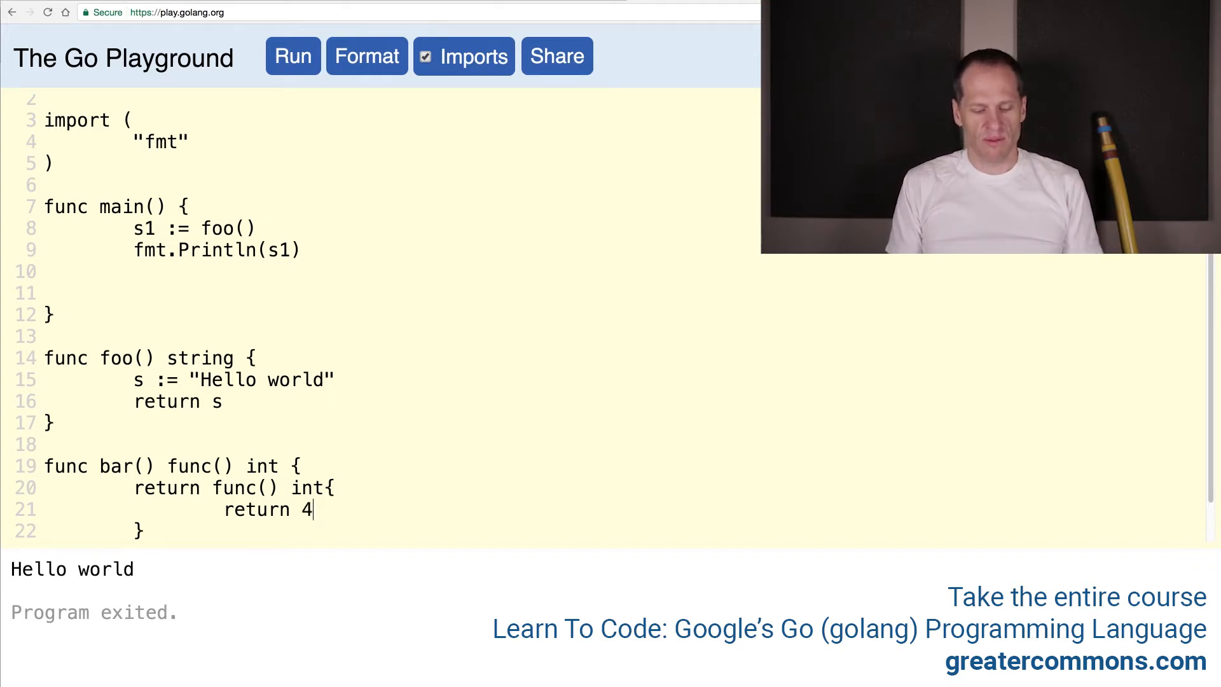
{"action": "type", "text": "51"}
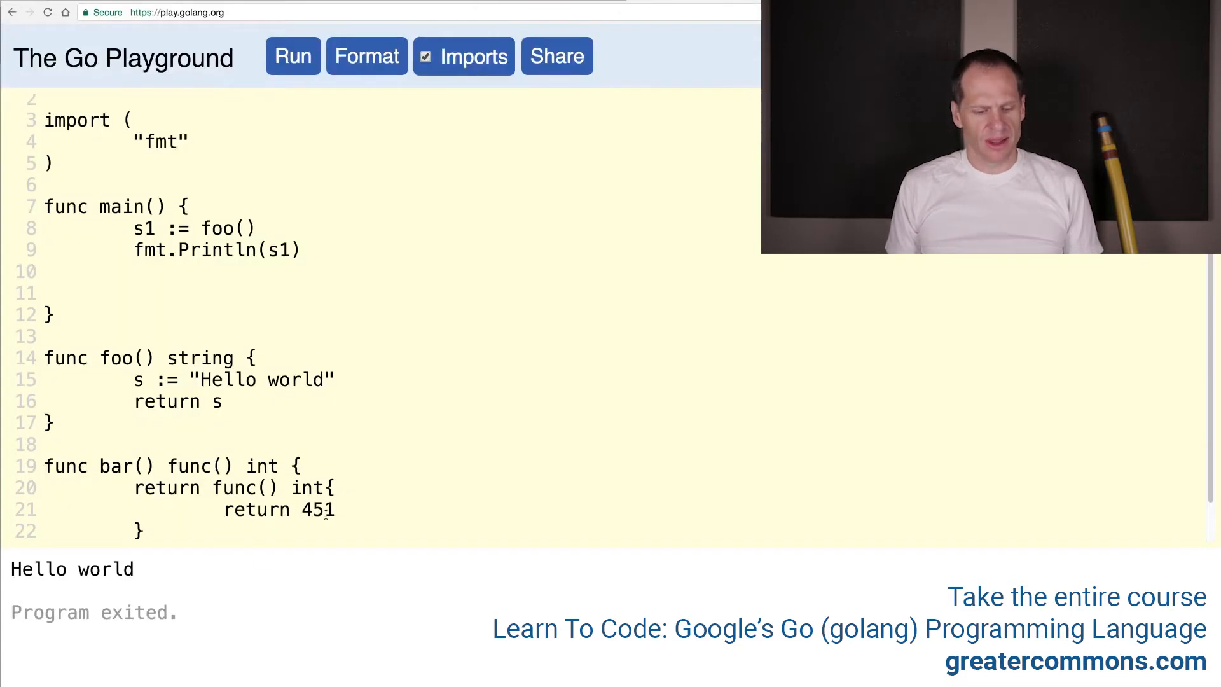
{"action": "double_click", "coordinate": [318, 466]}
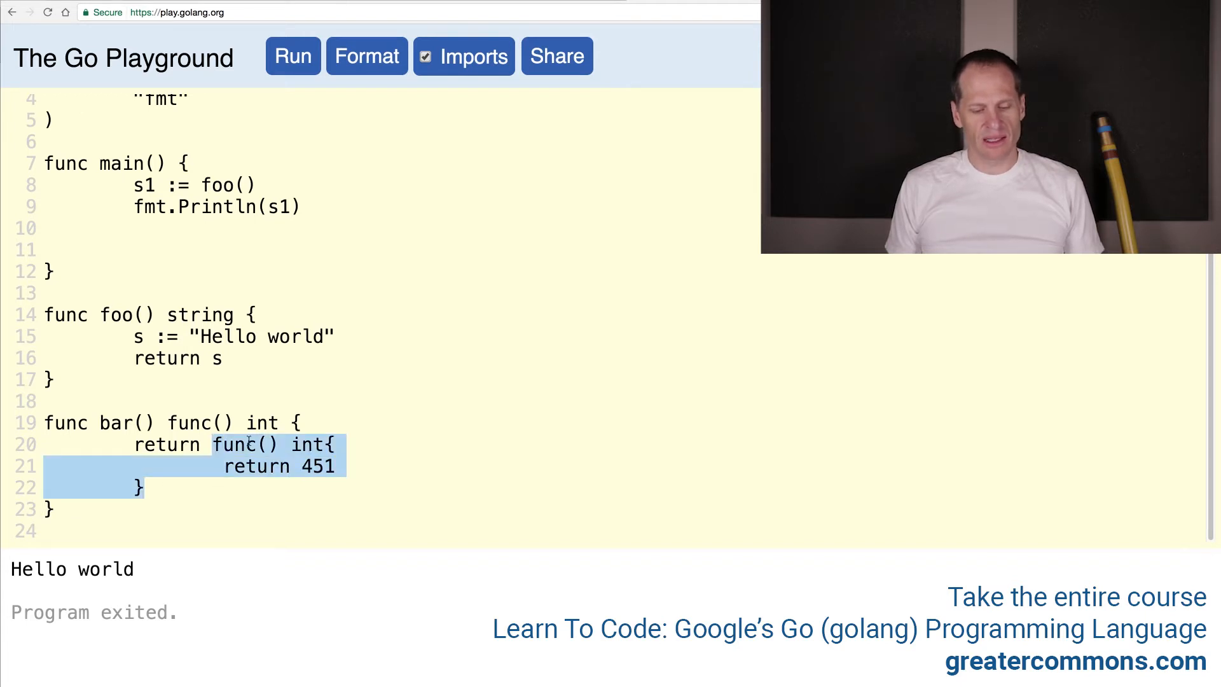
Step: Invoke bar's anonymous func literal with trailing () and copy it into main
{"action": "left_click", "coordinate": [267, 445]}
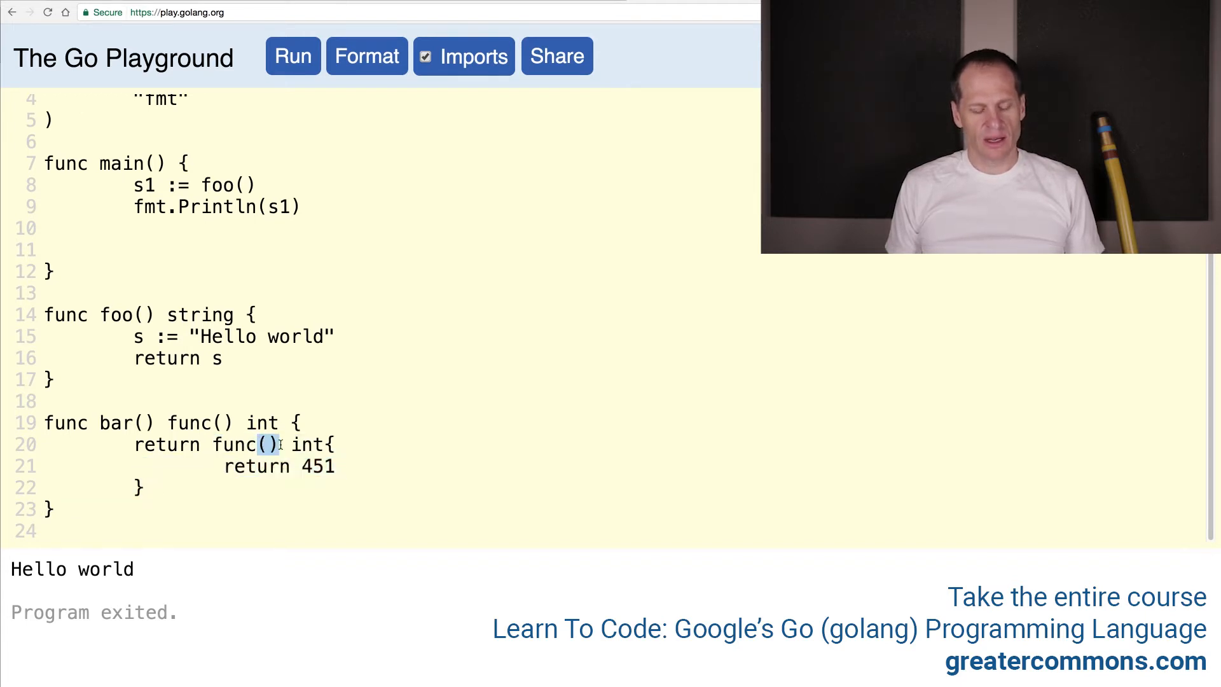
{"action": "double_click", "coordinate": [230, 444]}
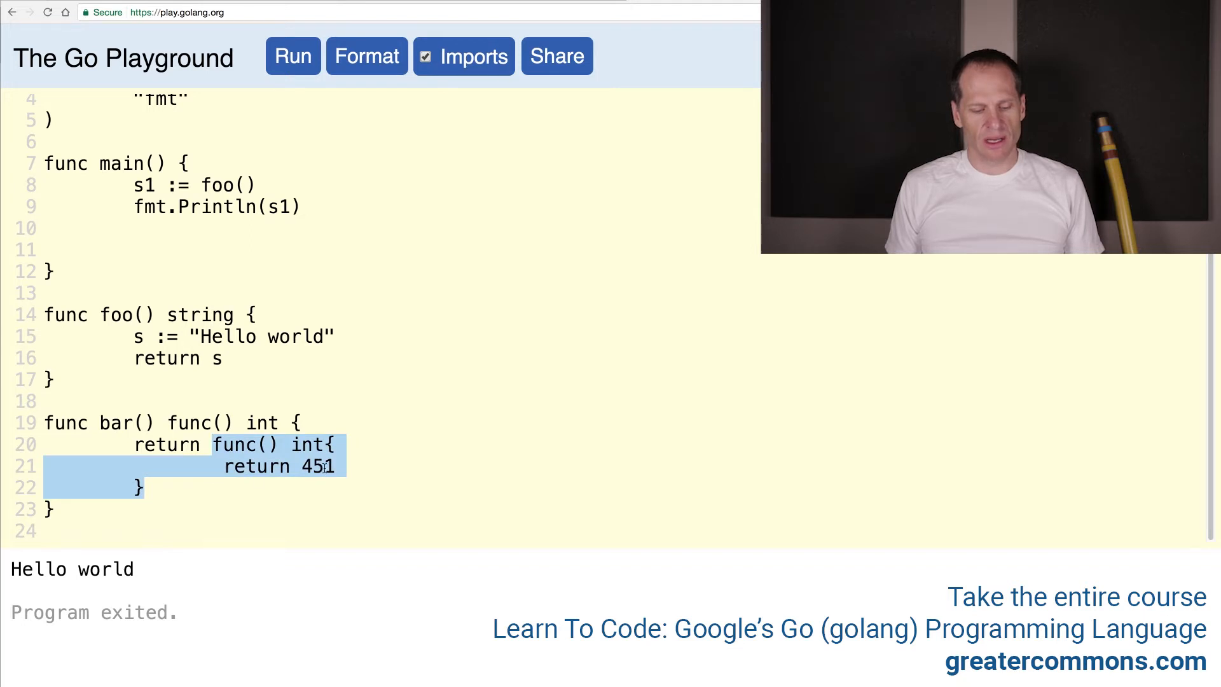
{"action": "mouse_move", "coordinate": [360, 492]}
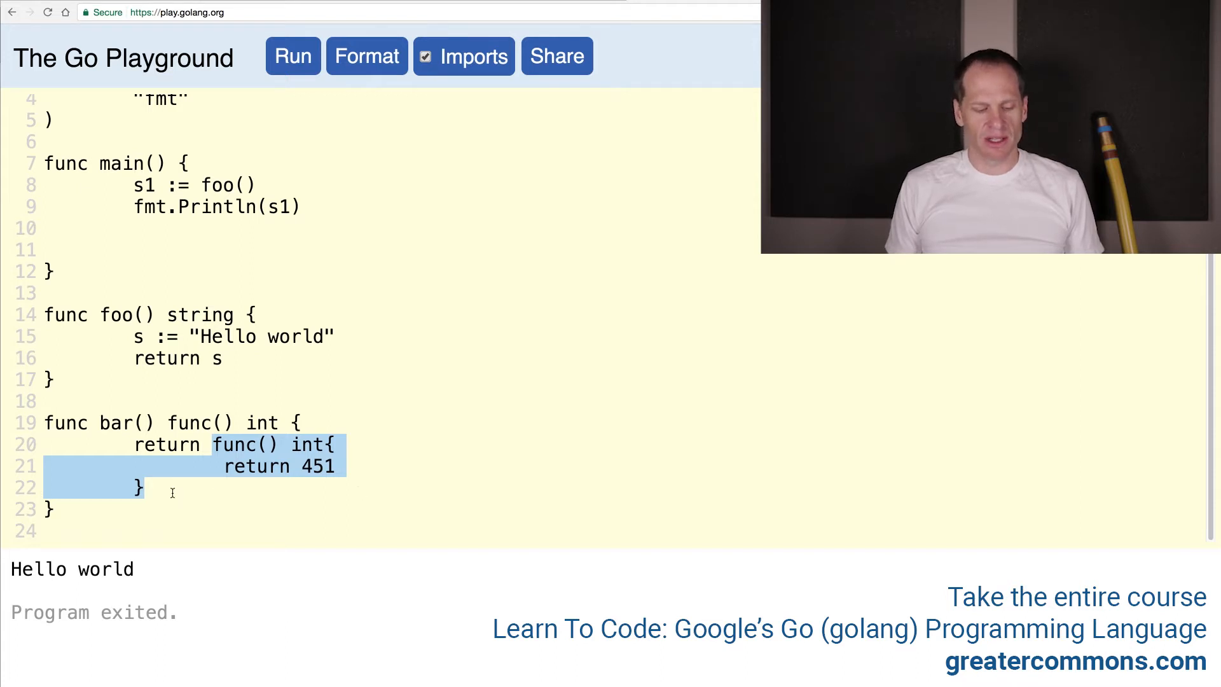
{"action": "type", "text": "()"}
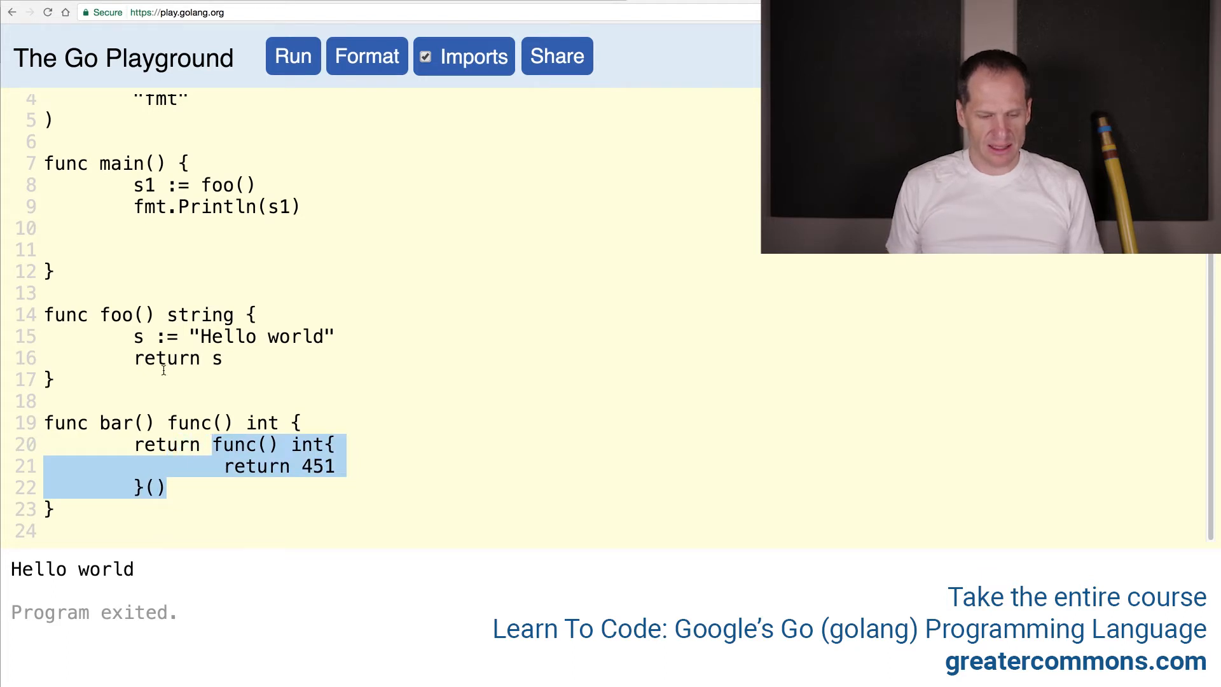
{"action": "left_click", "coordinate": [136, 228]}
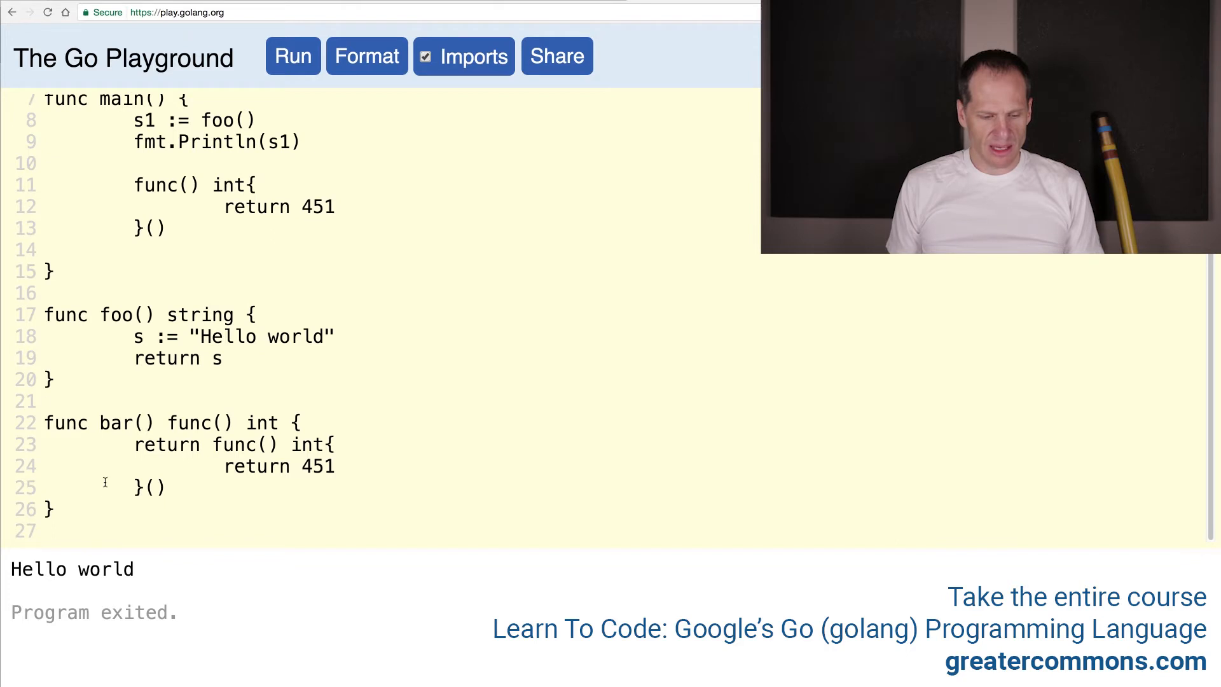
{"action": "mouse_move", "coordinate": [397, 80]}
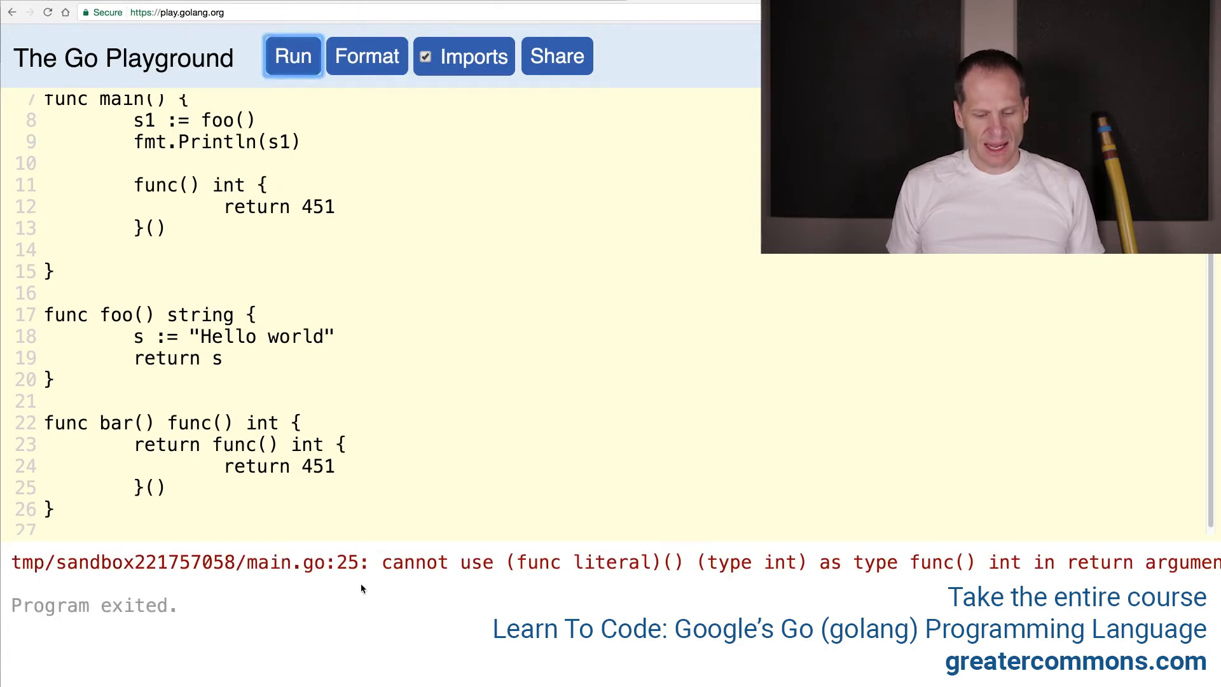
{"action": "mouse_move", "coordinate": [788, 549]}
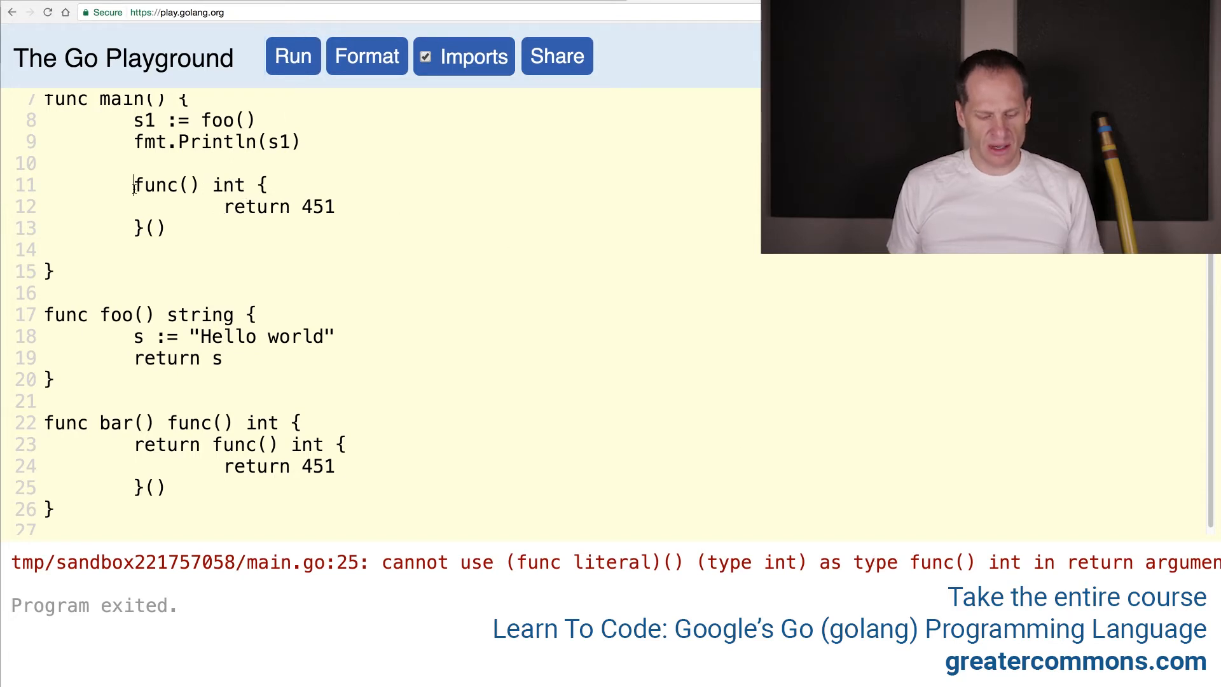
Step: Assign the invoked literal to x, add fmt.Println(x), and run, hitting a type error in bar
{"action": "type", "text": "s2 :="}
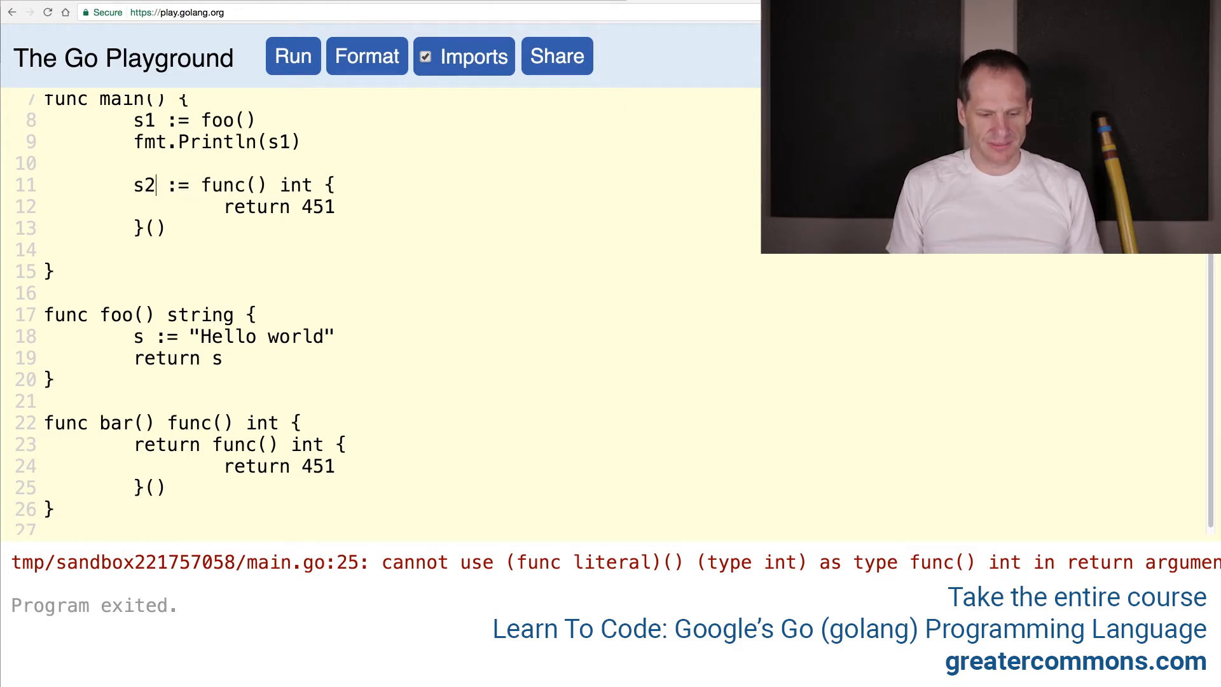
{"action": "key", "text": "Backspace"}
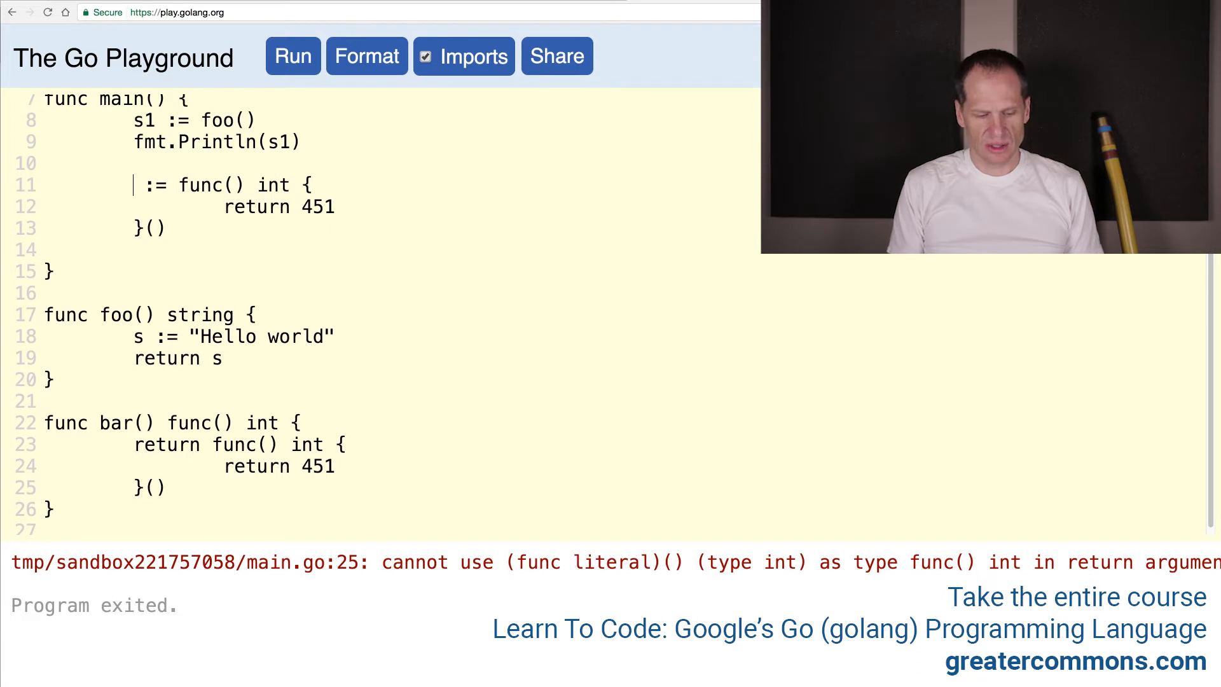
{"action": "type", "text": "x"}
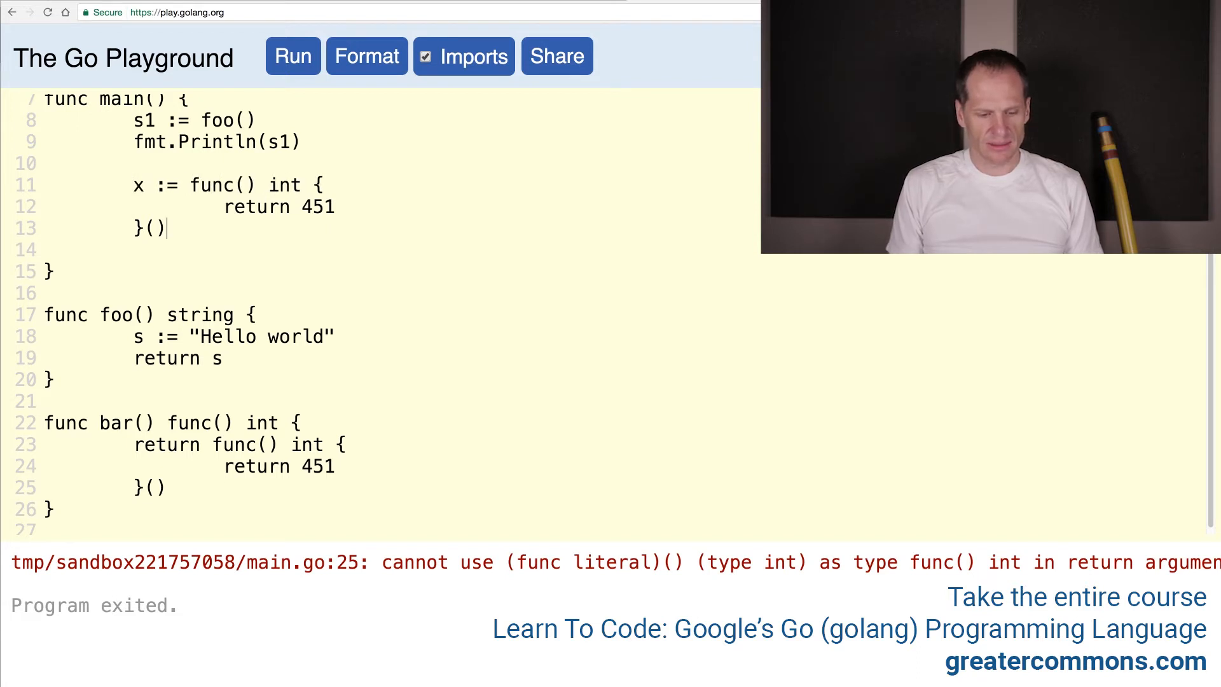
{"action": "type", "text": "fmt.Printl"}
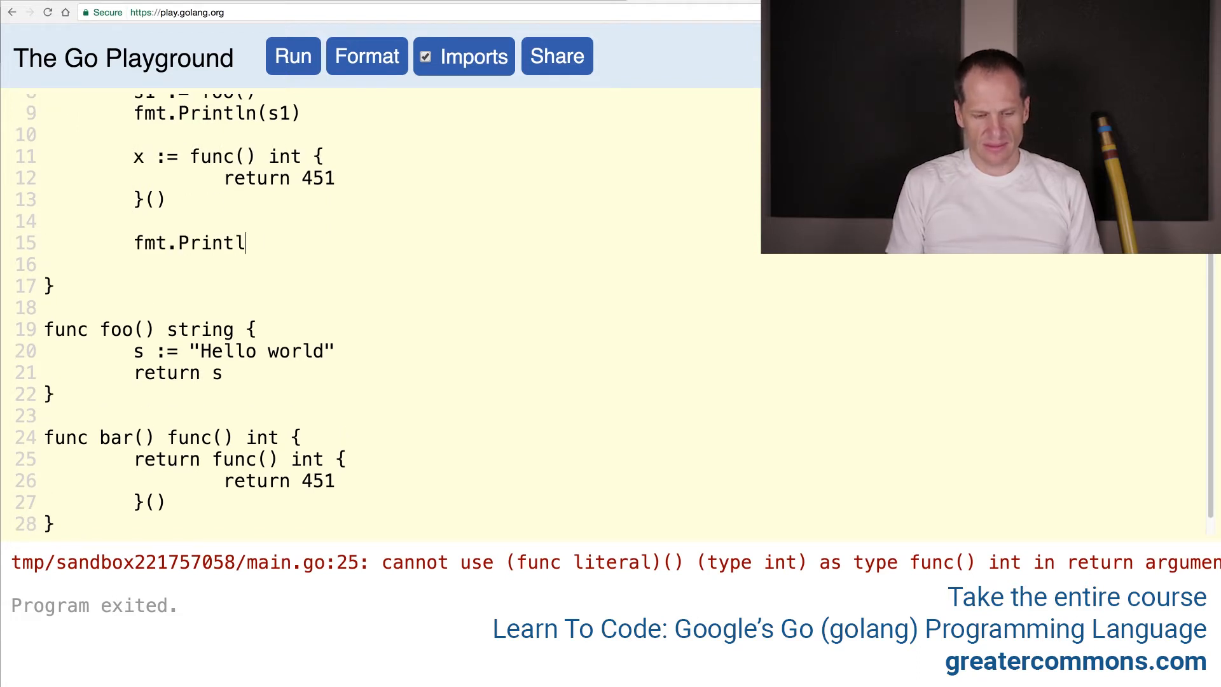
{"action": "type", "text": "n(x)"}
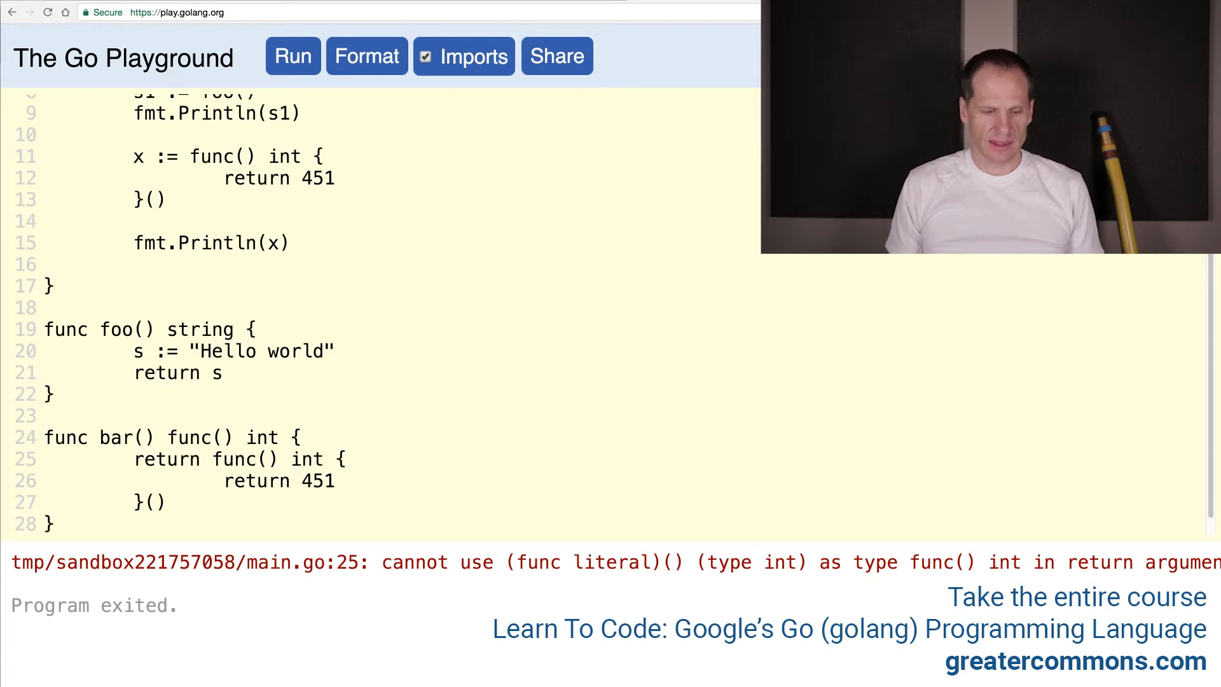
{"action": "left_click", "coordinate": [292, 56]}
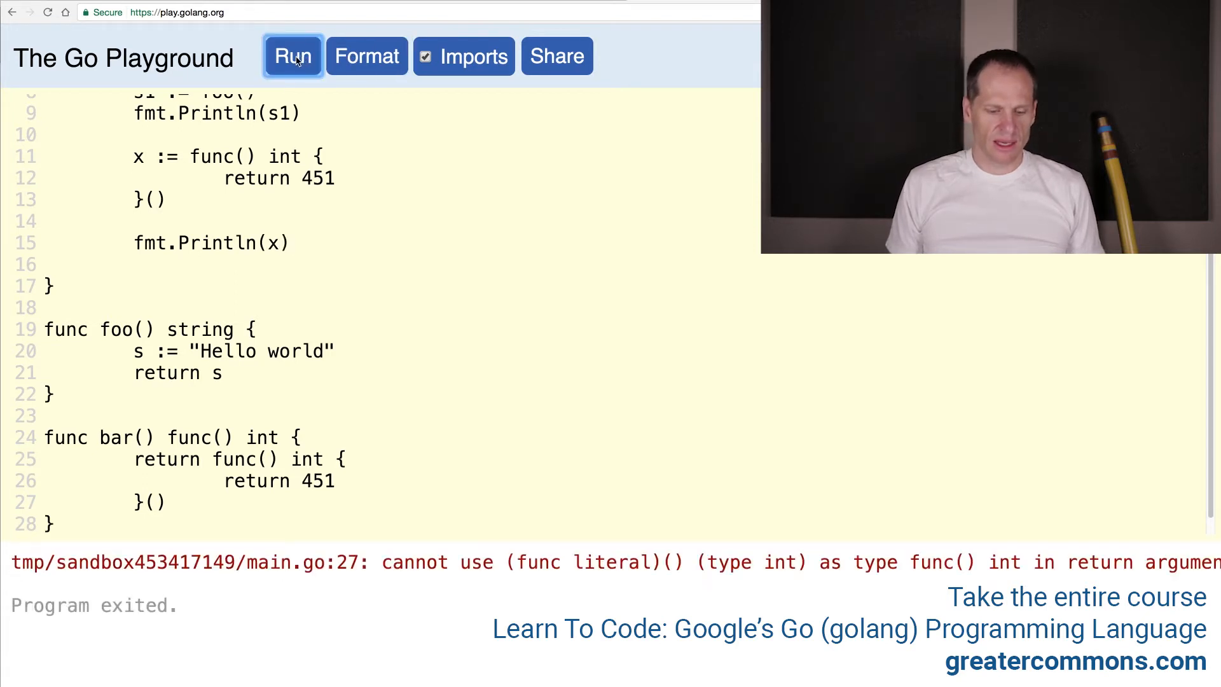
{"action": "mouse_move", "coordinate": [282, 210]}
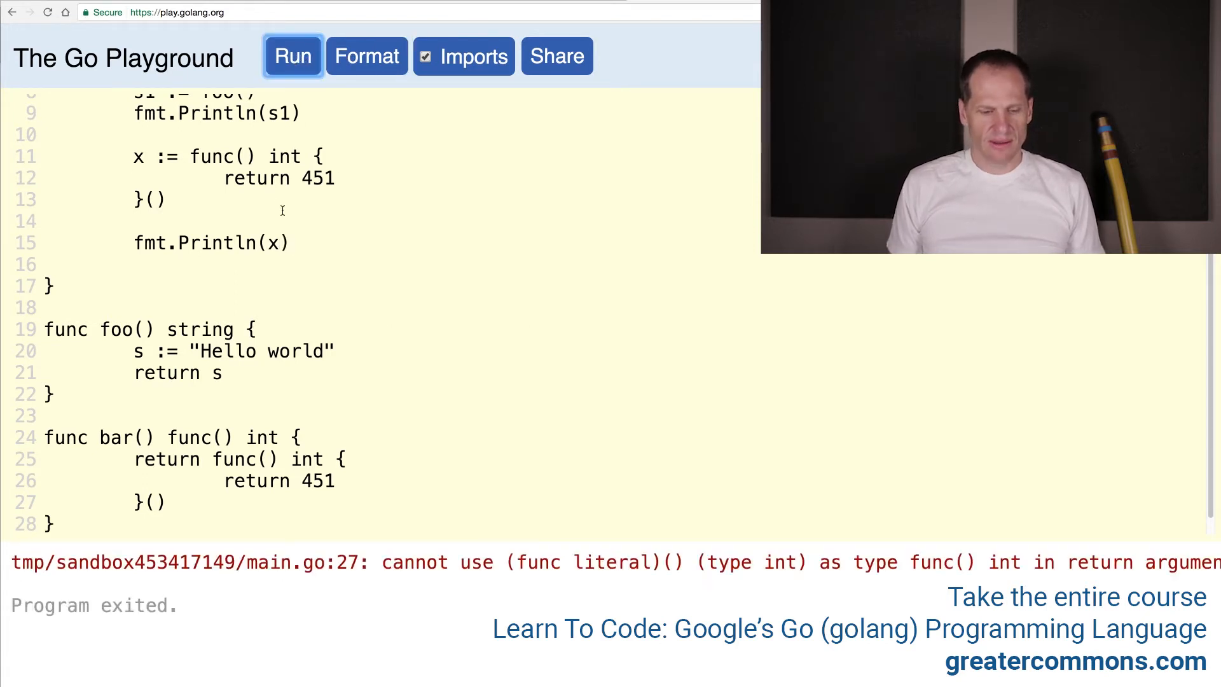
{"action": "left_click_drag", "start_coordinate": [268, 155], "coordinate": [290, 178]}
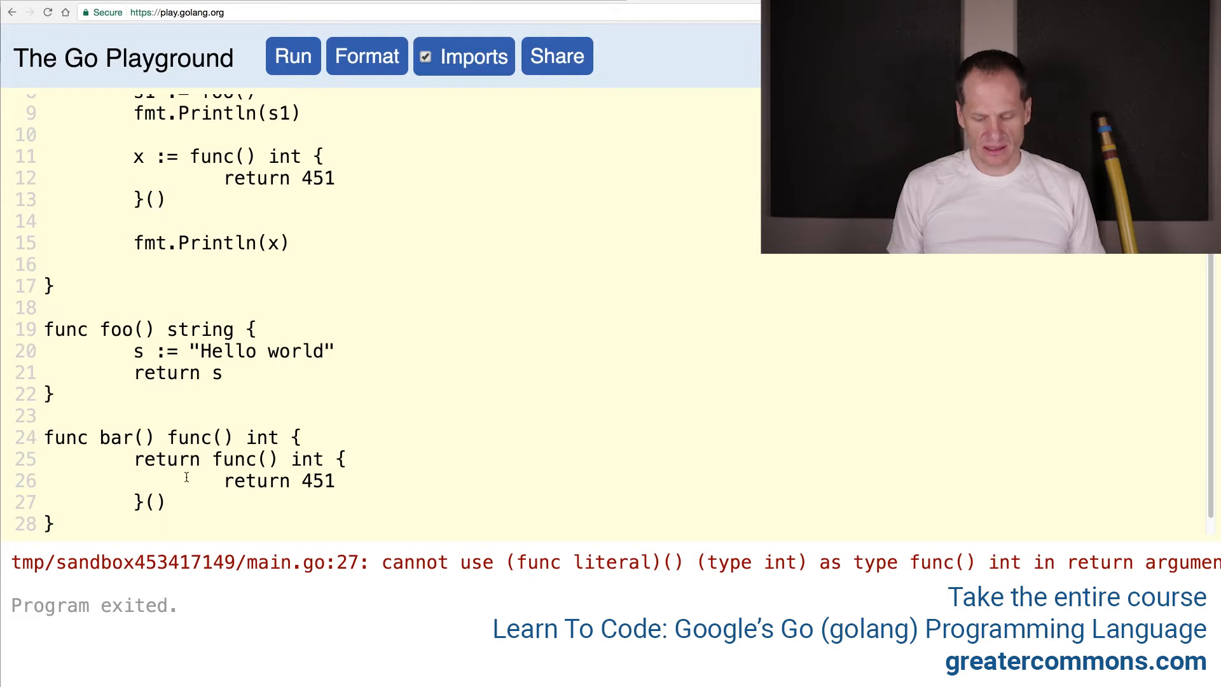
{"action": "type", "text": "//"}
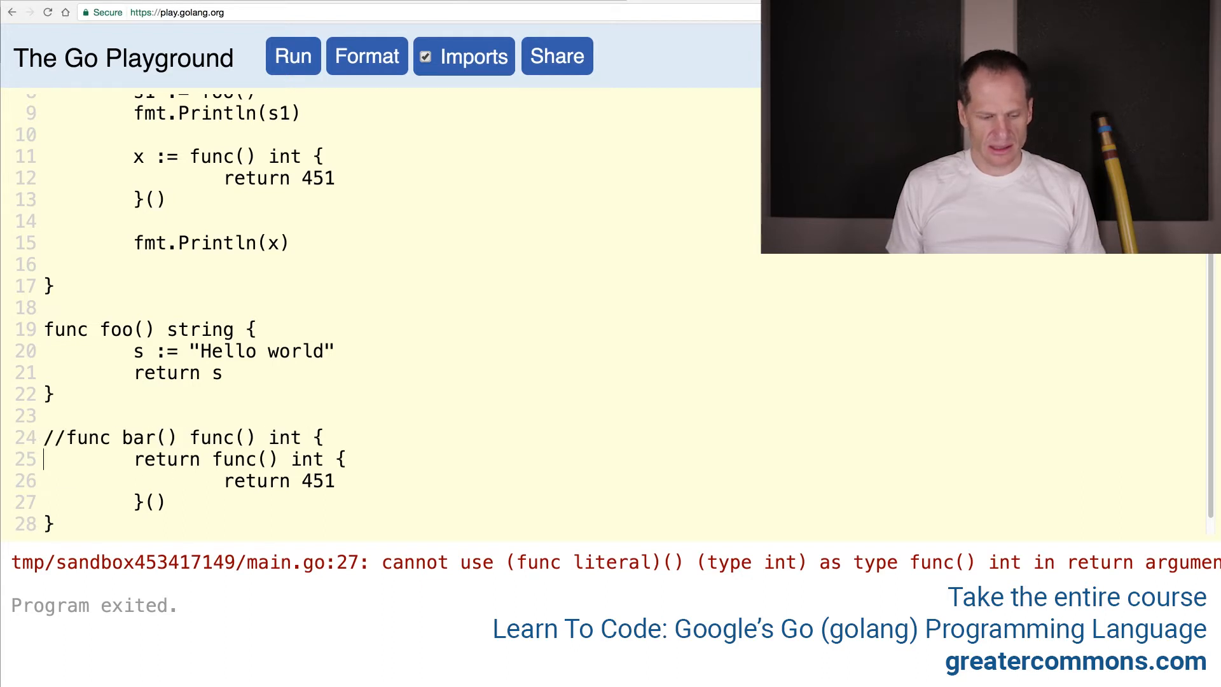
{"action": "type", "text": "//"}
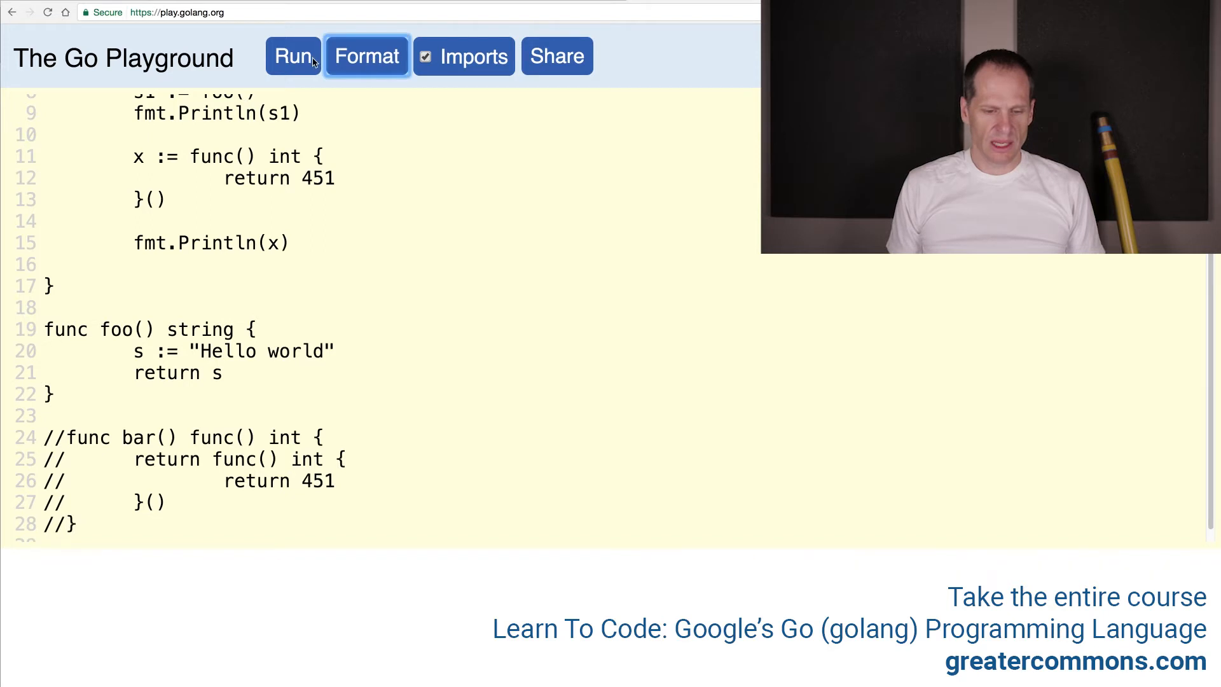
{"action": "left_click", "coordinate": [293, 56]}
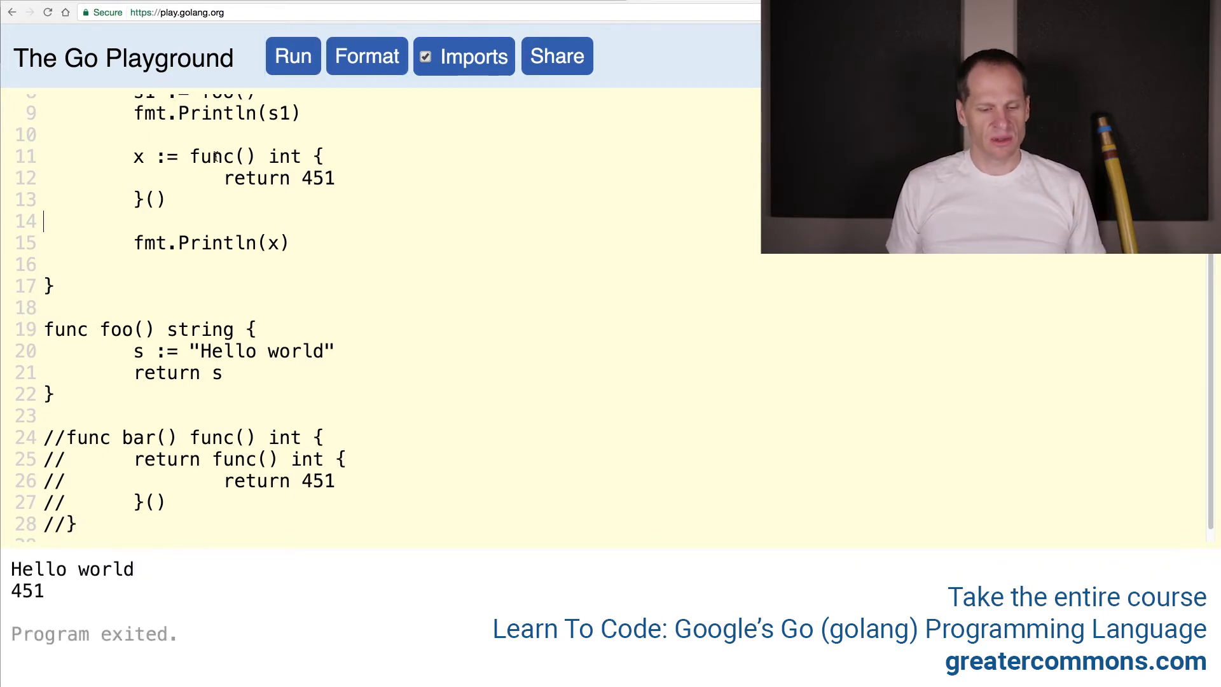
{"action": "left_click", "coordinate": [258, 241]}
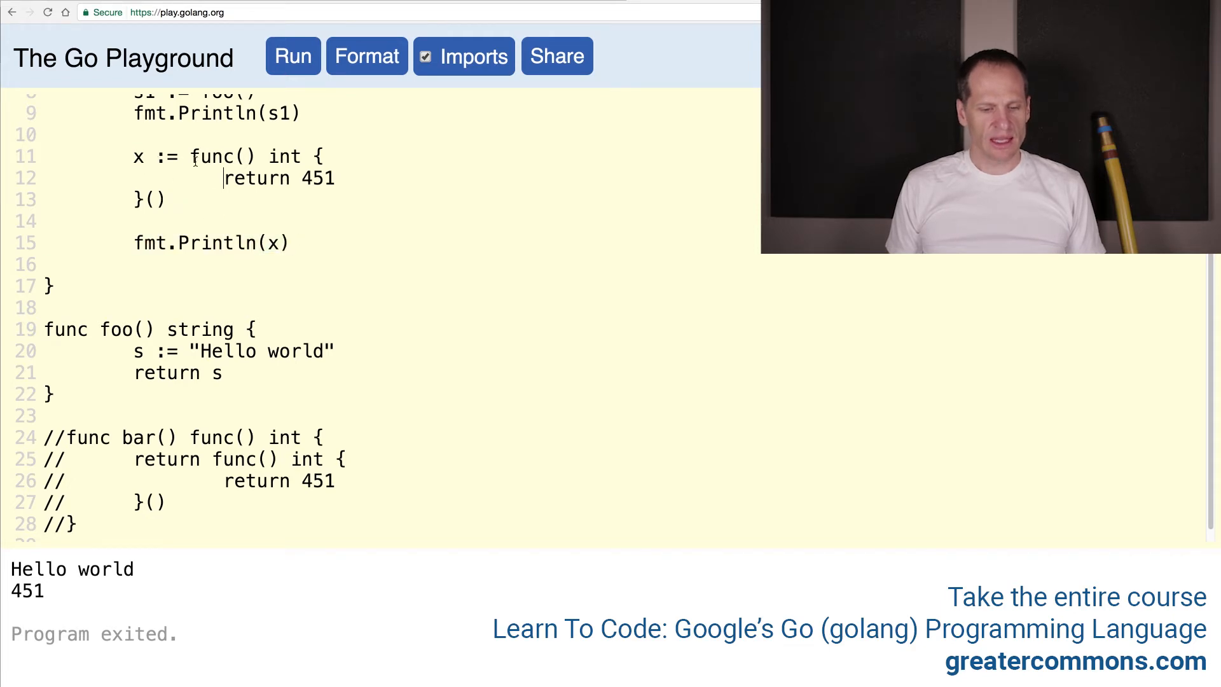
{"action": "left_click_drag", "start_coordinate": [190, 155], "coordinate": [300, 156]}
{"action": "type", "text": "f"}
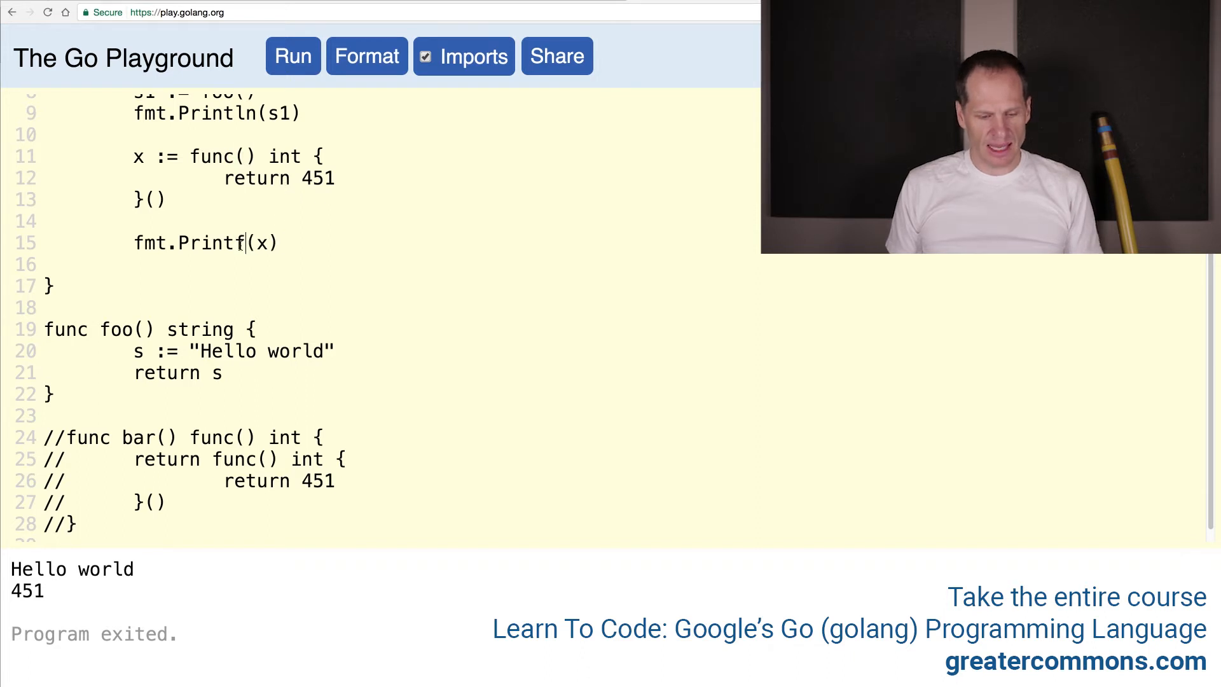
Step: Change the print to Printf("%T", x) and remove the () invoking the func literal
{"action": "type", "text": "\"\""}
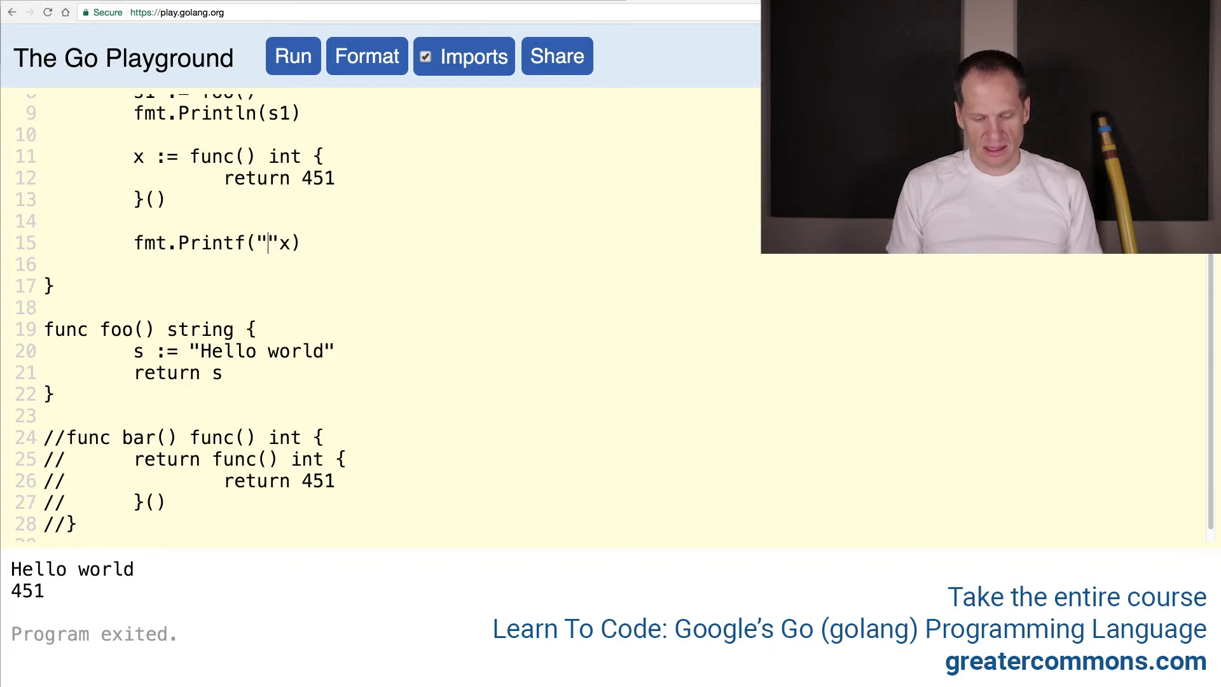
{"action": "type", "text": "%T"}
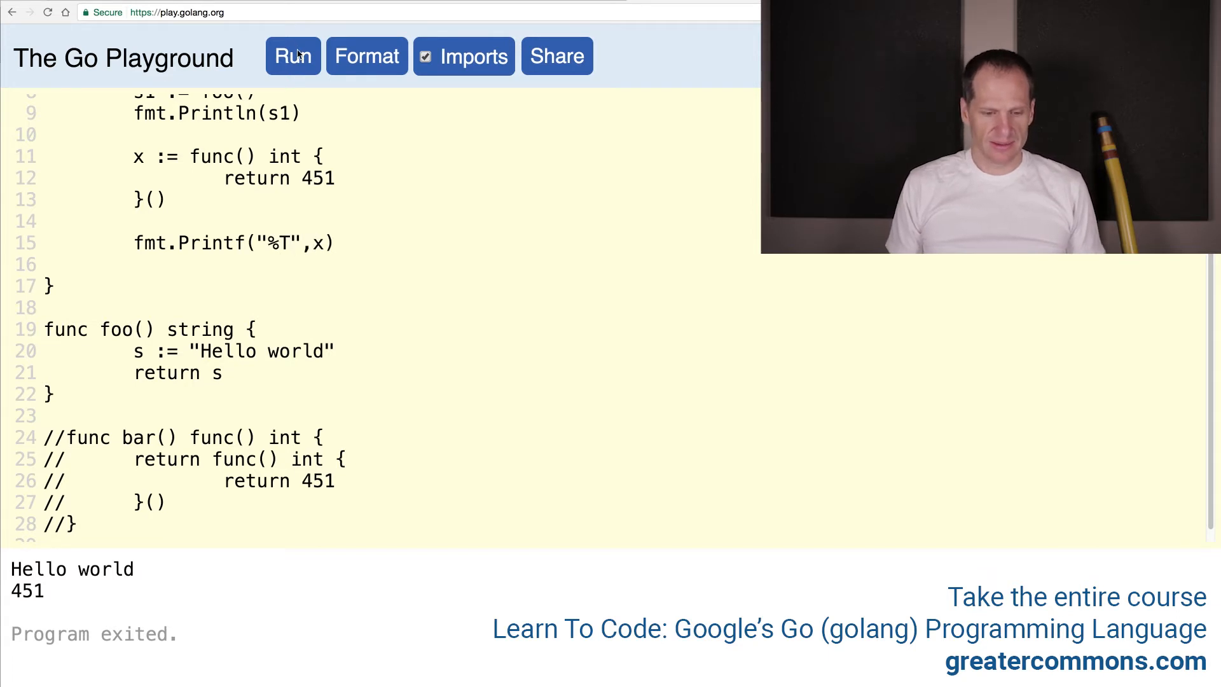
{"action": "mouse_move", "coordinate": [172, 165]}
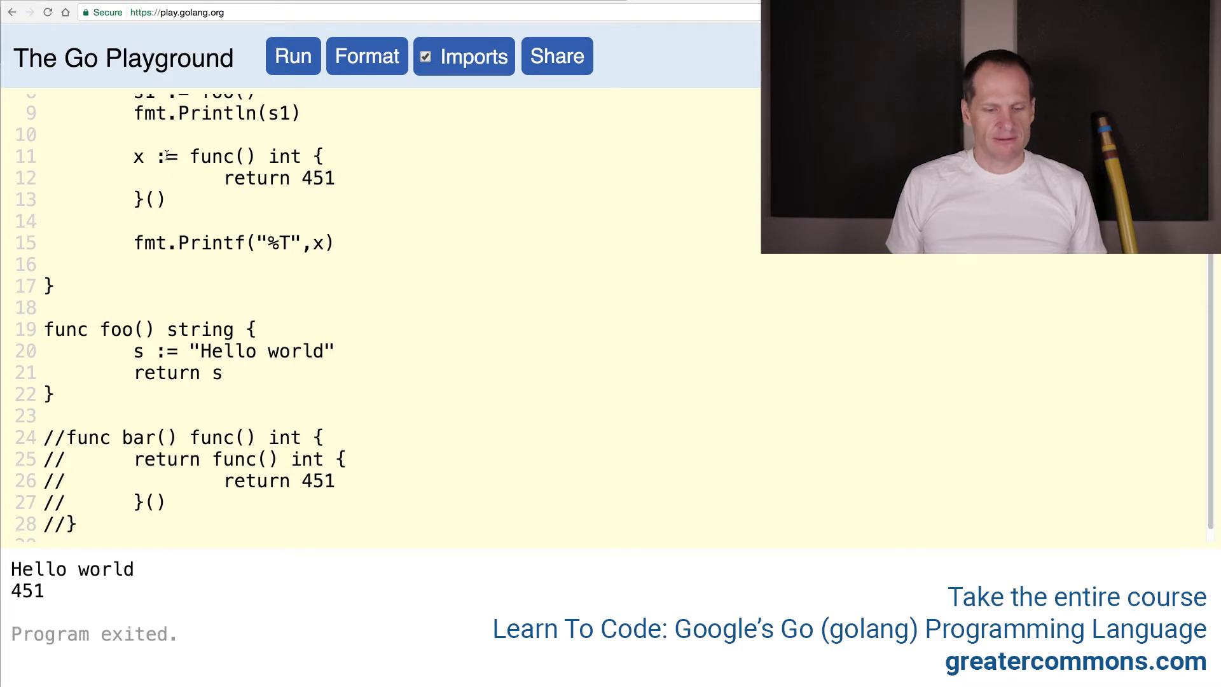
{"action": "left_click", "coordinate": [165, 198]}
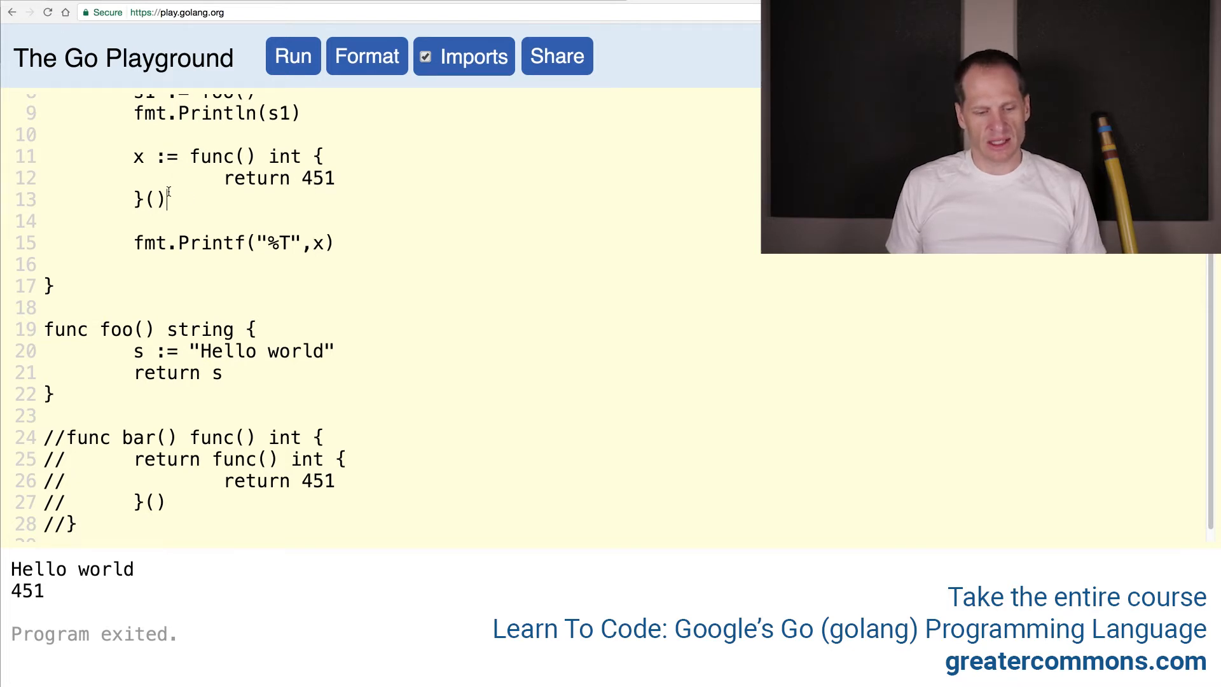
{"action": "key", "text": "BackSpace"}
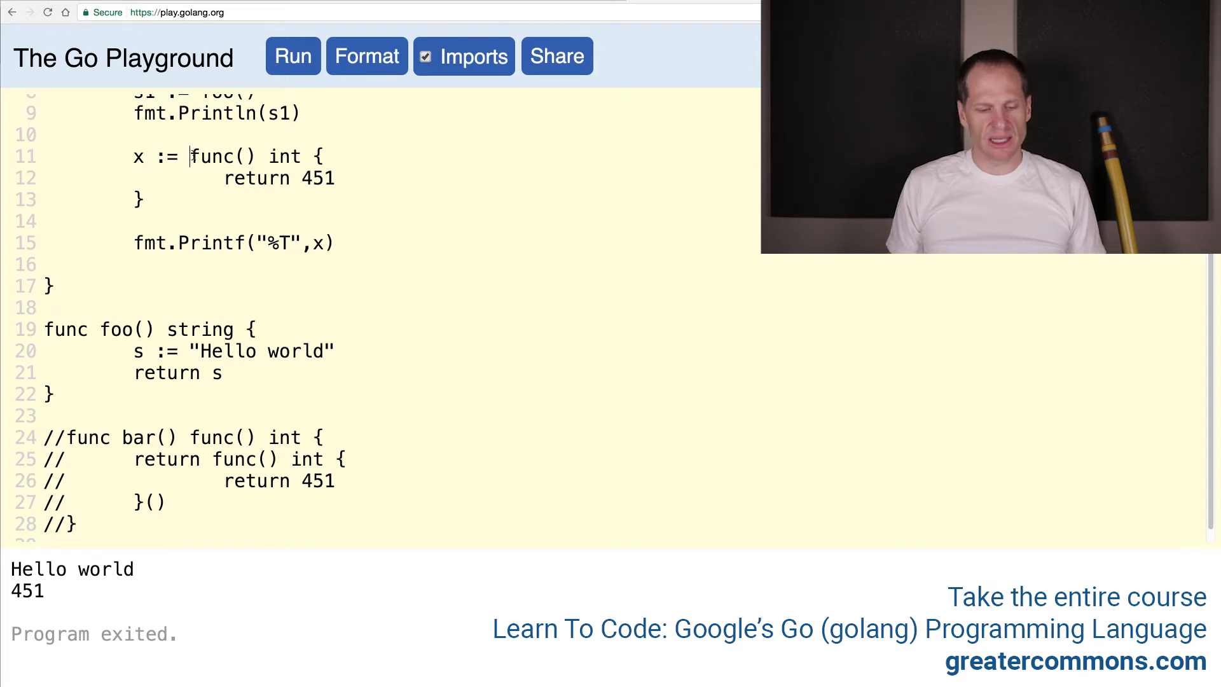
Step: Format and run to print func() int, highlighting that type and bar's returned func
{"action": "left_click_drag", "start_coordinate": [188, 155], "coordinate": [144, 200]}
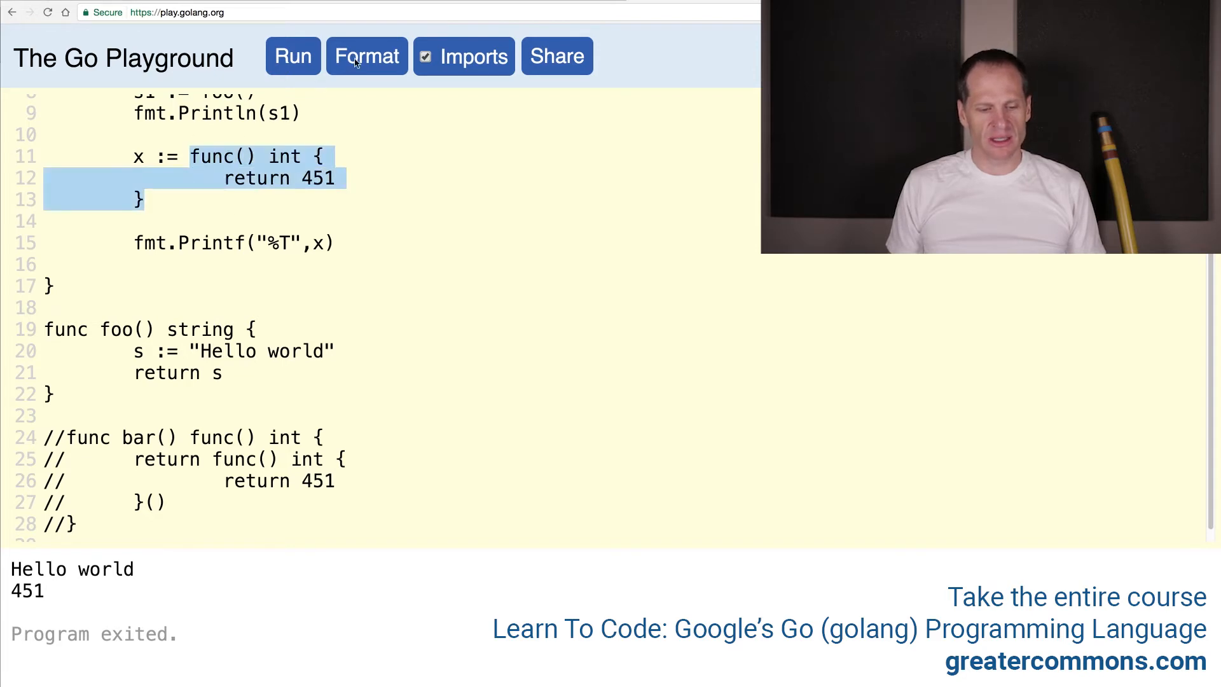
{"action": "left_click", "coordinate": [293, 56]}
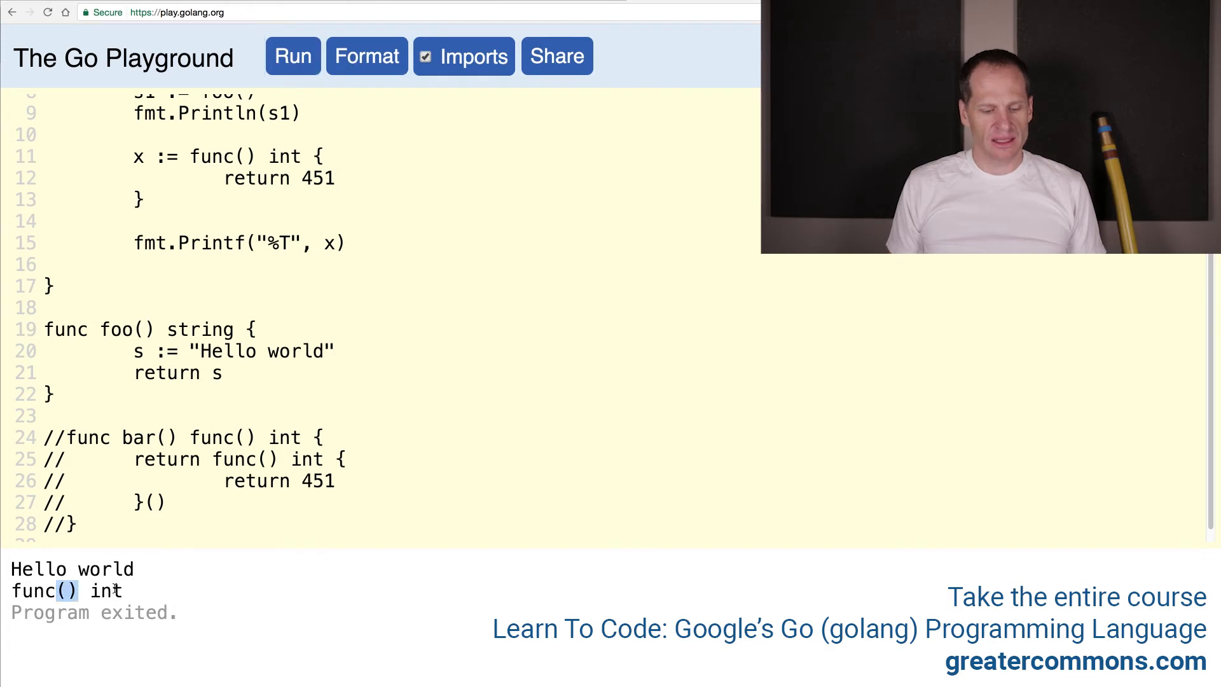
{"action": "double_click", "coordinate": [88, 436]}
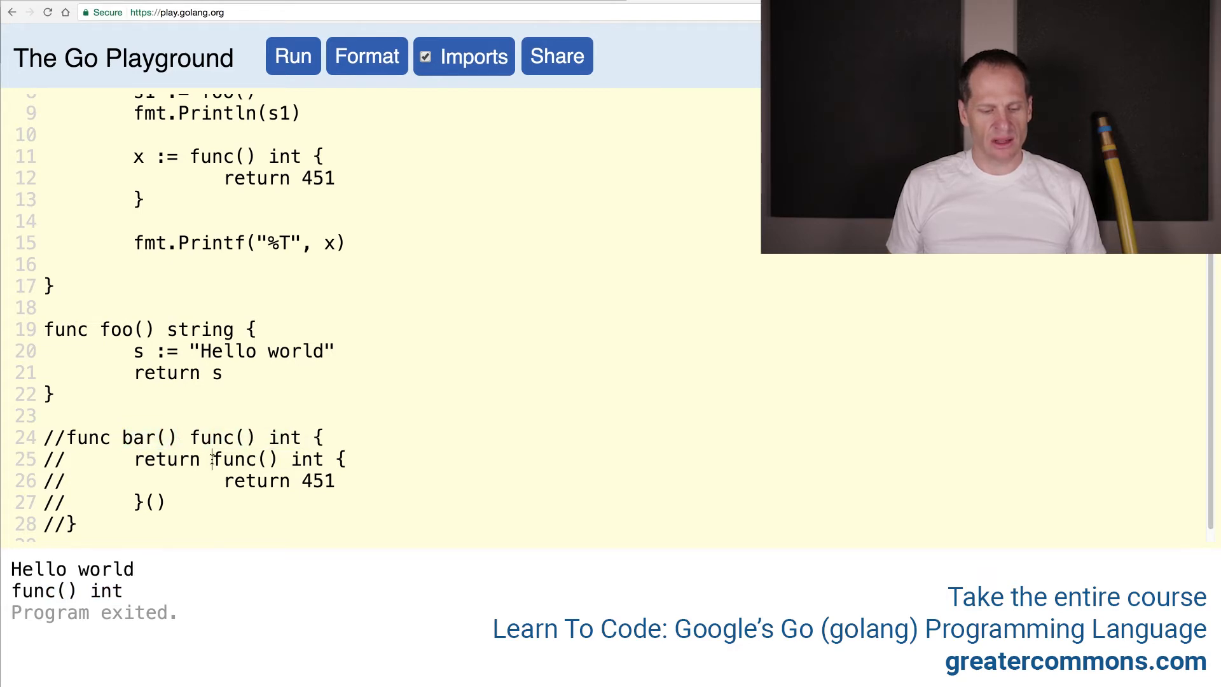
{"action": "double_click", "coordinate": [246, 459]}
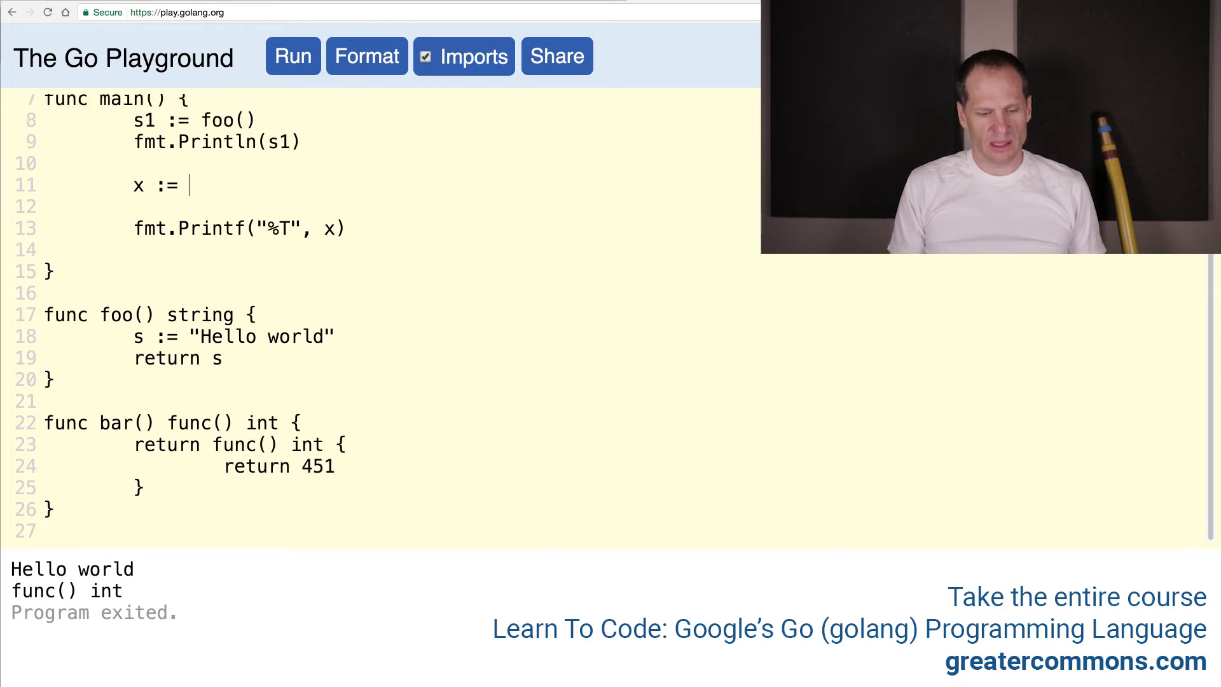
Step: Assign x := bar() and run, still printing func() int
{"action": "type", "text": "bar()"}
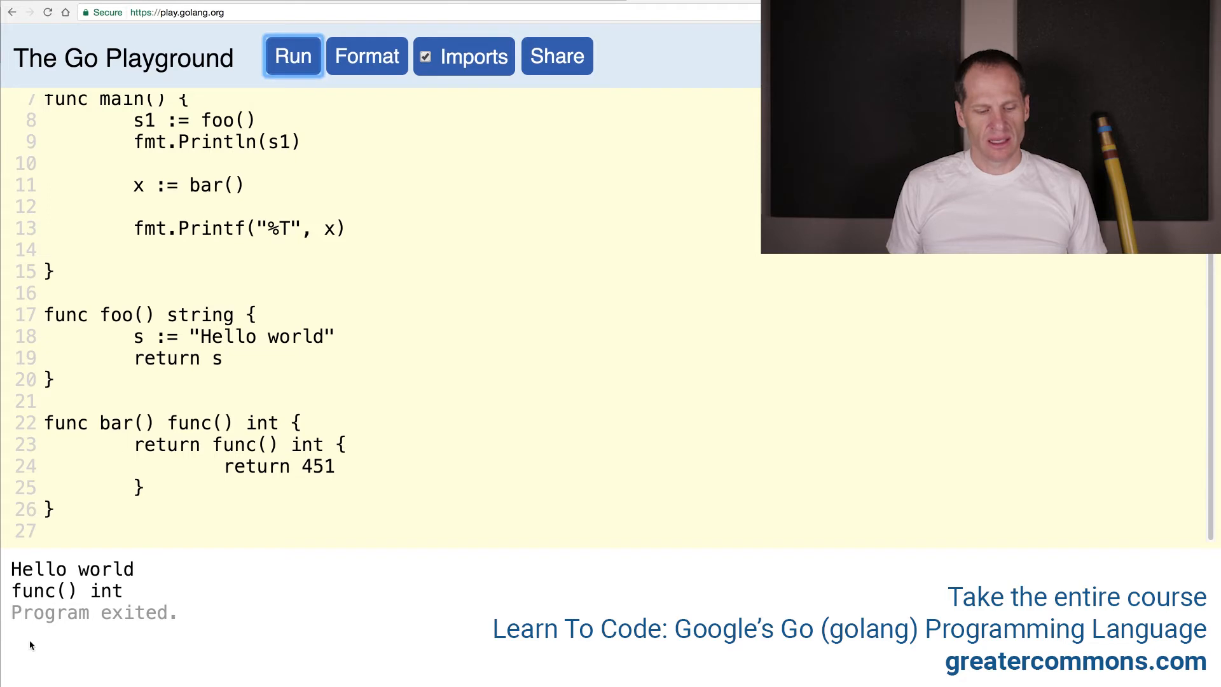
{"action": "double_click", "coordinate": [66, 590]}
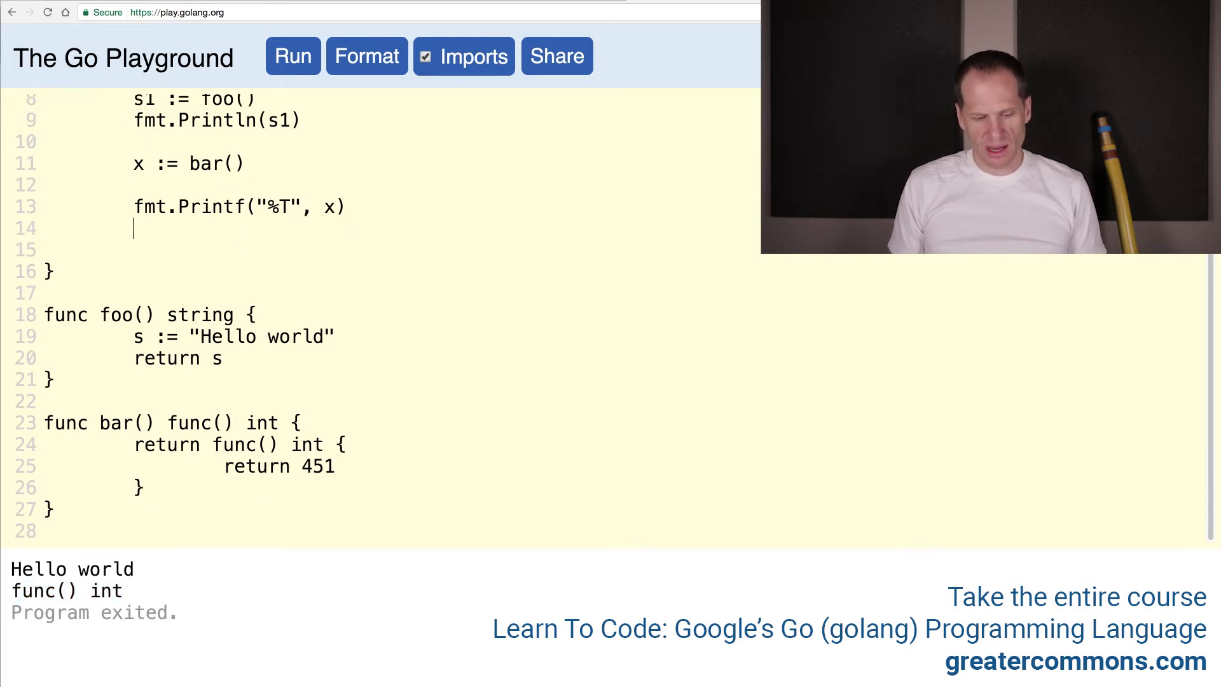
Step: Add i := x() and fmt.Println(i), then run to print 451
{"action": "type", "text": "x()"}
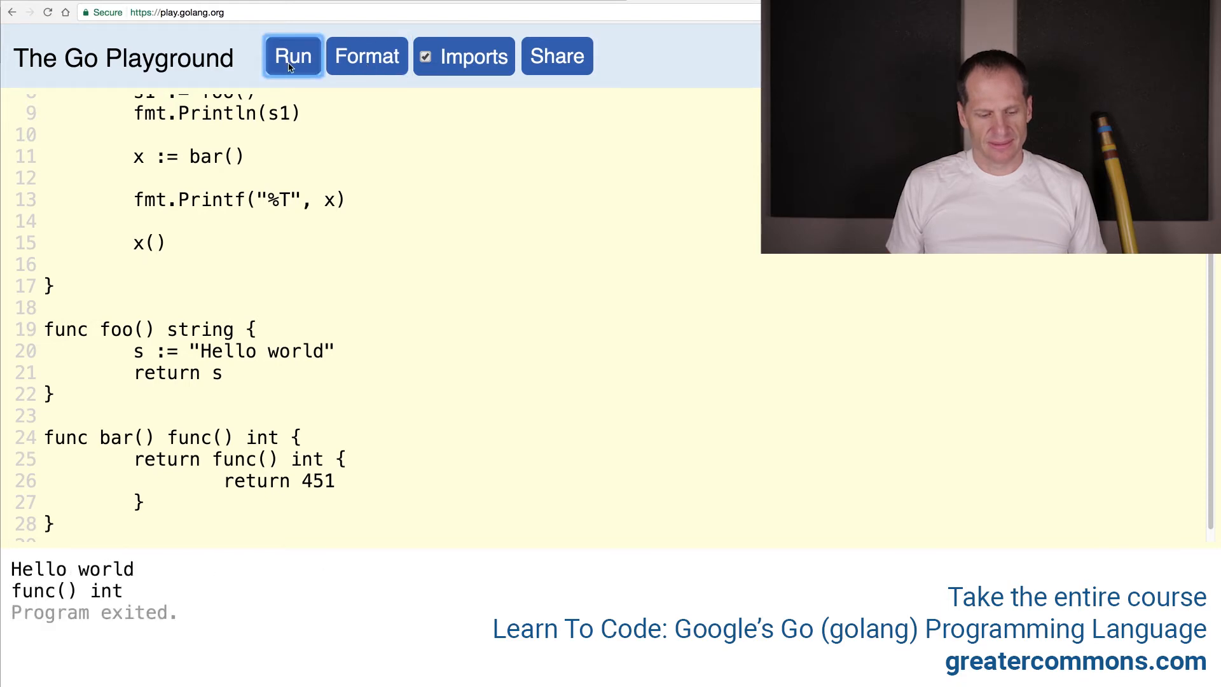
{"action": "mouse_move", "coordinate": [156, 238]}
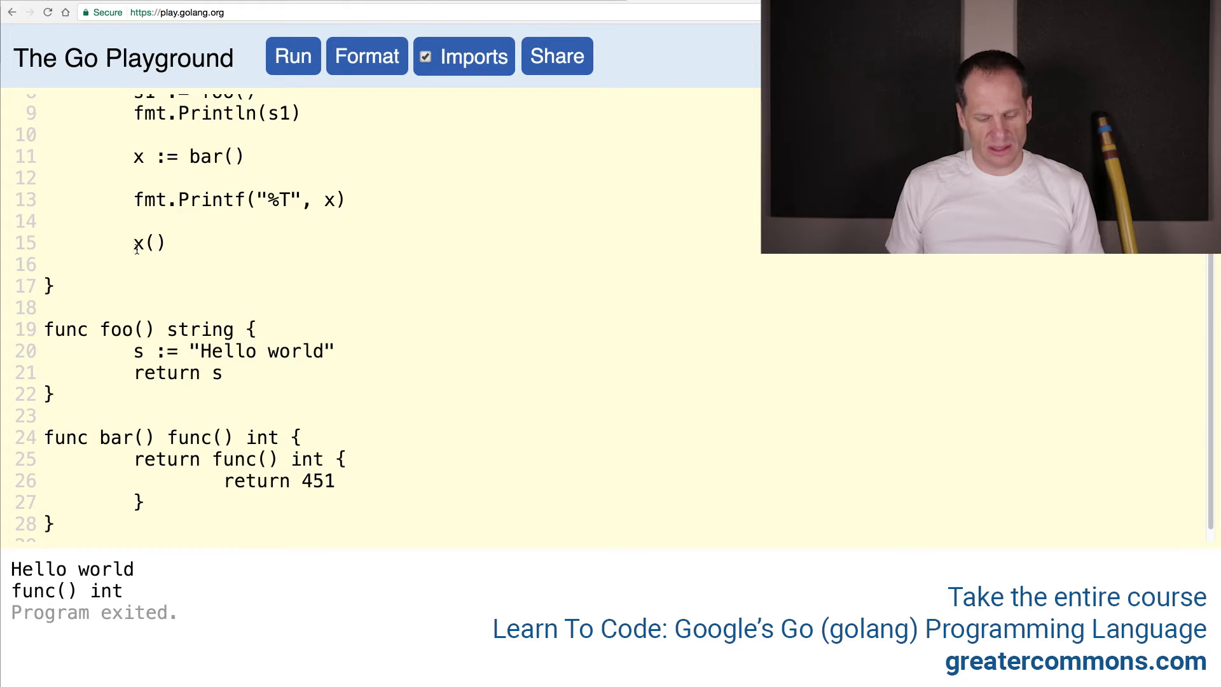
{"action": "type", "text": "i :"}
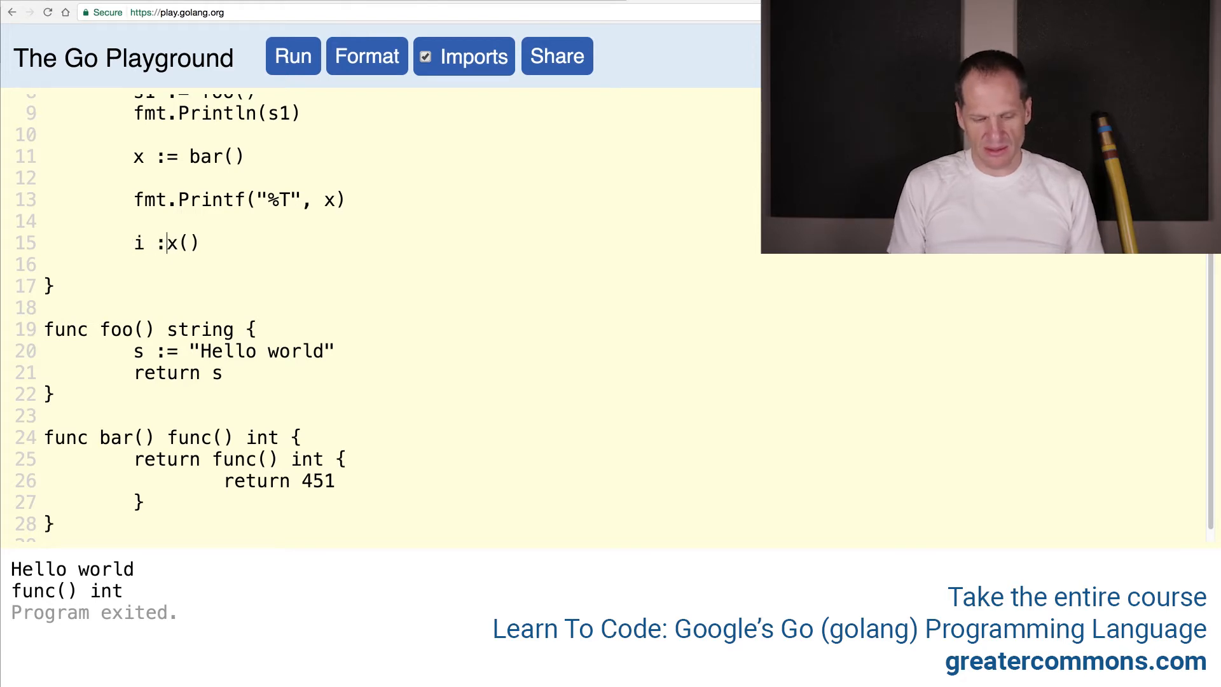
{"action": "type", "text": "f"}
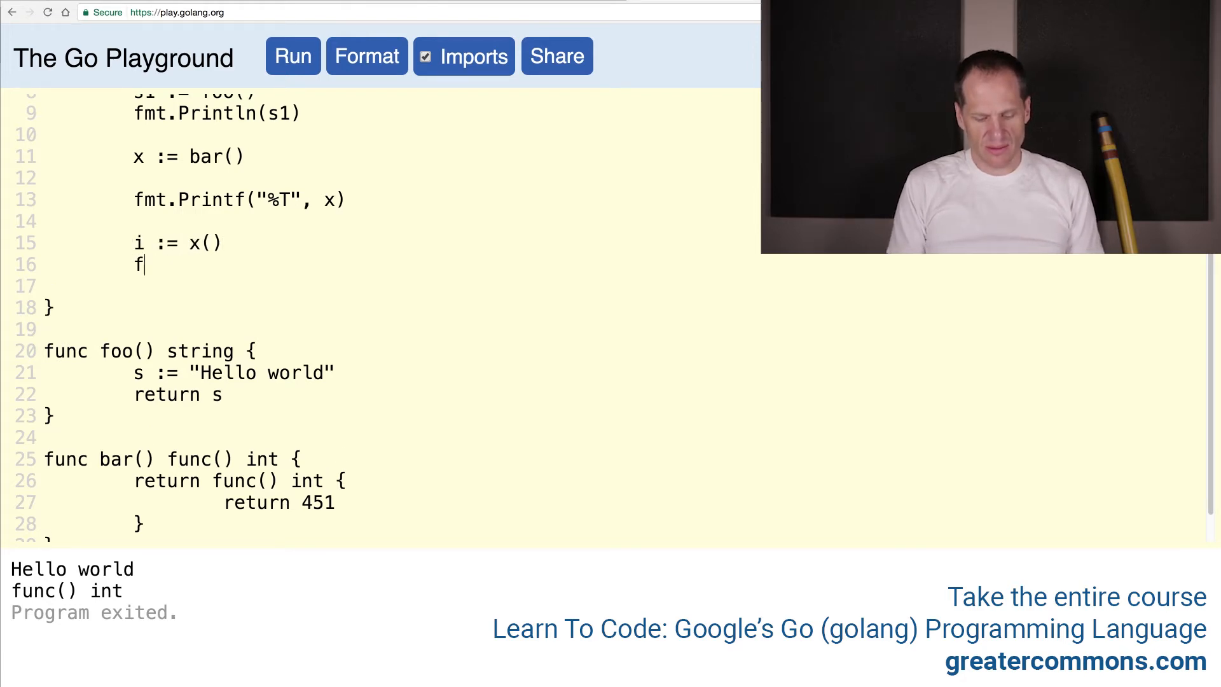
{"action": "type", "text": "mt.Println("}
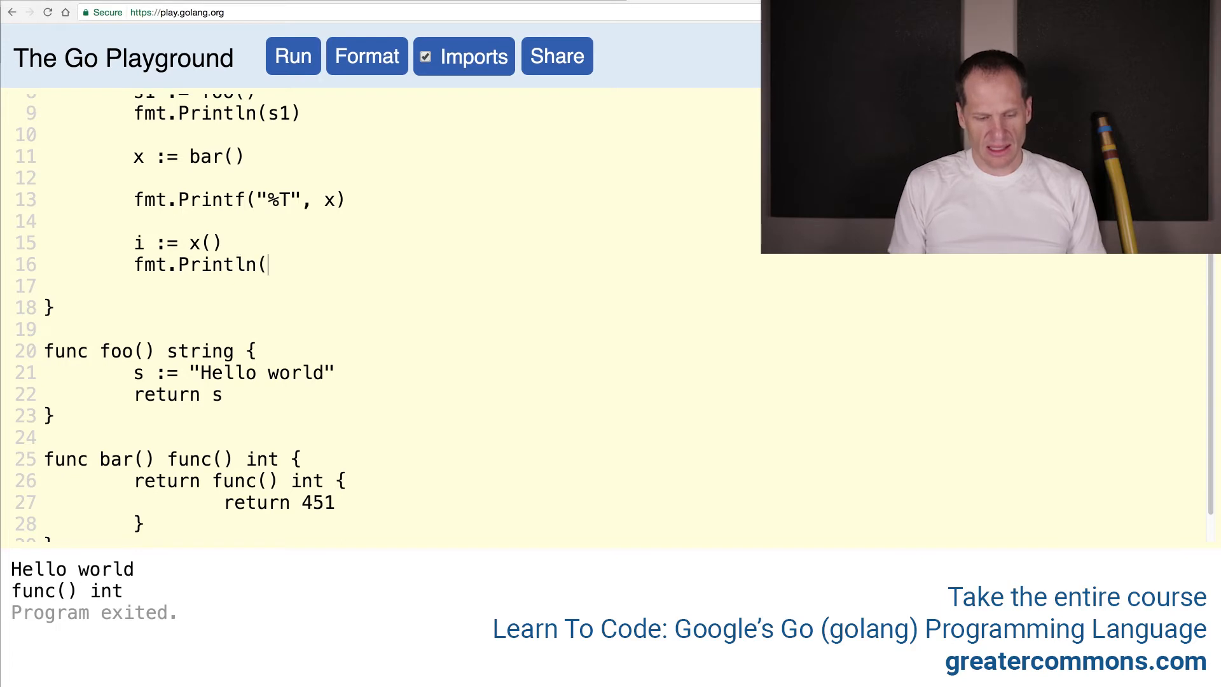
{"action": "type", "text": "i)"}
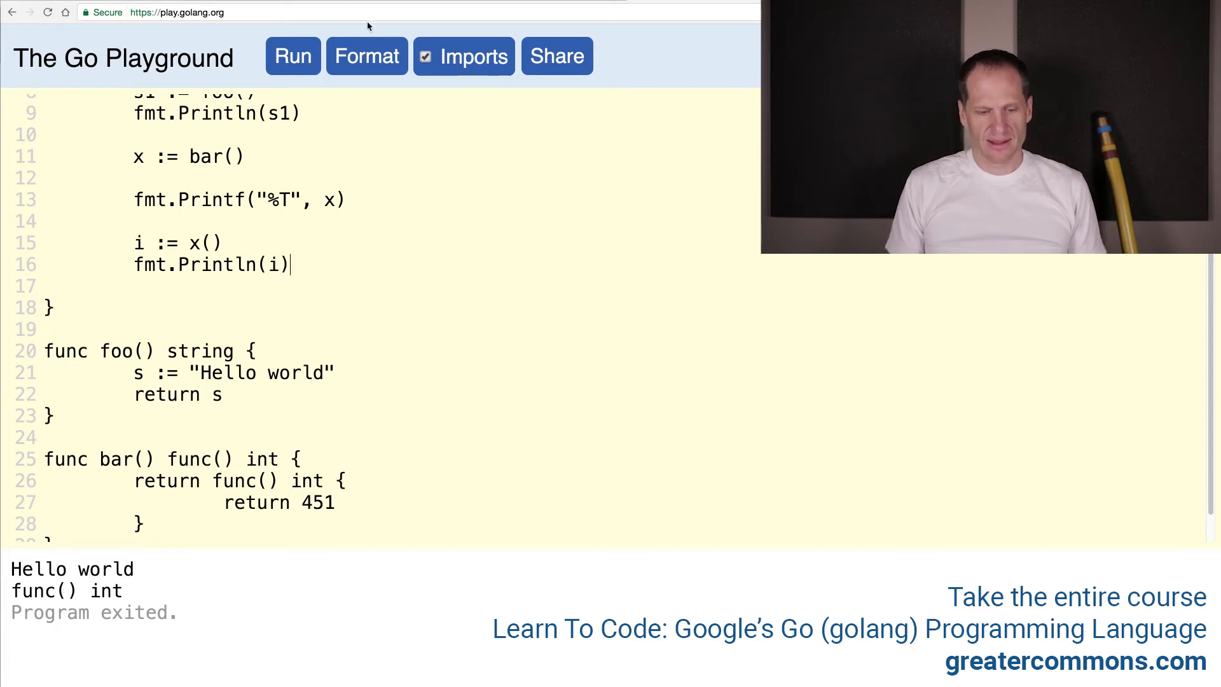
{"action": "left_click", "coordinate": [292, 56]}
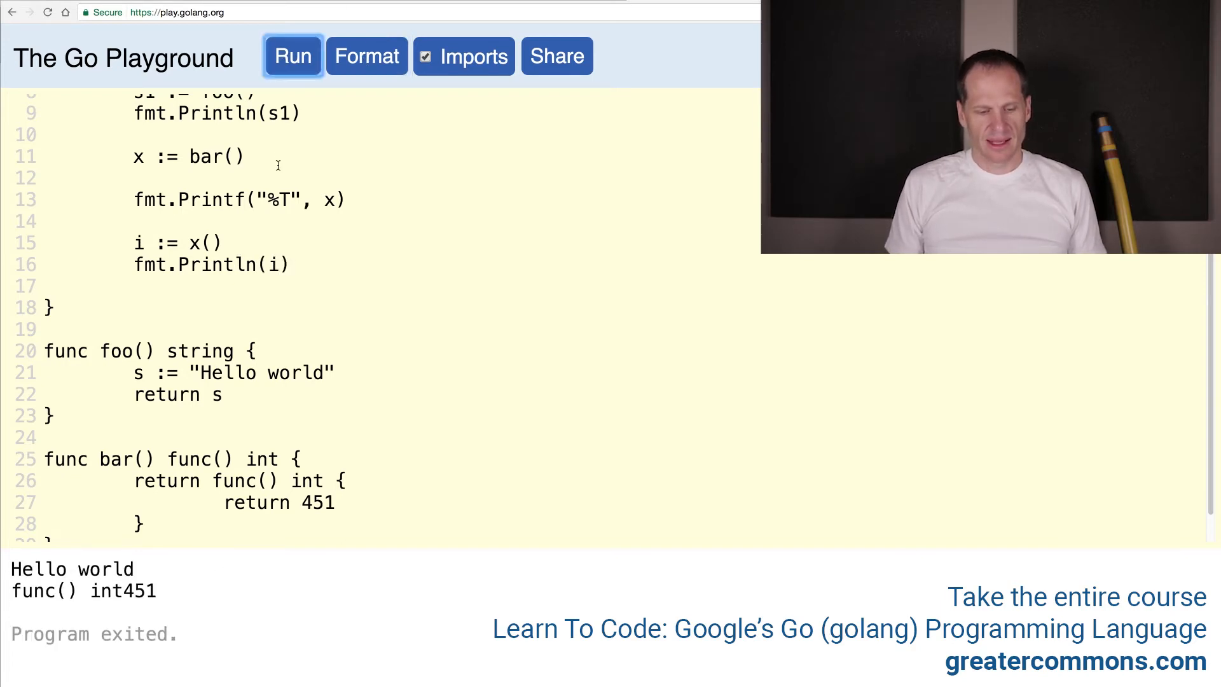
Step: Add \n after %T and rerun so func() int and 451 print on separate lines
{"action": "type", "text": "\\n"}
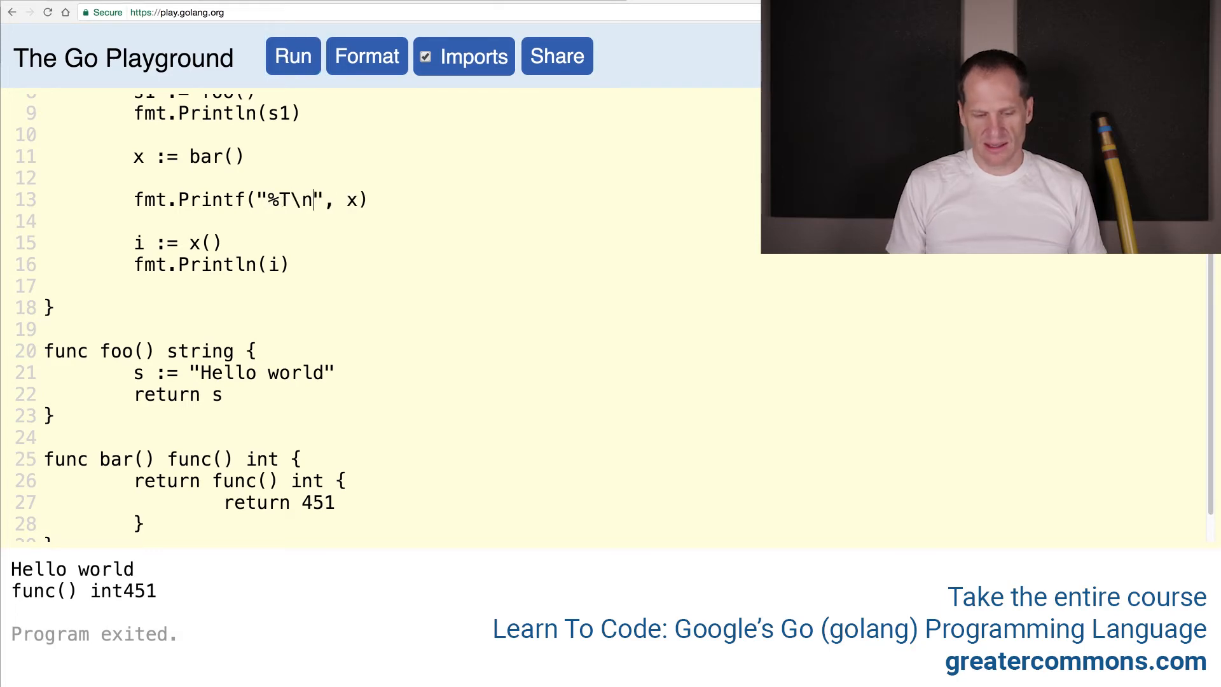
{"action": "left_click", "coordinate": [293, 56]}
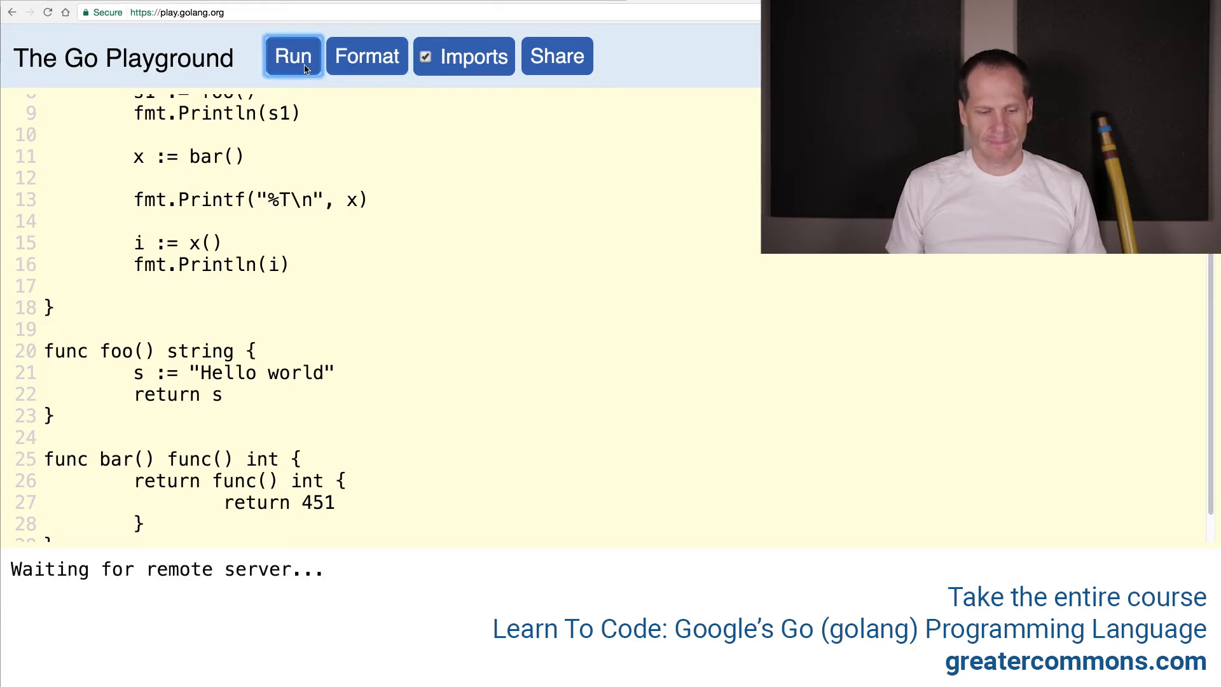
{"action": "left_click", "coordinate": [292, 56]}
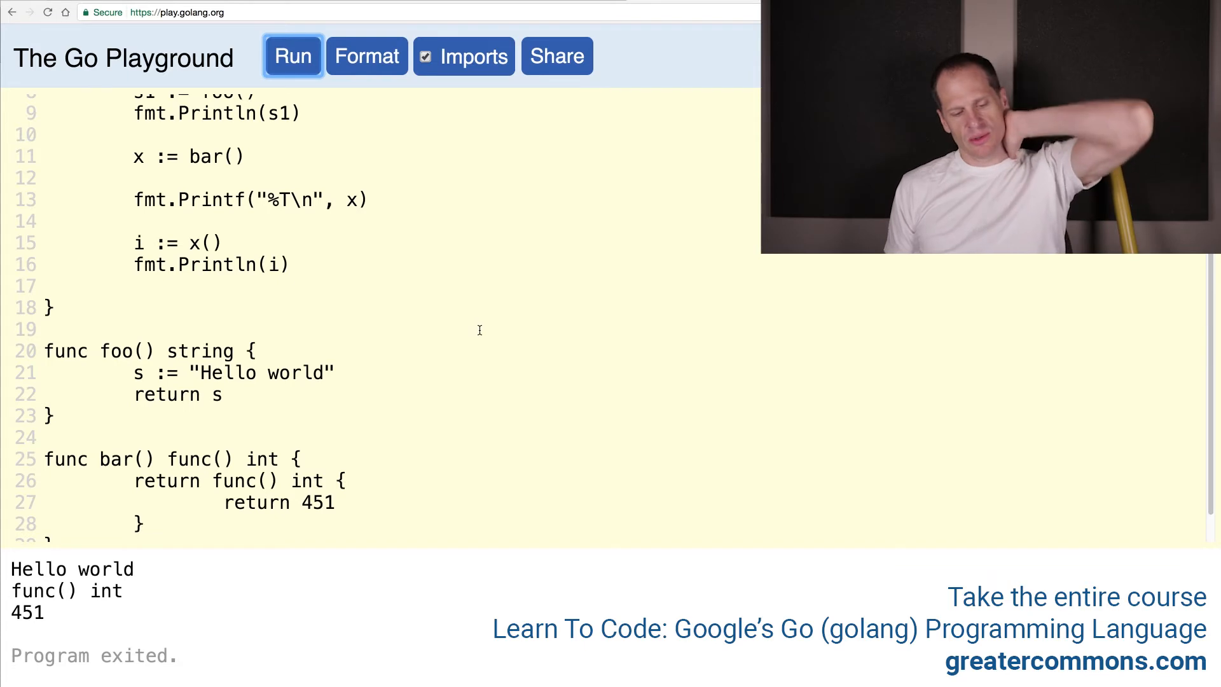
{"action": "scroll", "scroll_direction": "up", "scroll_amount": 3}
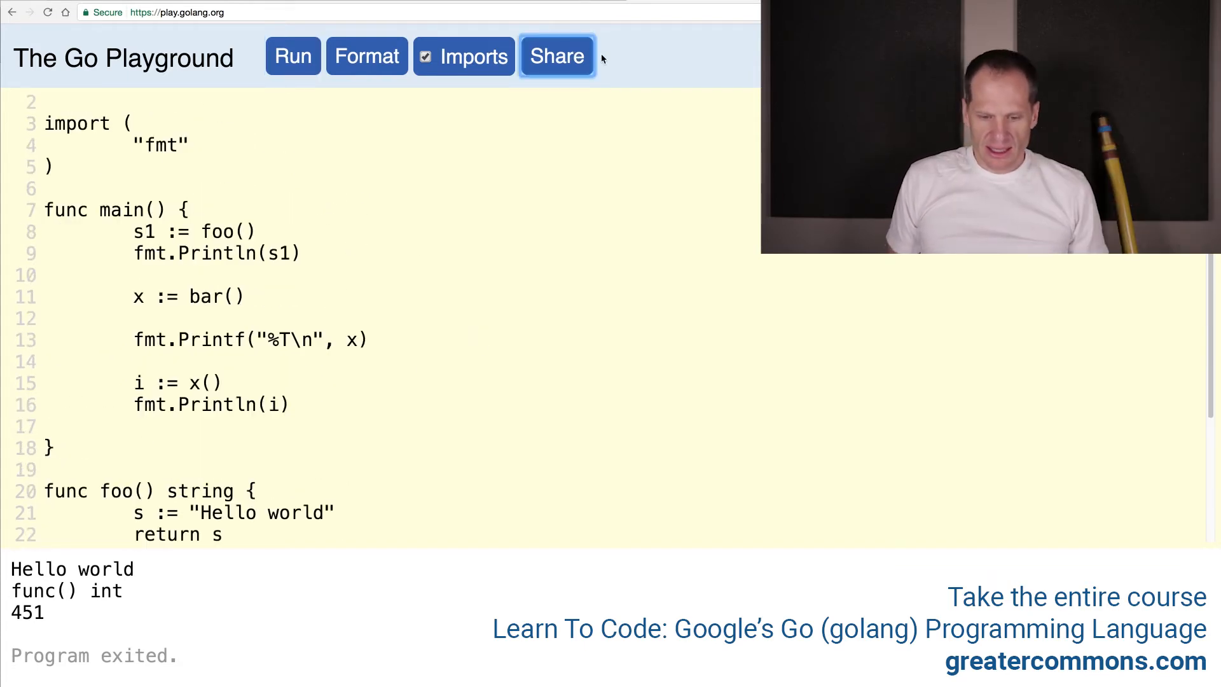
Step: Add 'step 1' and 'step 2 - cleaned up:' bullets under Returning a func in the outline
{"action": "left_click", "coordinate": [555, 56]}
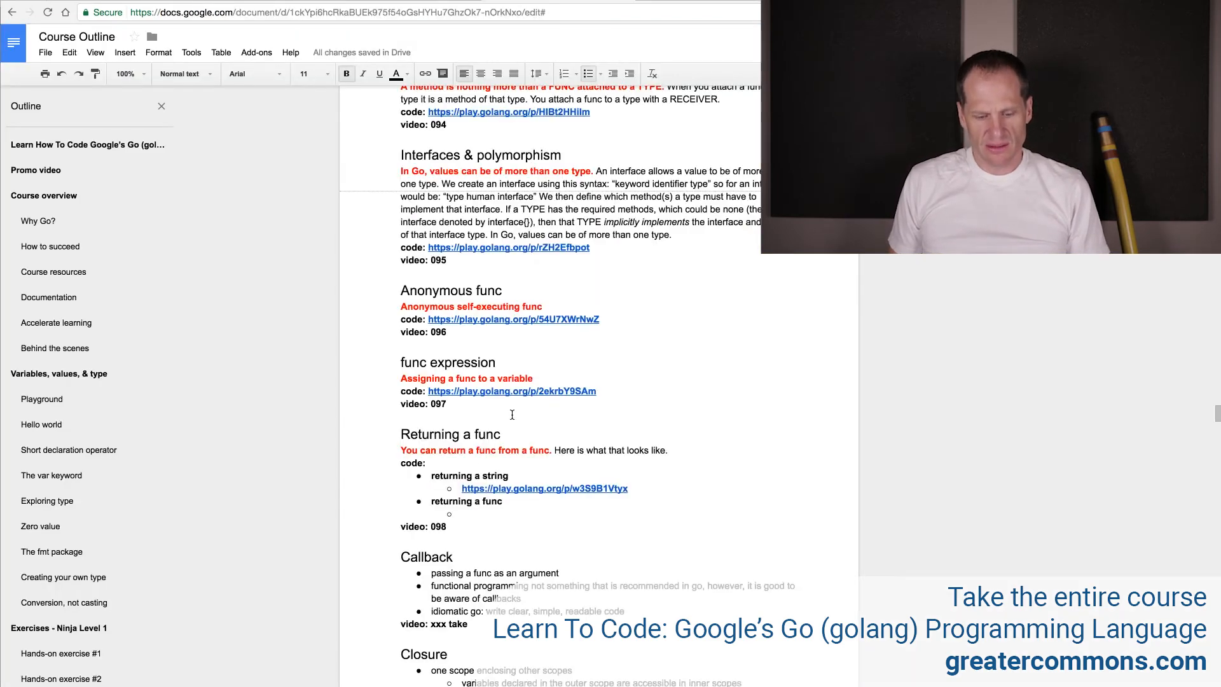
{"action": "type", "text": "step 1: https://play.golang.org/p/3Xk0wLFre8"}
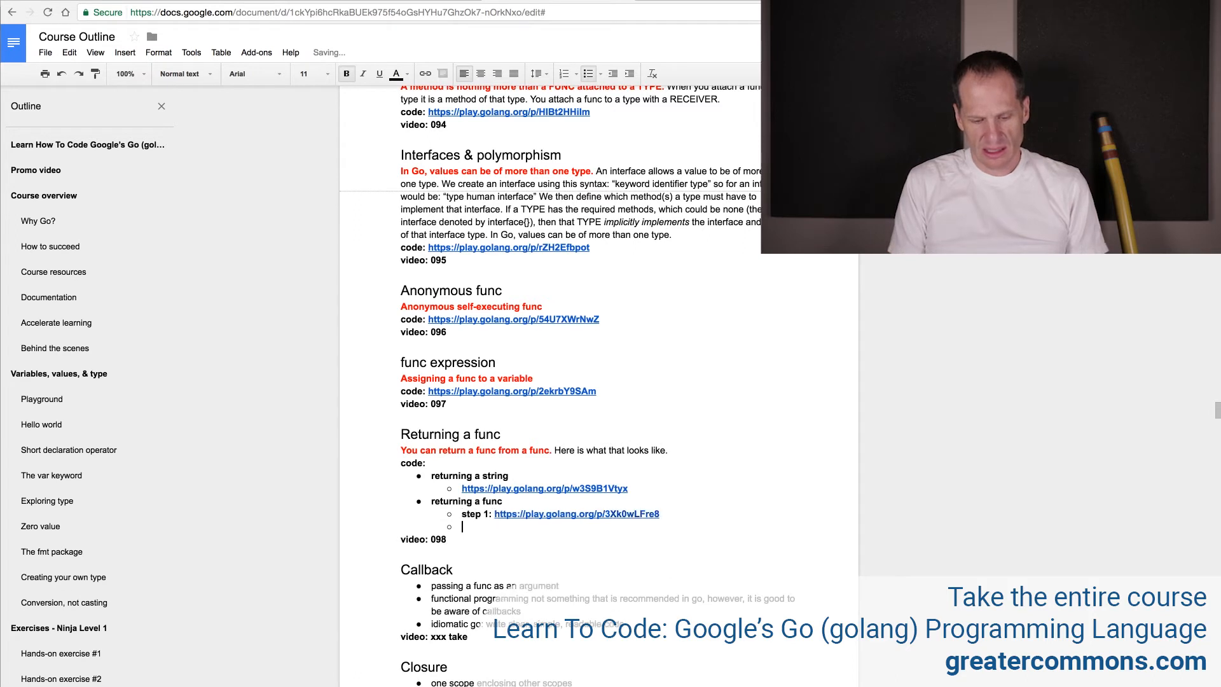
{"action": "type", "text": "step 2"}
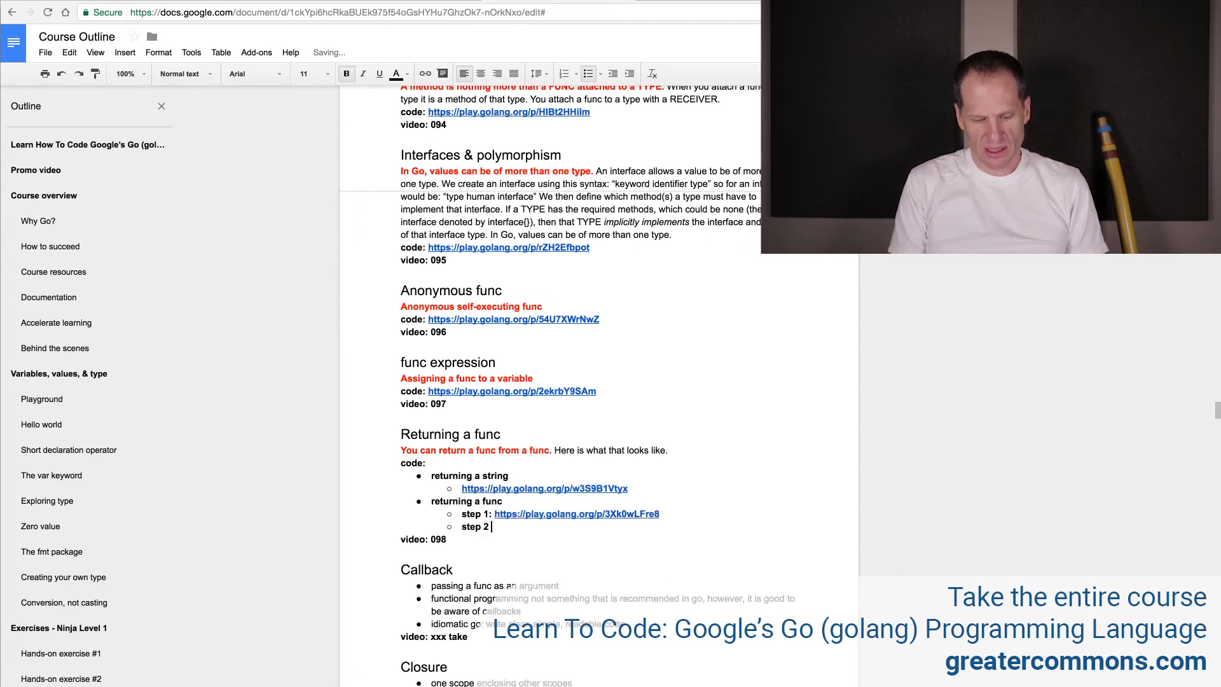
{"action": "type", "text": "- cleaned up:"}
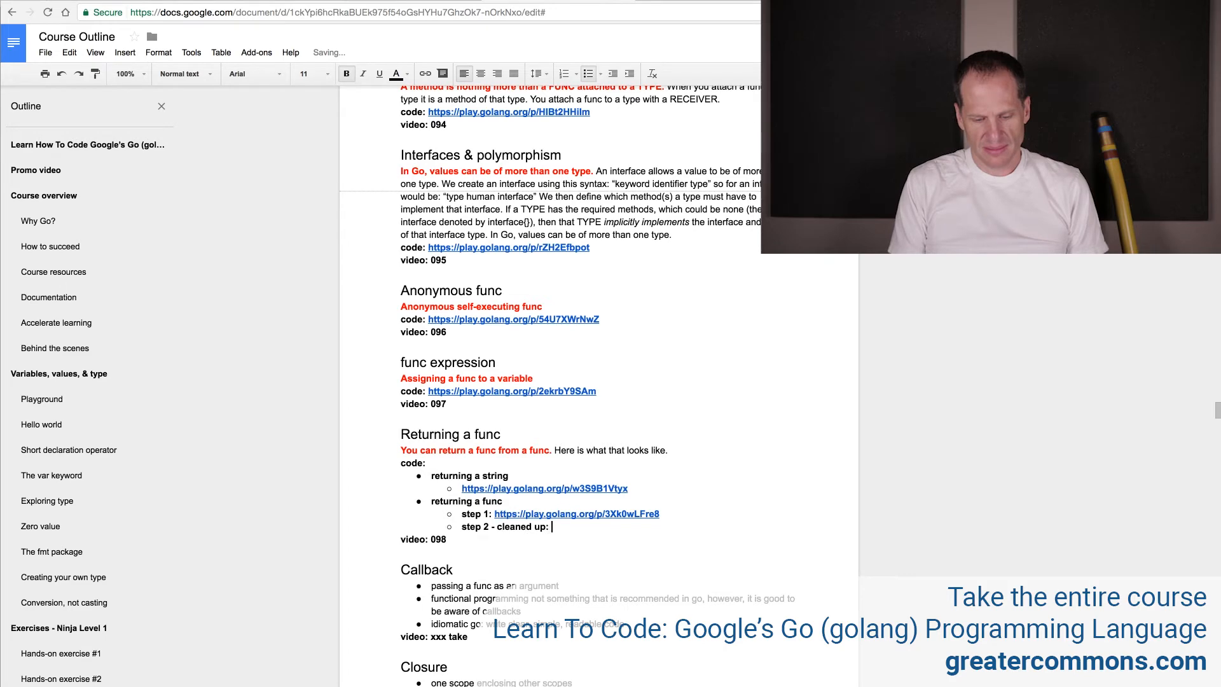
{"action": "left_click", "coordinate": [575, 513]}
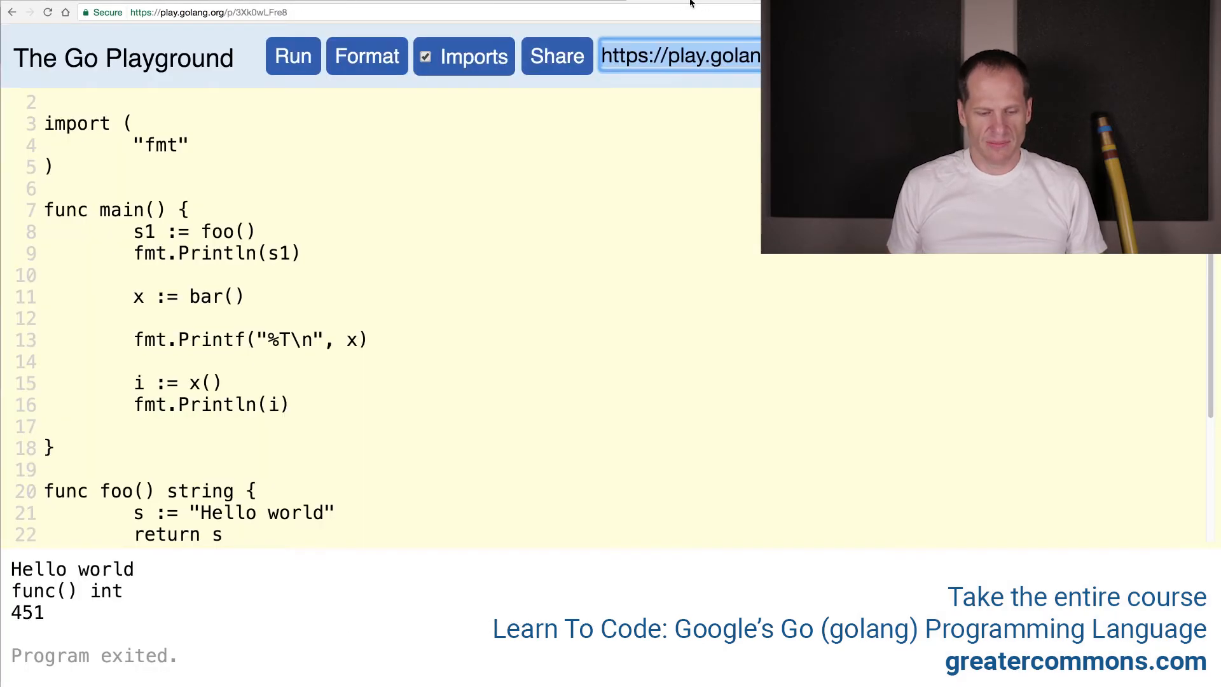
Step: Rewrite foo to return "Hello world" directly, dropping the intermediate variable s
{"action": "scroll", "scroll_direction": "down", "scroll_amount": 3}
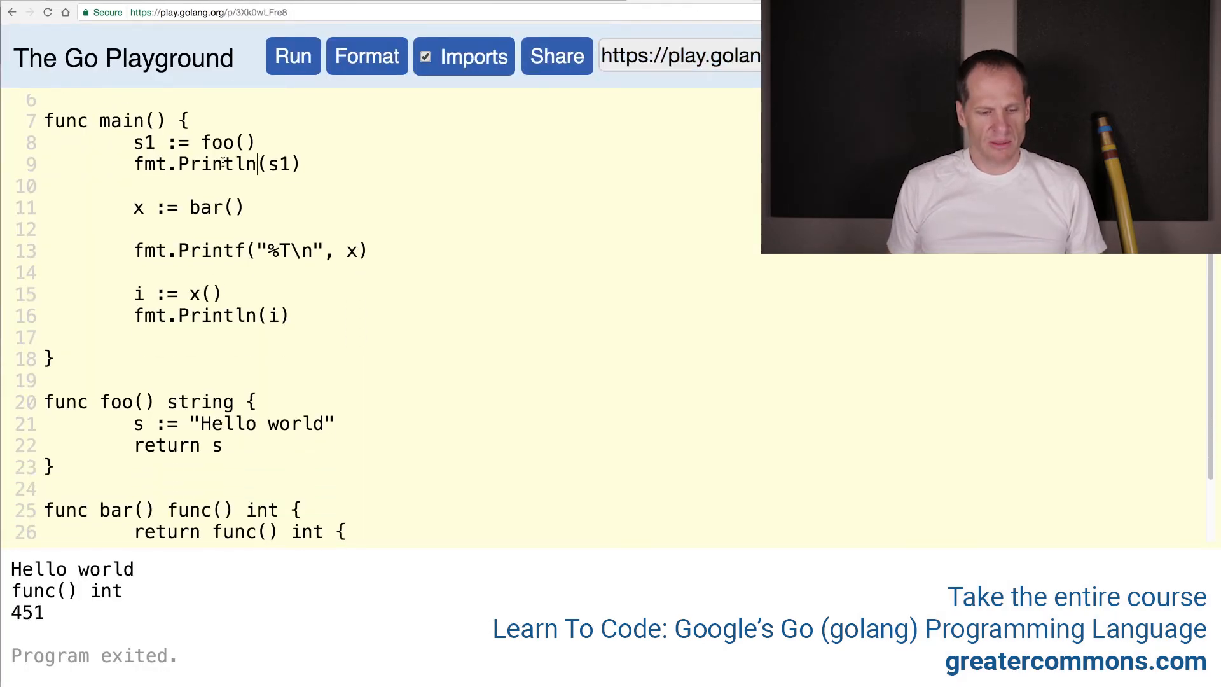
{"action": "double_click", "coordinate": [228, 142]}
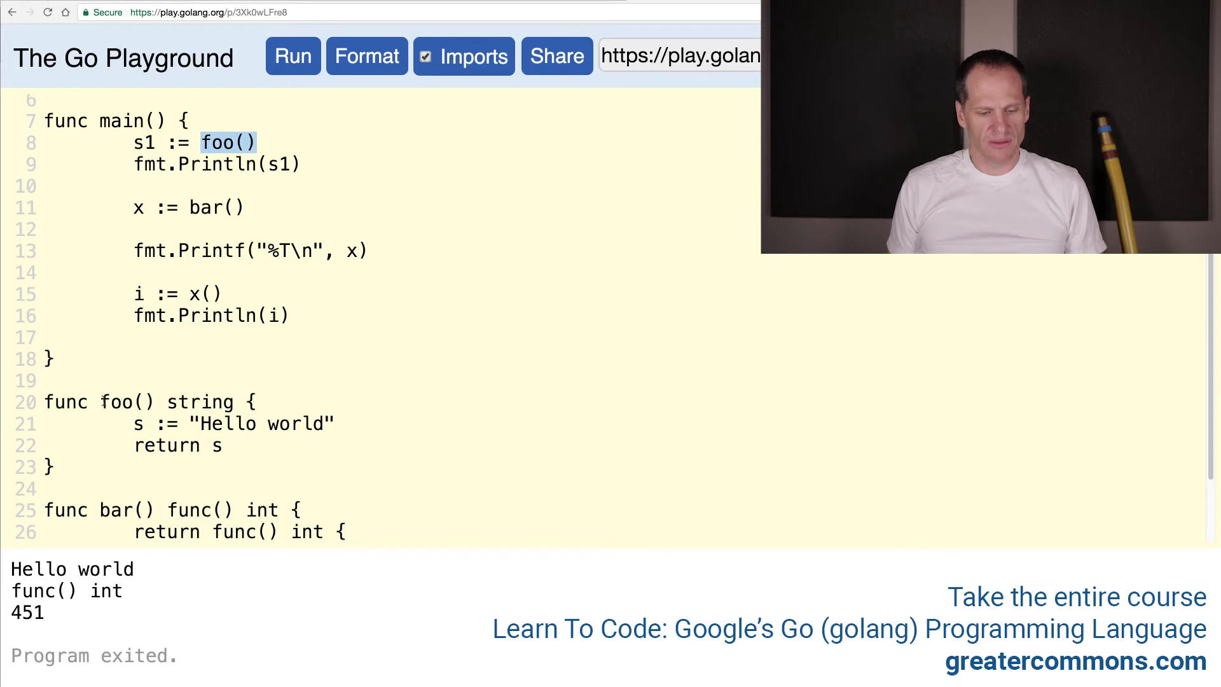
{"action": "double_click", "coordinate": [199, 402]}
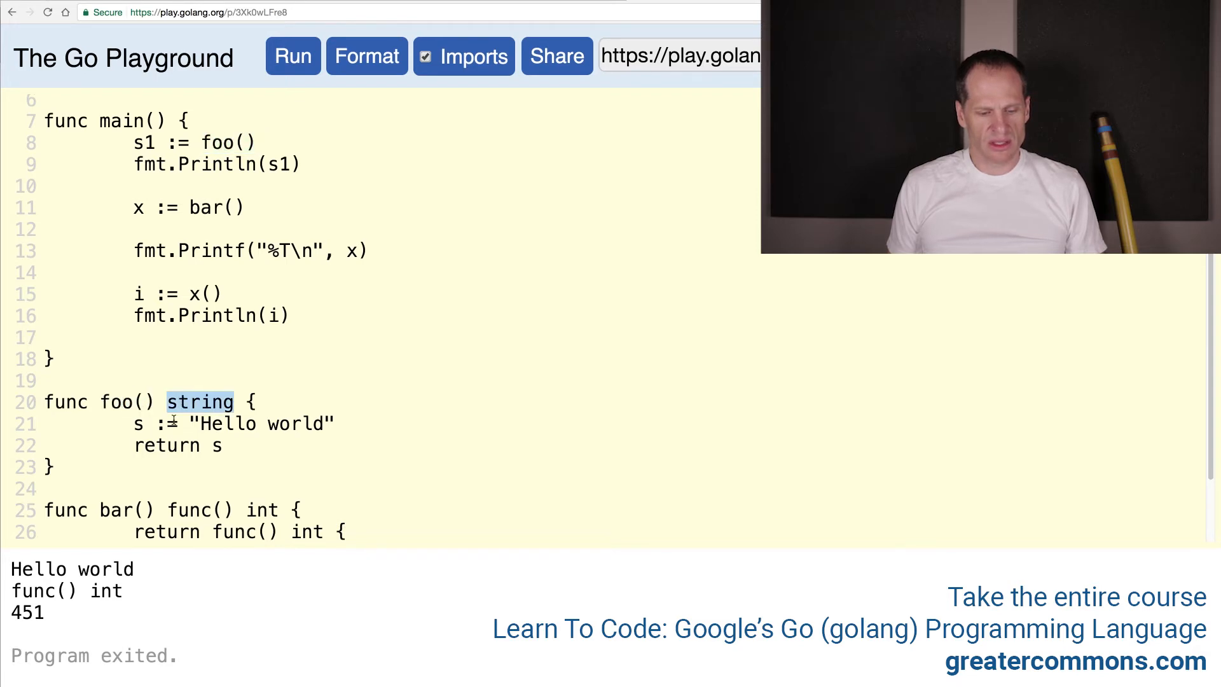
{"action": "double_click", "coordinate": [225, 422]}
{"action": "type", "text": "return"}
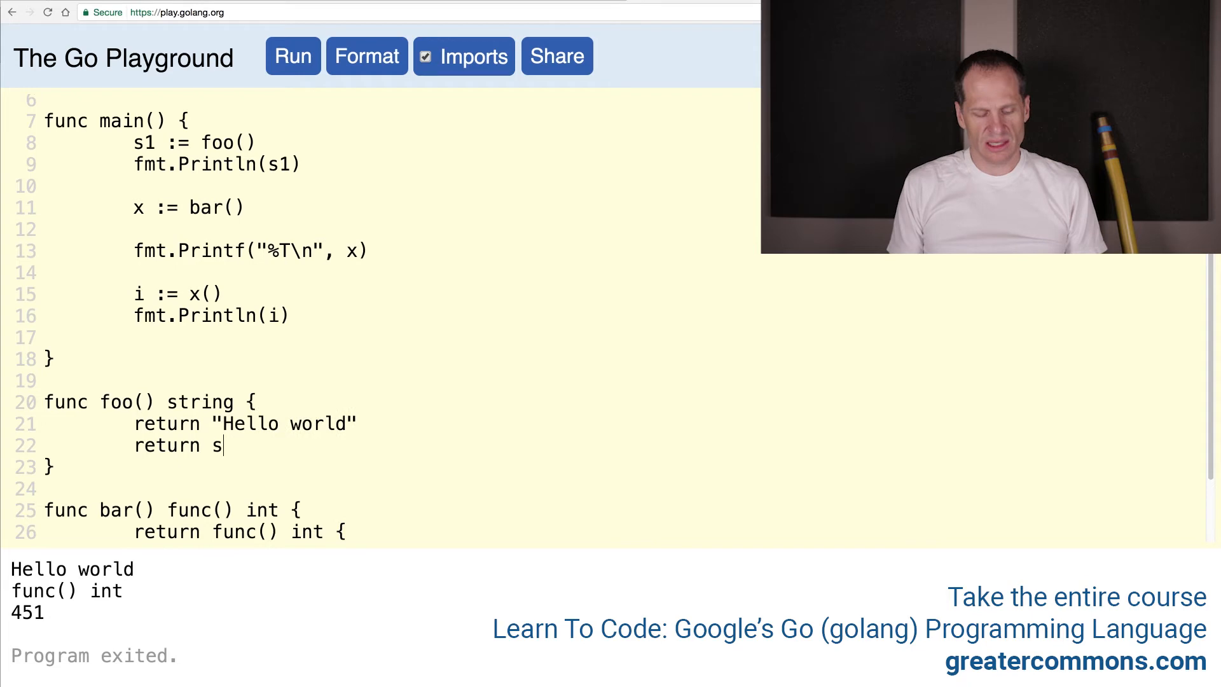
{"action": "key", "text": "Backspace"}
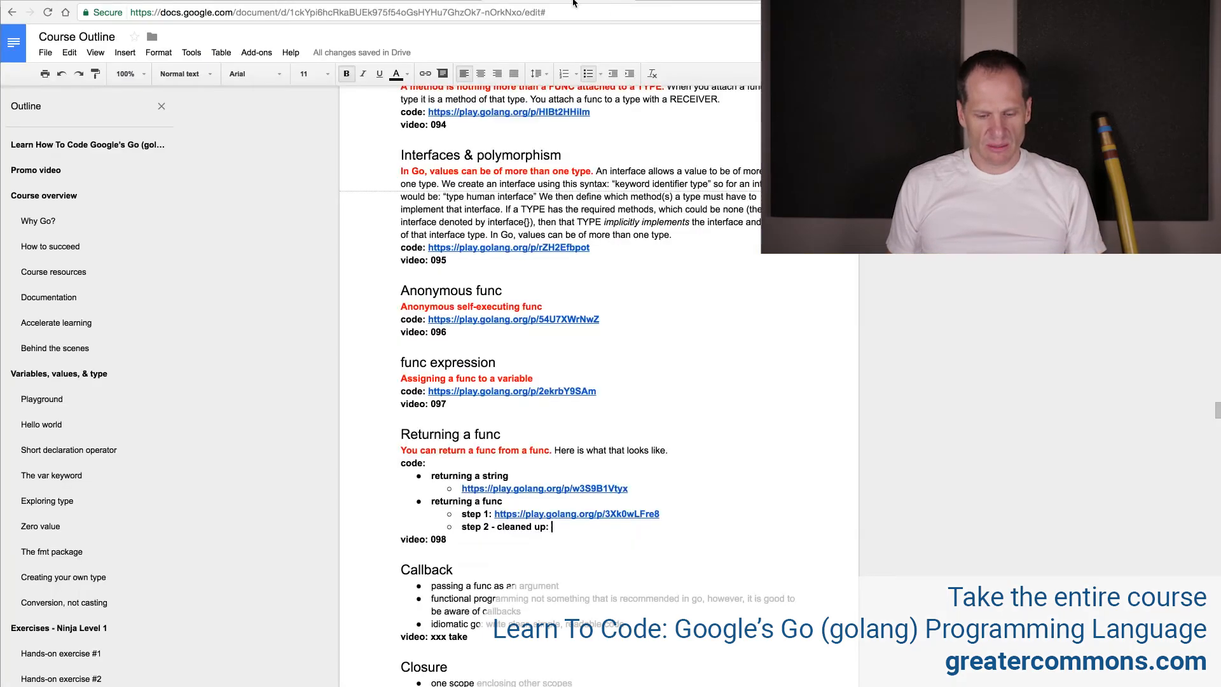
{"action": "type", "text": "https://play.golang.org/p/NocmYezUP2"}
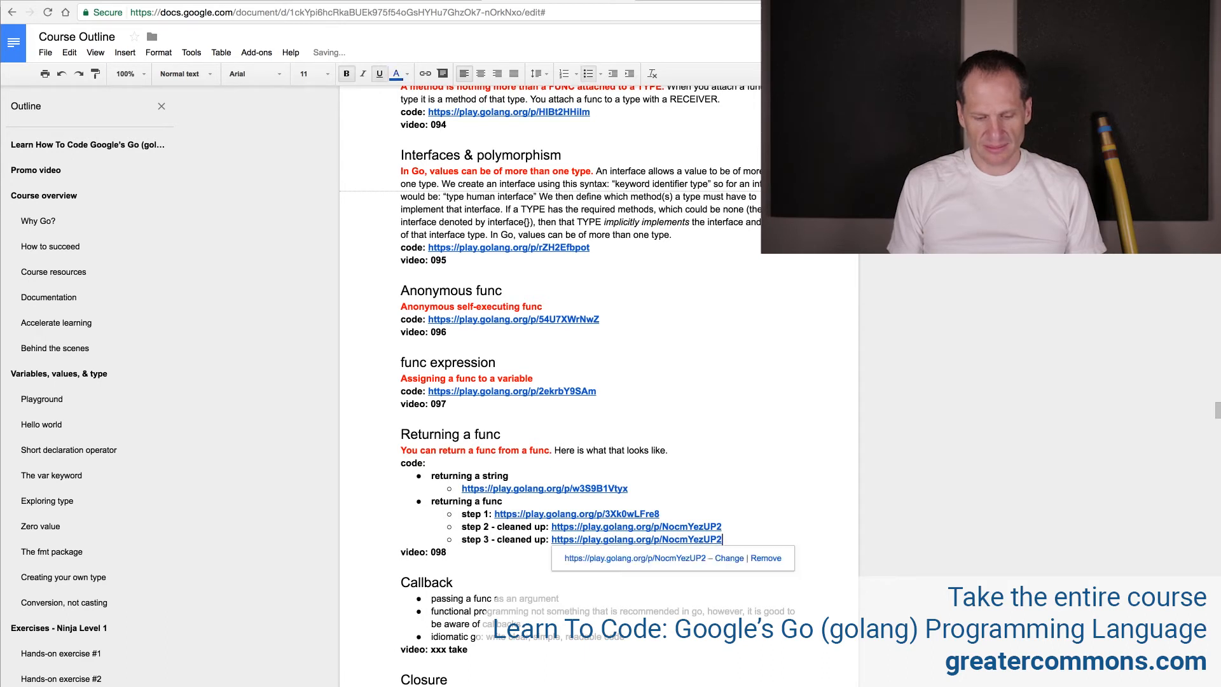
{"action": "key", "text": "backspace"}
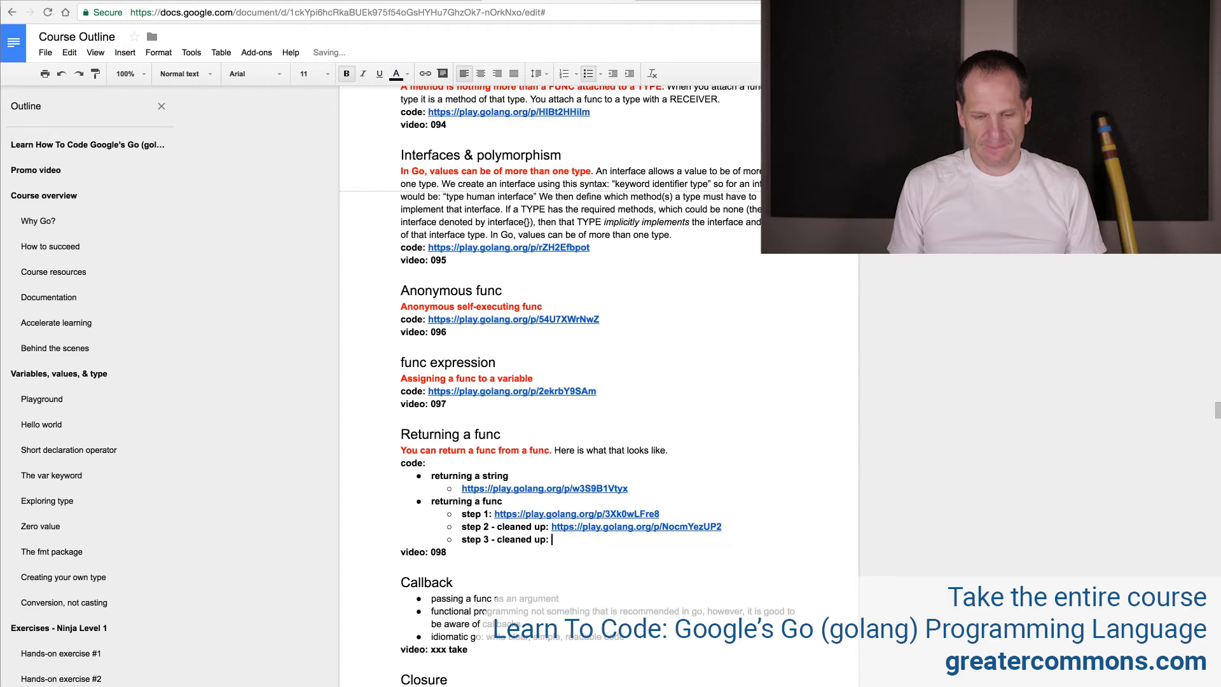
Step: Remove the foo call, its print and the foo function, then share the trimmed program
{"action": "left_click", "coordinate": [636, 526]}
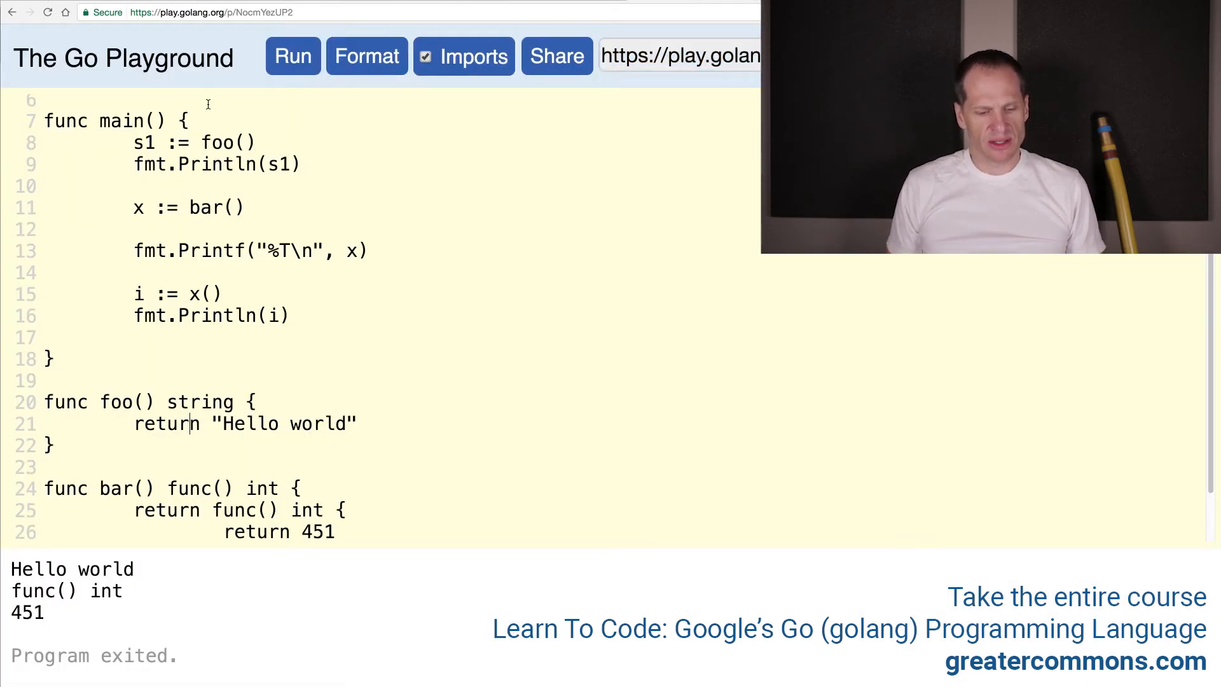
{"action": "double_click", "coordinate": [227, 142]}
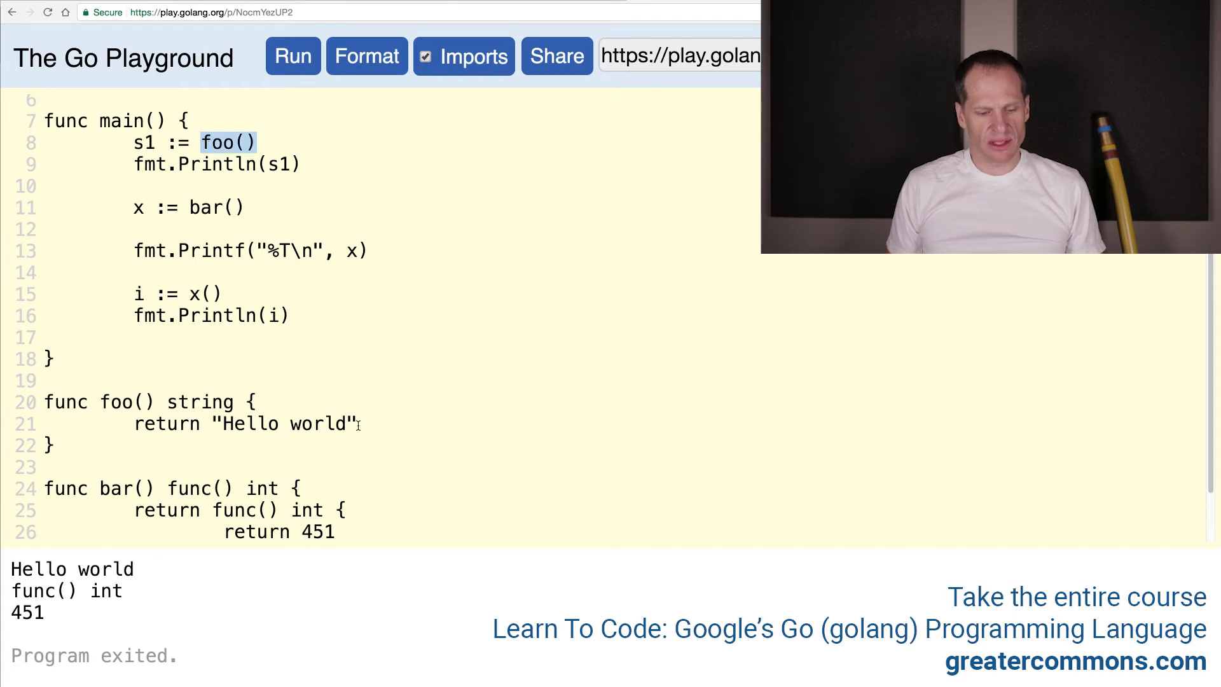
{"action": "left_click", "coordinate": [286, 164]}
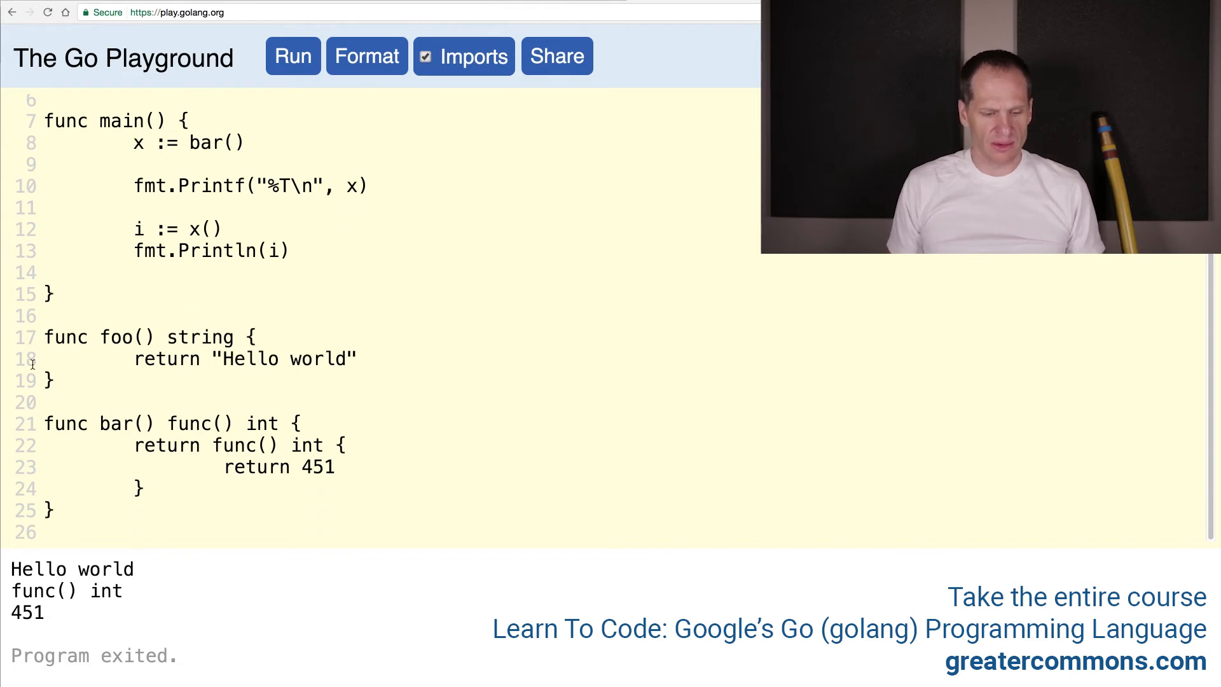
{"action": "double_click", "coordinate": [198, 335]}
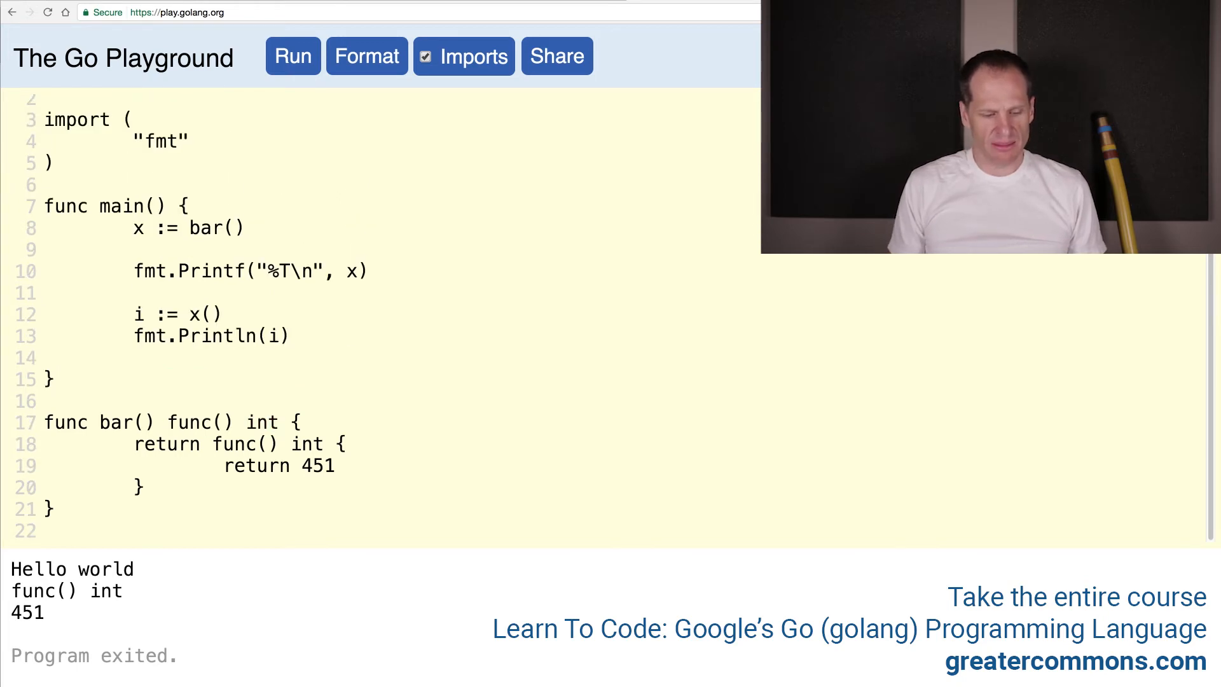
{"action": "double_click", "coordinate": [65, 590]}
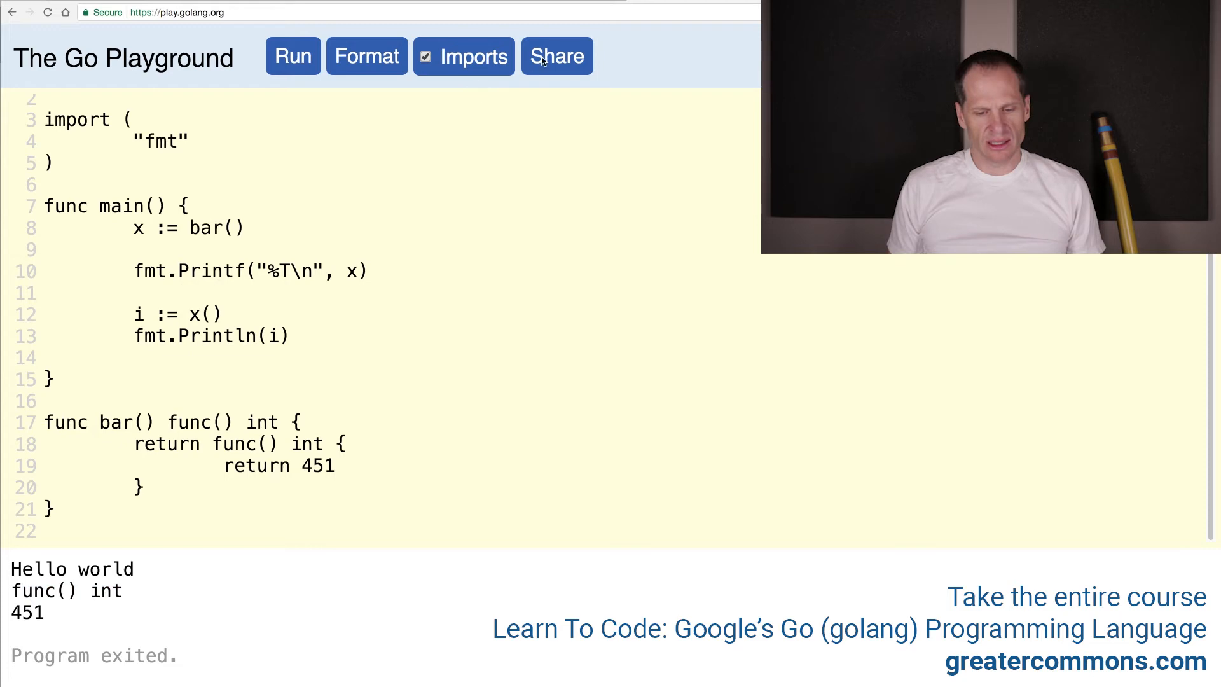
{"action": "left_click", "coordinate": [557, 56]}
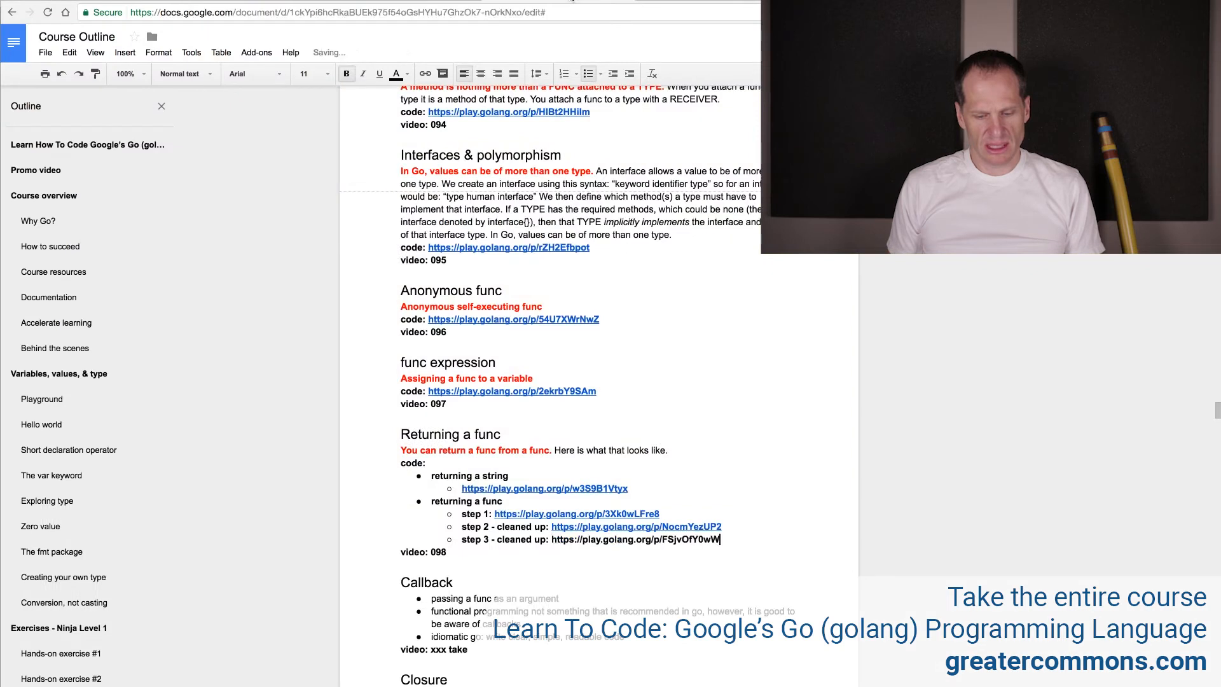
Step: Run the trimmed program, showing it prints func() int and 451 from bar's returned function
{"action": "left_click", "coordinate": [650, 540]}
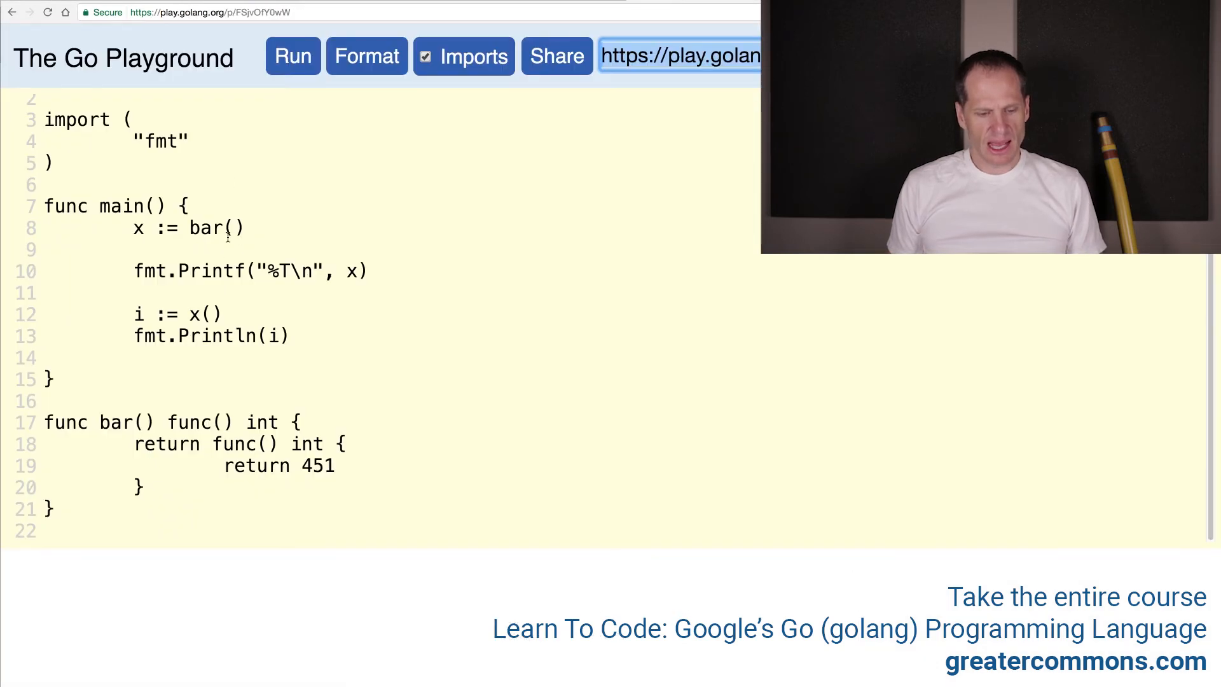
{"action": "double_click", "coordinate": [121, 422]}
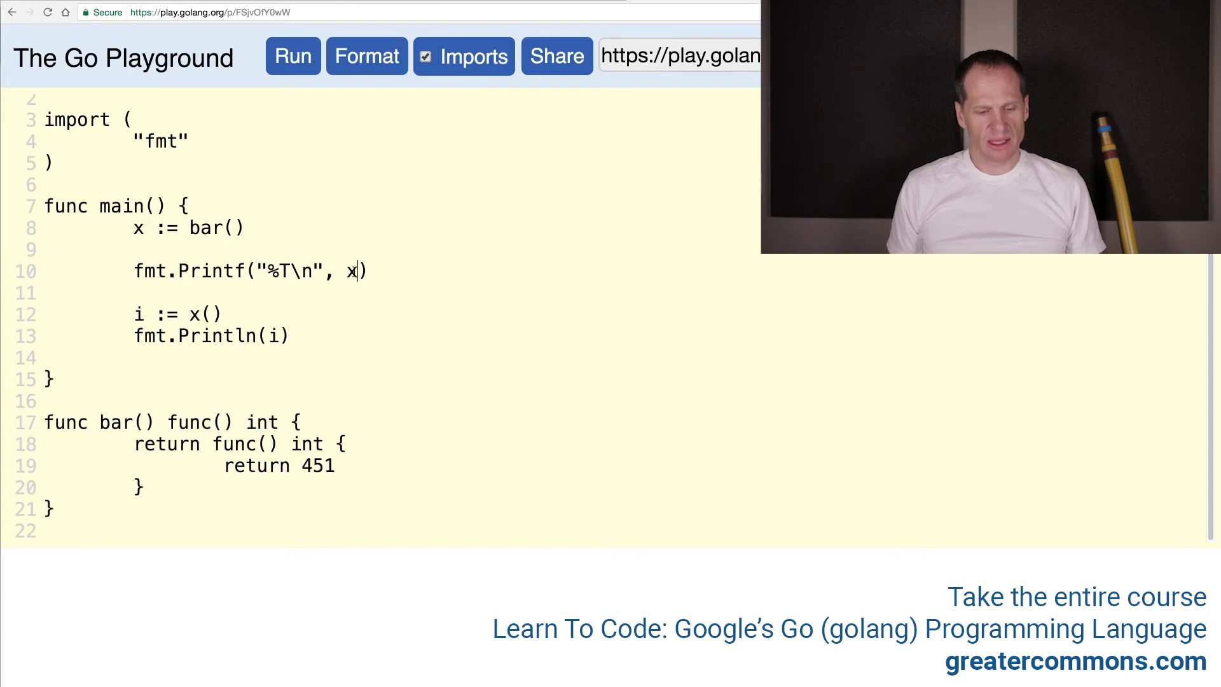
{"action": "left_click", "coordinate": [293, 56]}
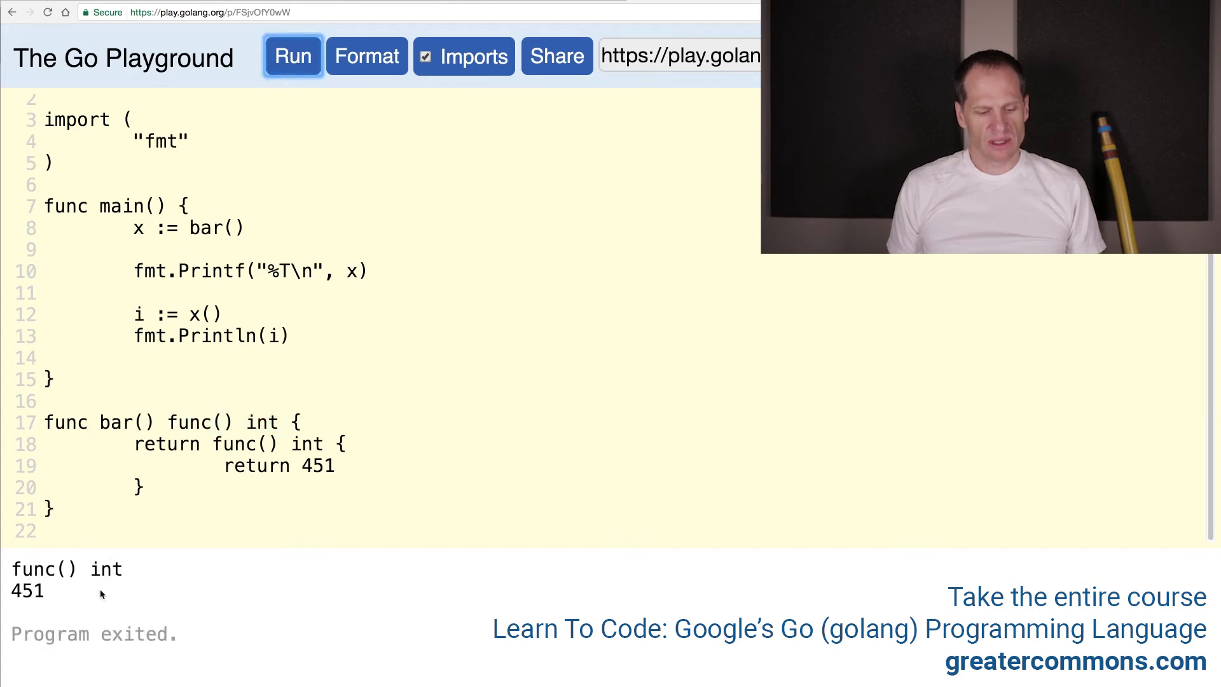
{"action": "double_click", "coordinate": [66, 569]}
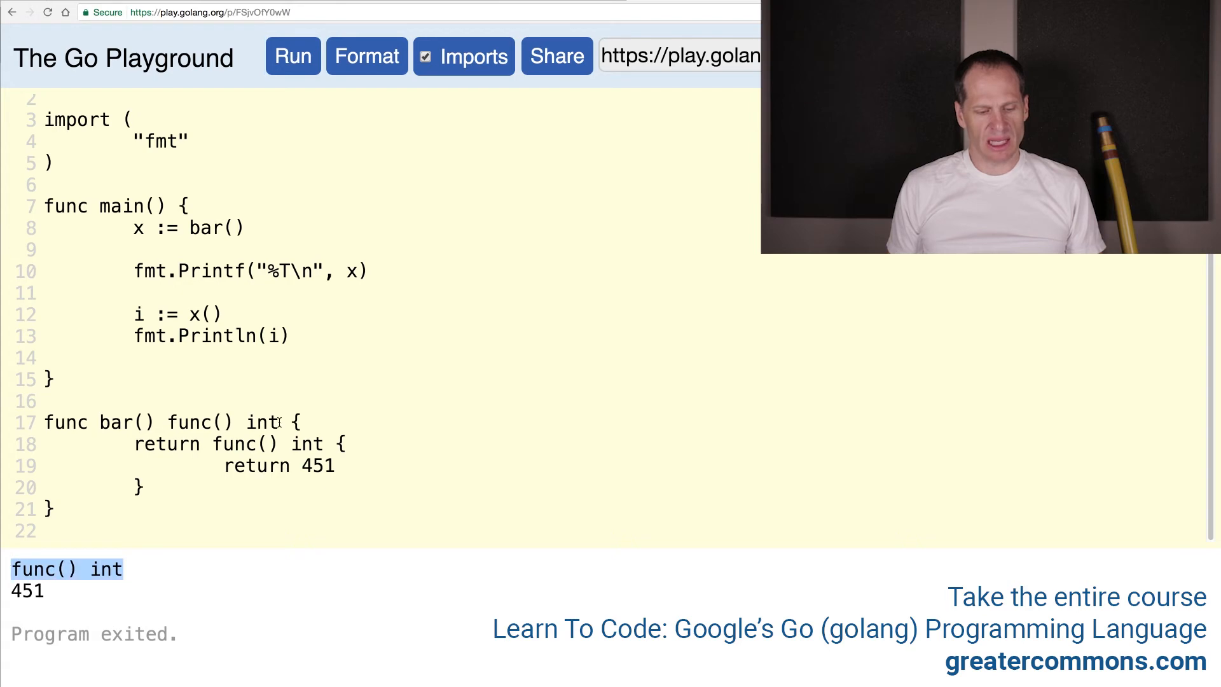
{"action": "double_click", "coordinate": [221, 422]}
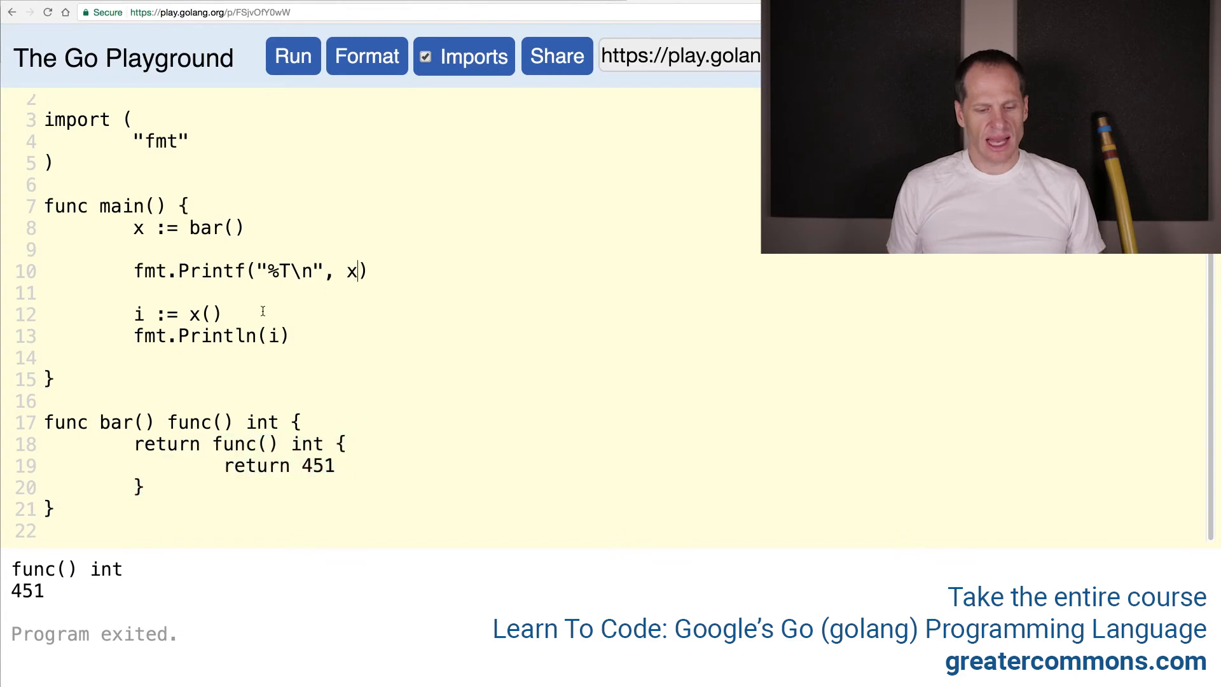
{"action": "double_click", "coordinate": [202, 315]}
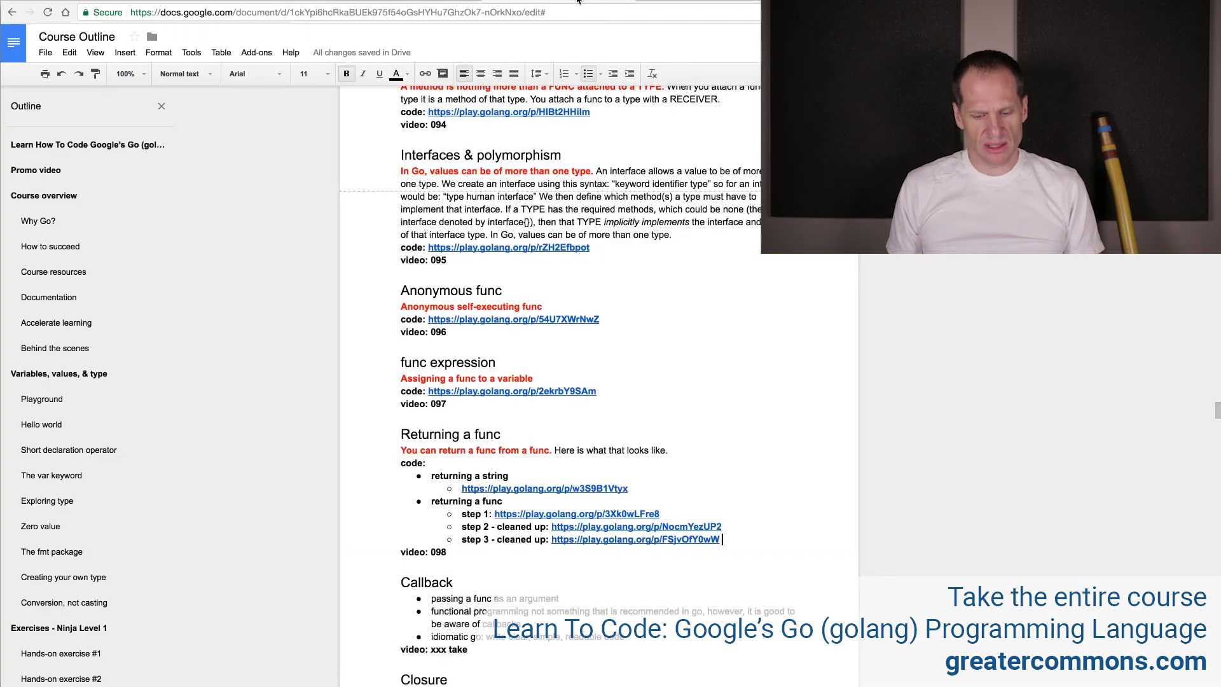
Step: Start a 'step 4 - clear' entry in the outline and return to the Playground
{"action": "type", "text": "step"}
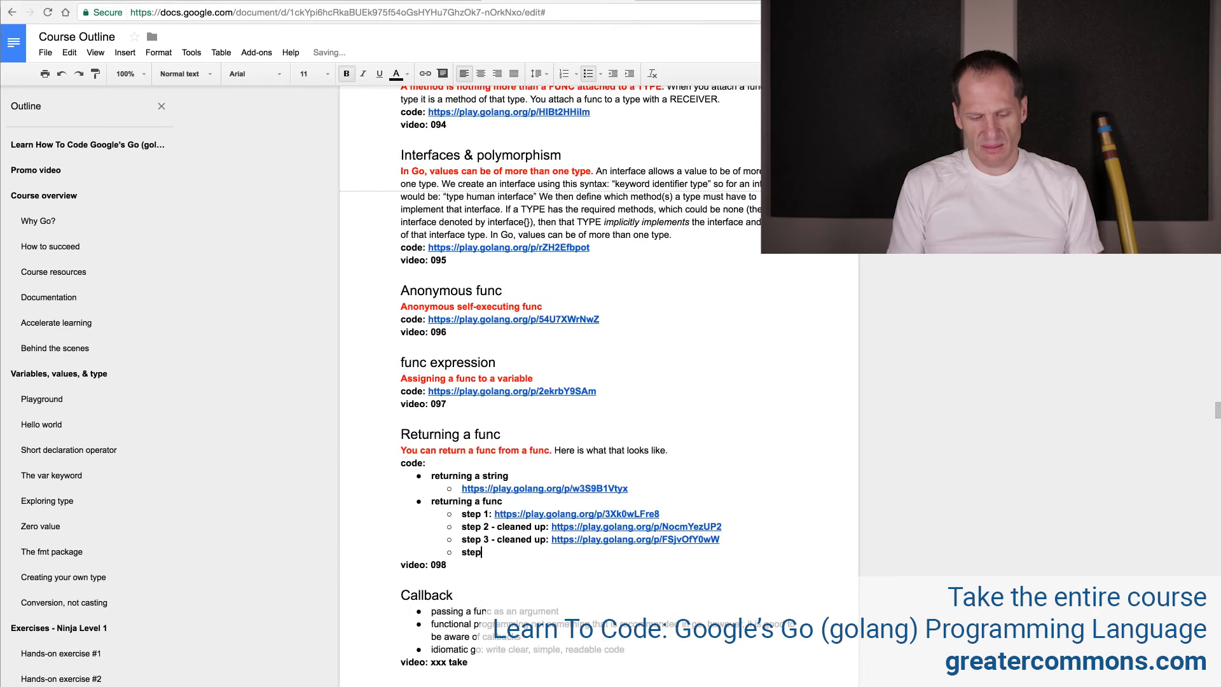
{"action": "type", "text": "4 - clear"}
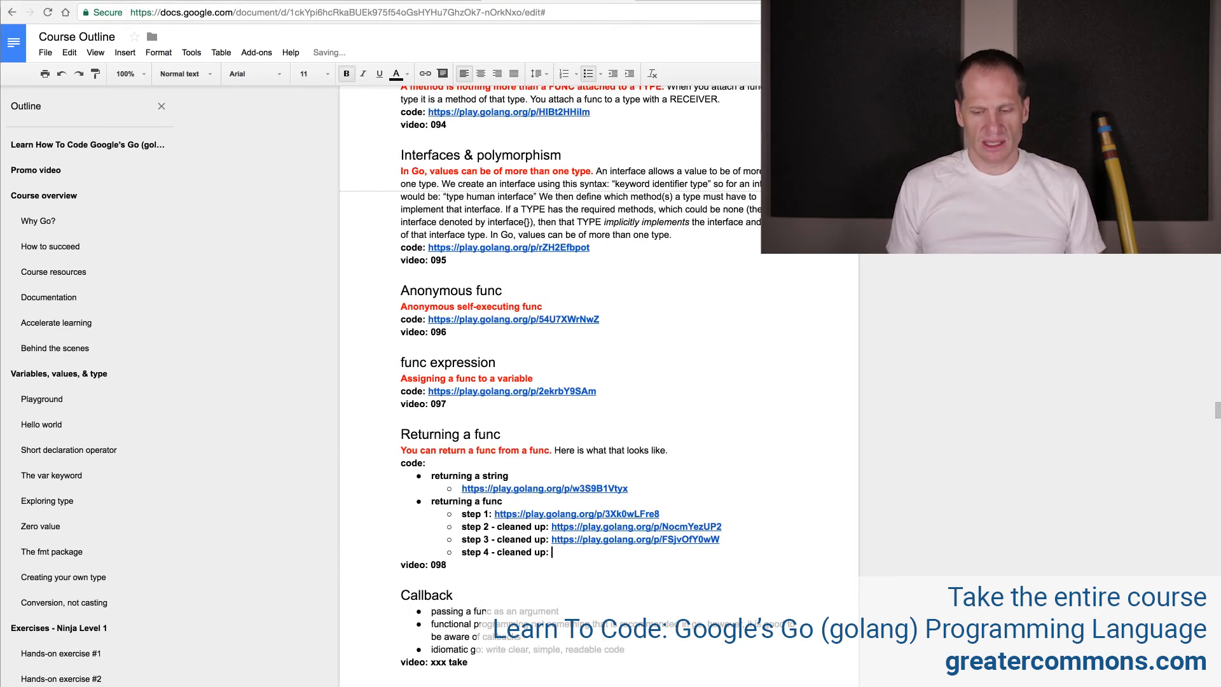
{"action": "left_click", "coordinate": [635, 539]}
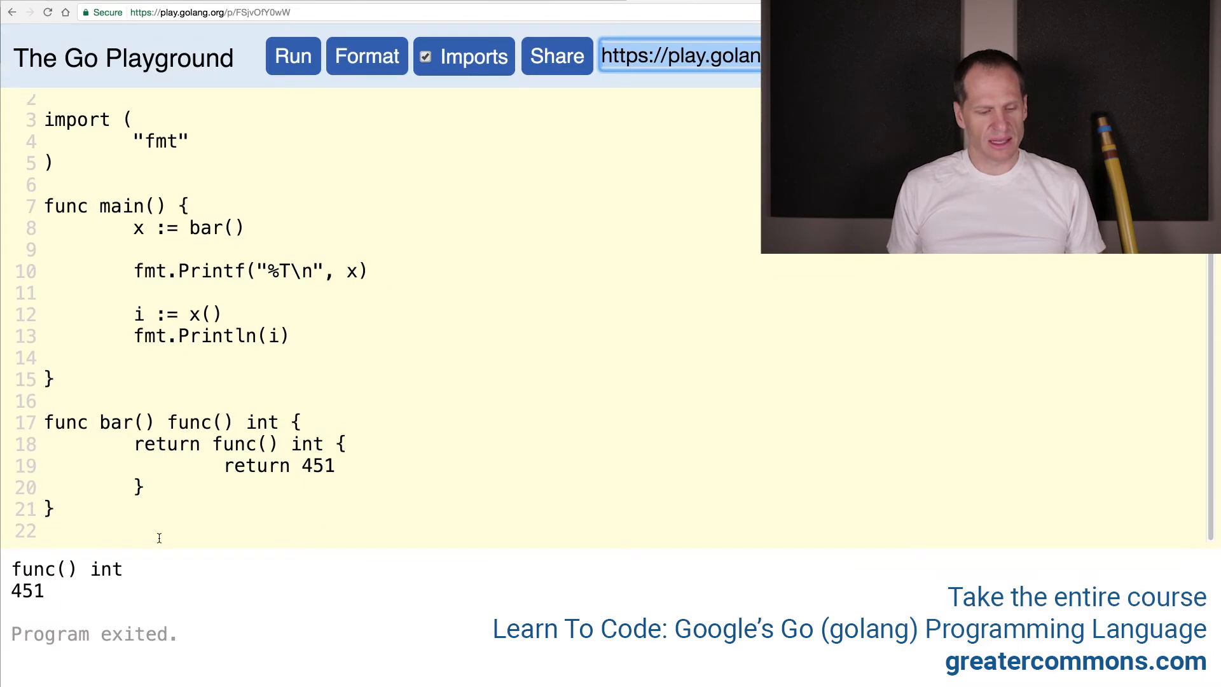
{"action": "left_click", "coordinate": [216, 314]}
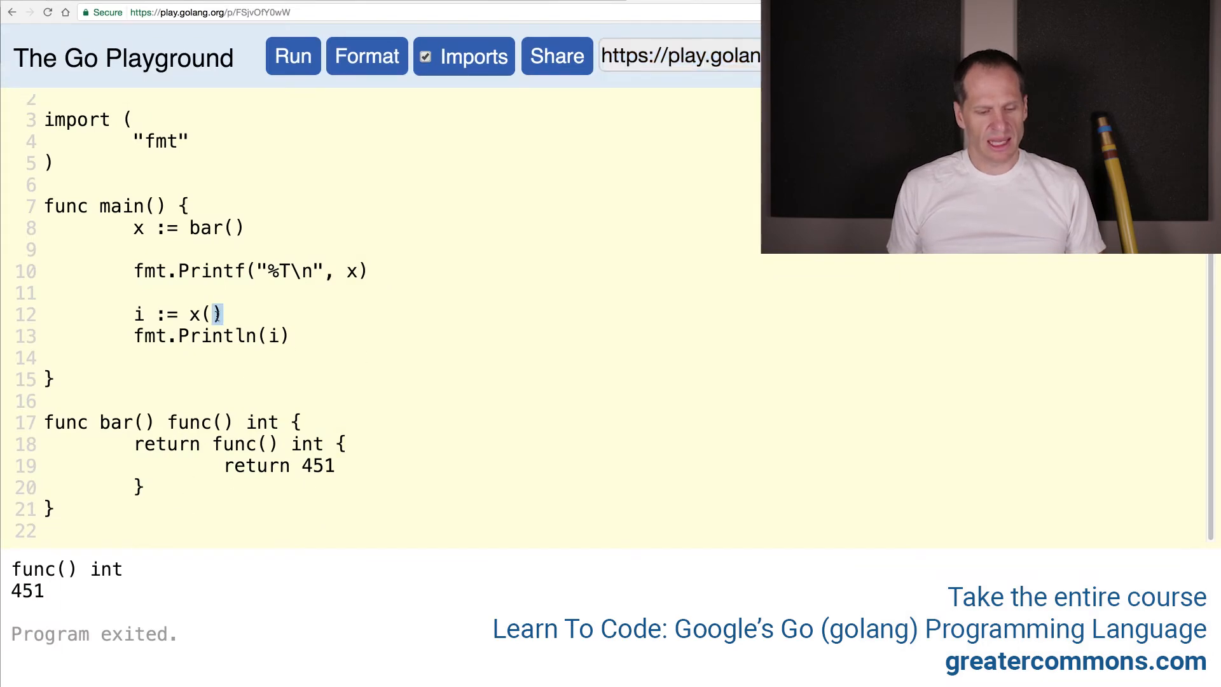
Step: Make main print x() directly without the i variable and run it, still outputting 451
{"action": "double_click", "coordinate": [205, 314]}
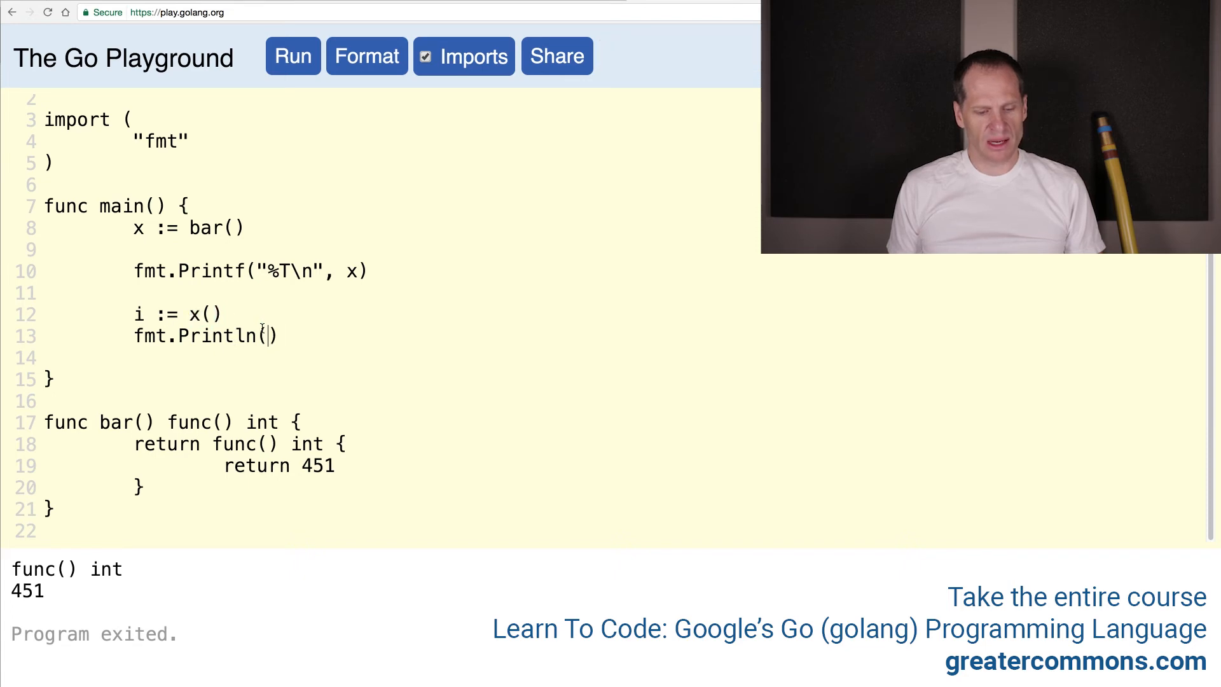
{"action": "type", "text": "i"}
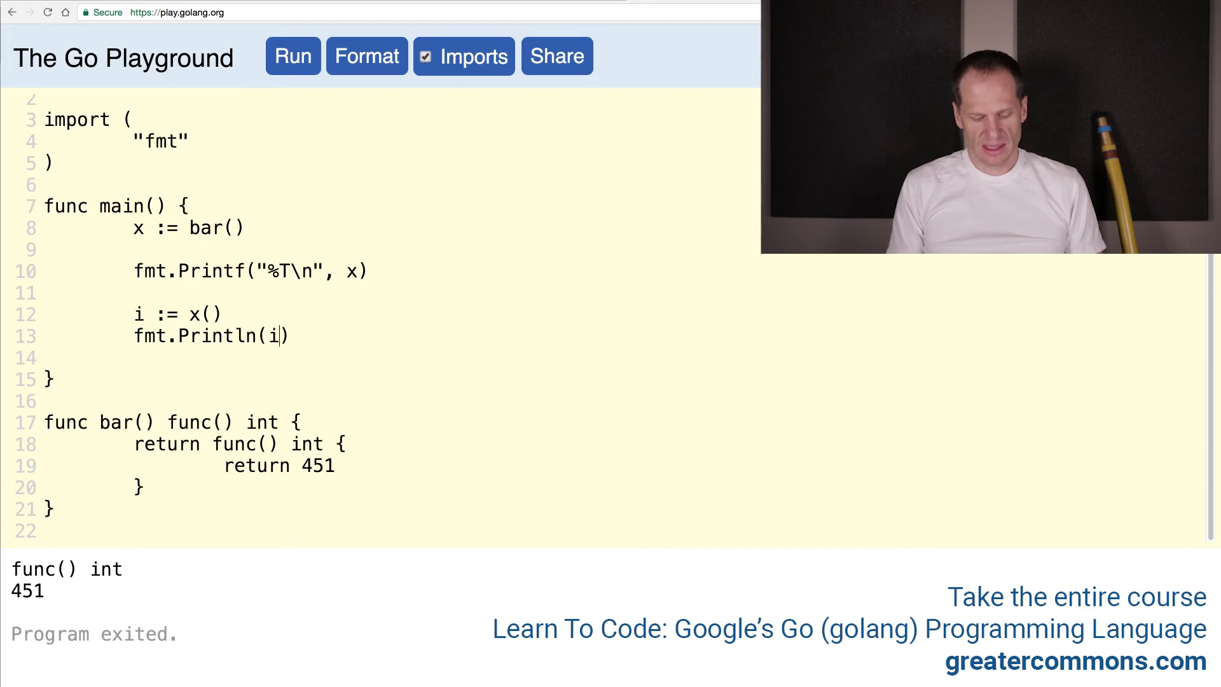
{"action": "type", "text": "x()"}
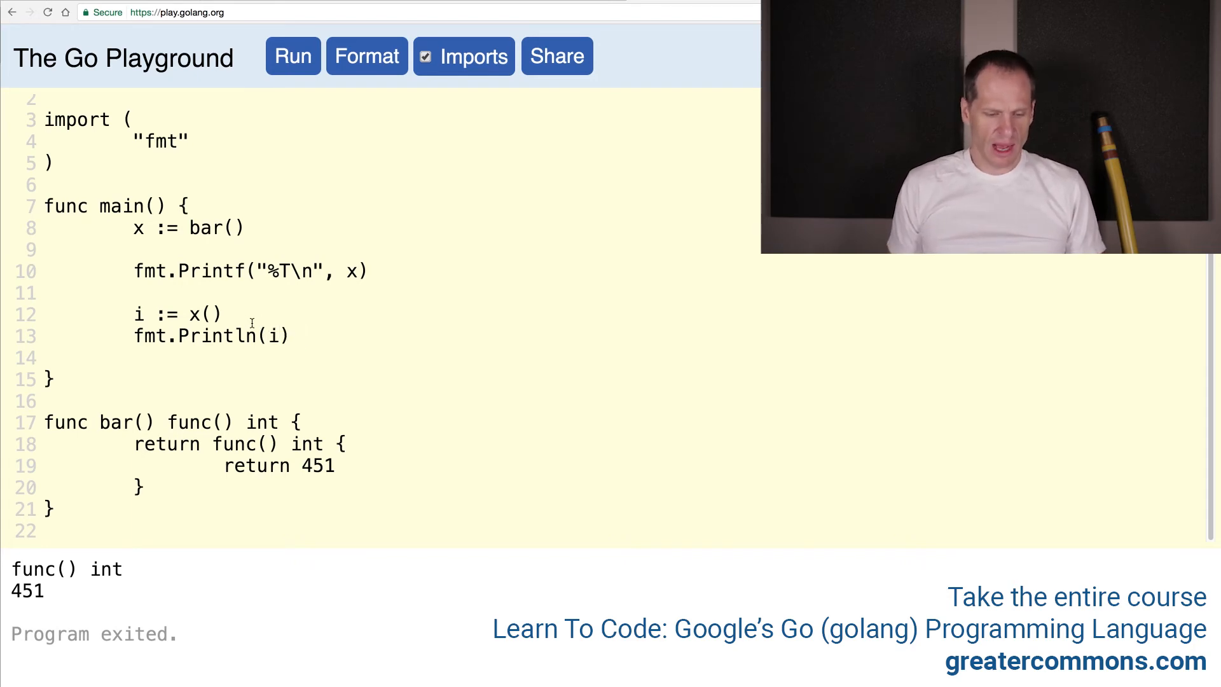
{"action": "double_click", "coordinate": [205, 313]}
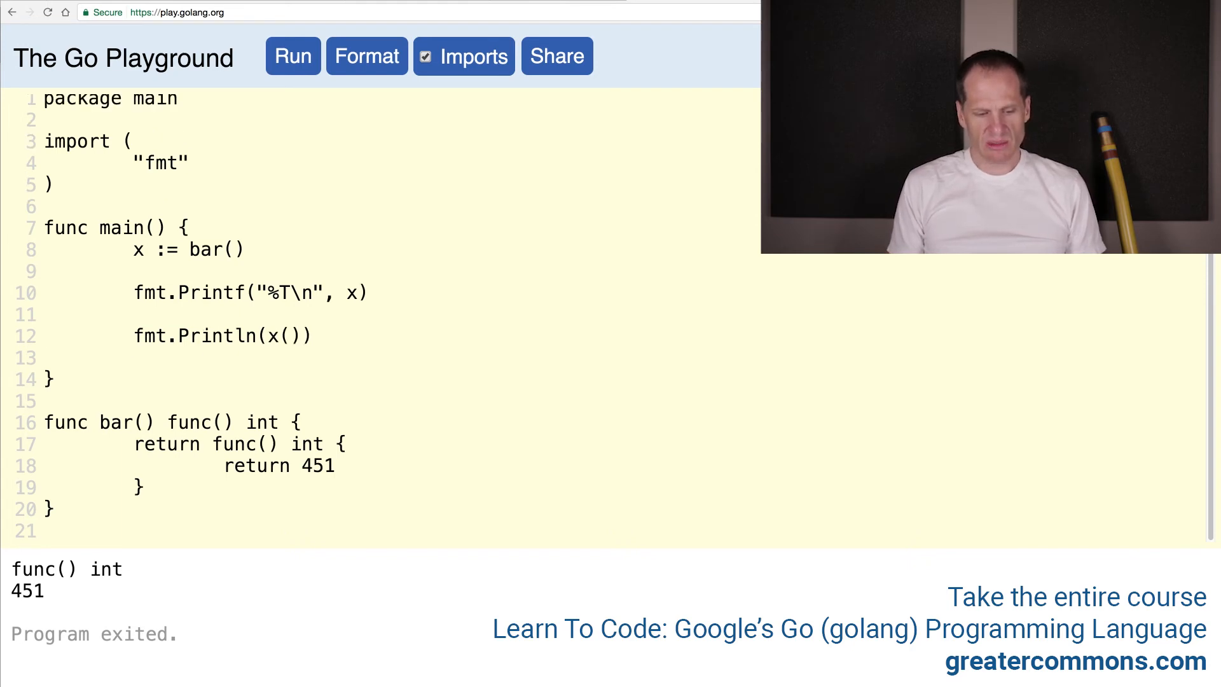
{"action": "double_click", "coordinate": [272, 335]}
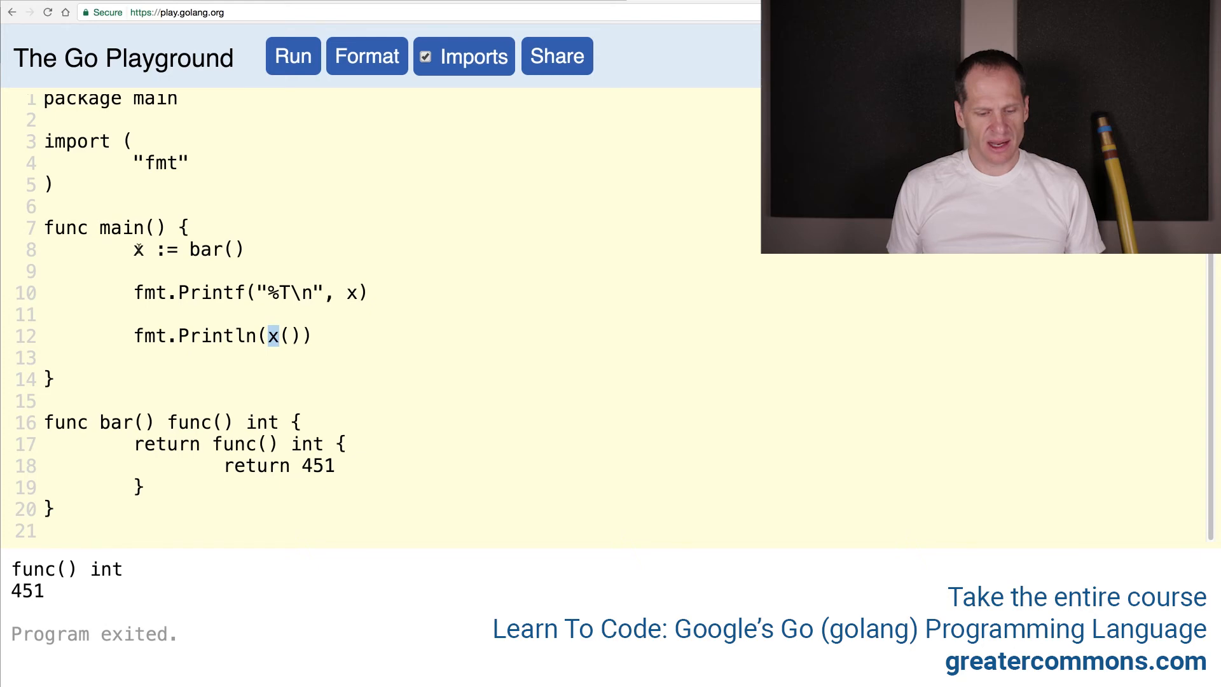
{"action": "left_click", "coordinate": [44, 315]}
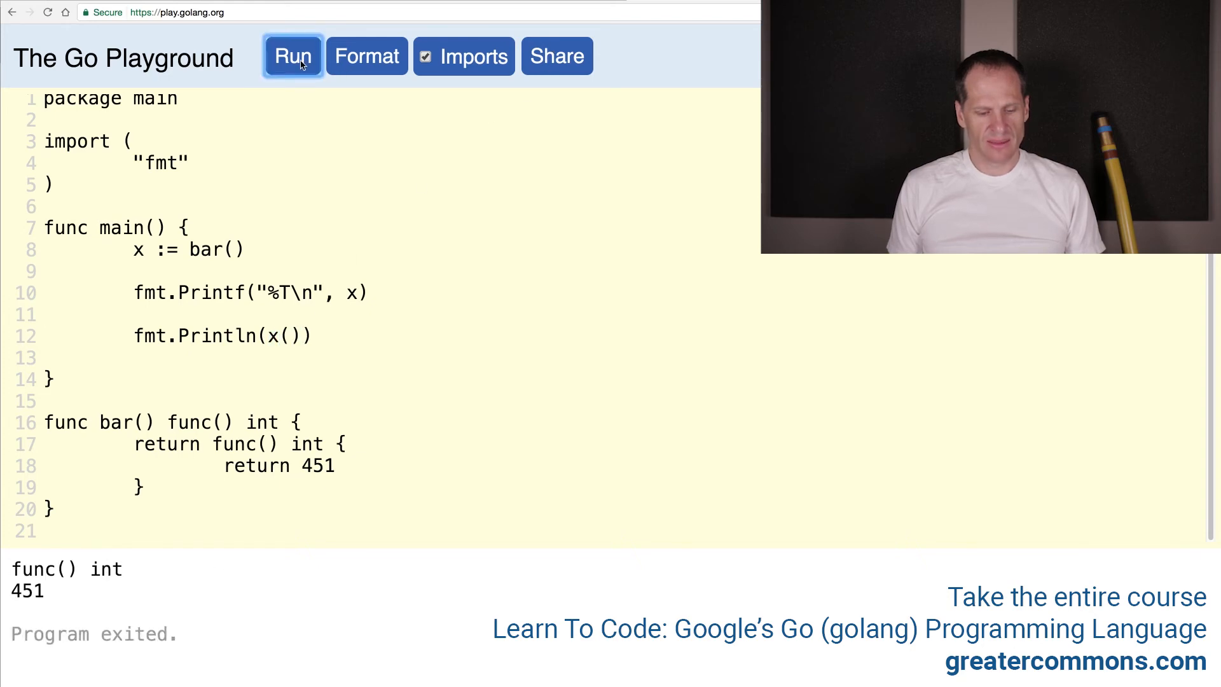
{"action": "mouse_move", "coordinate": [567, 84]}
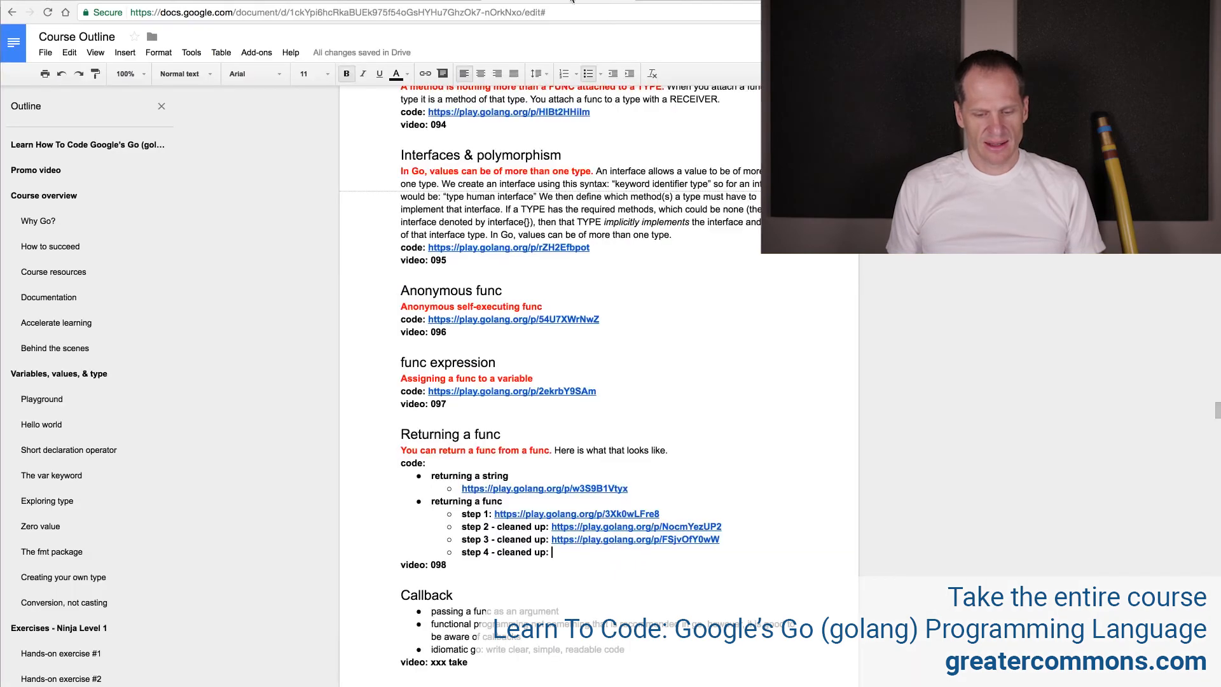
{"action": "type", "text": "https://play.golang.org/p/7wbv9KNlhK"}
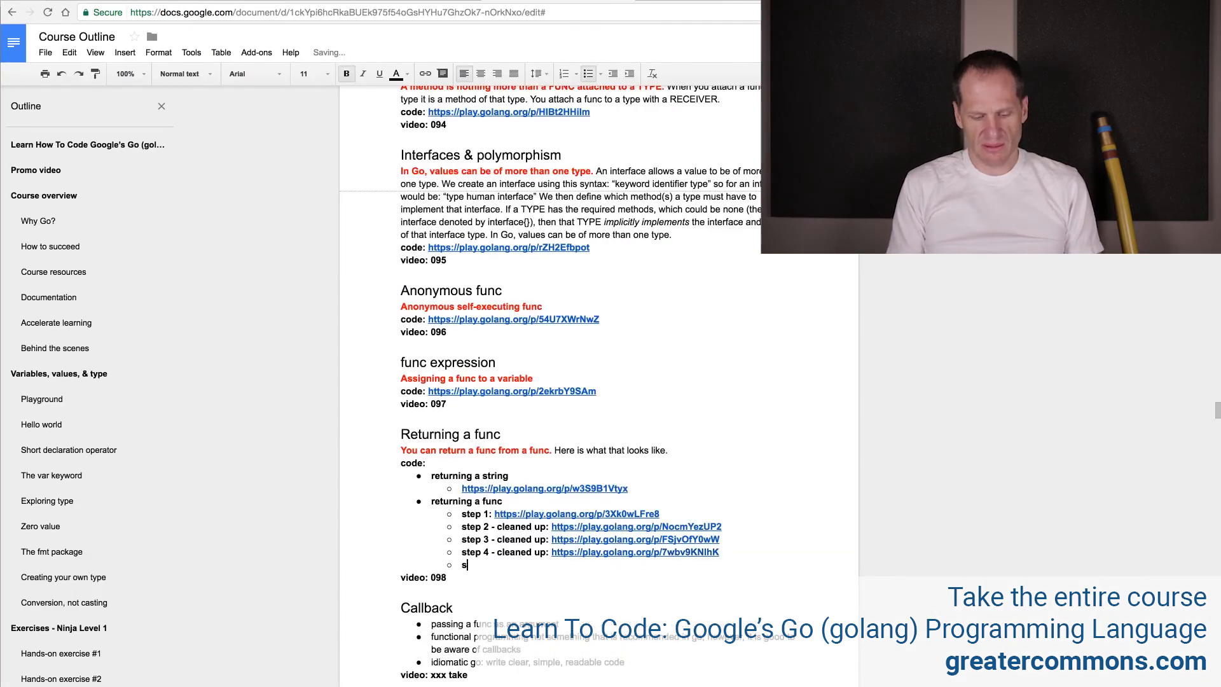
{"action": "type", "text": "step 5 cleaned up:"}
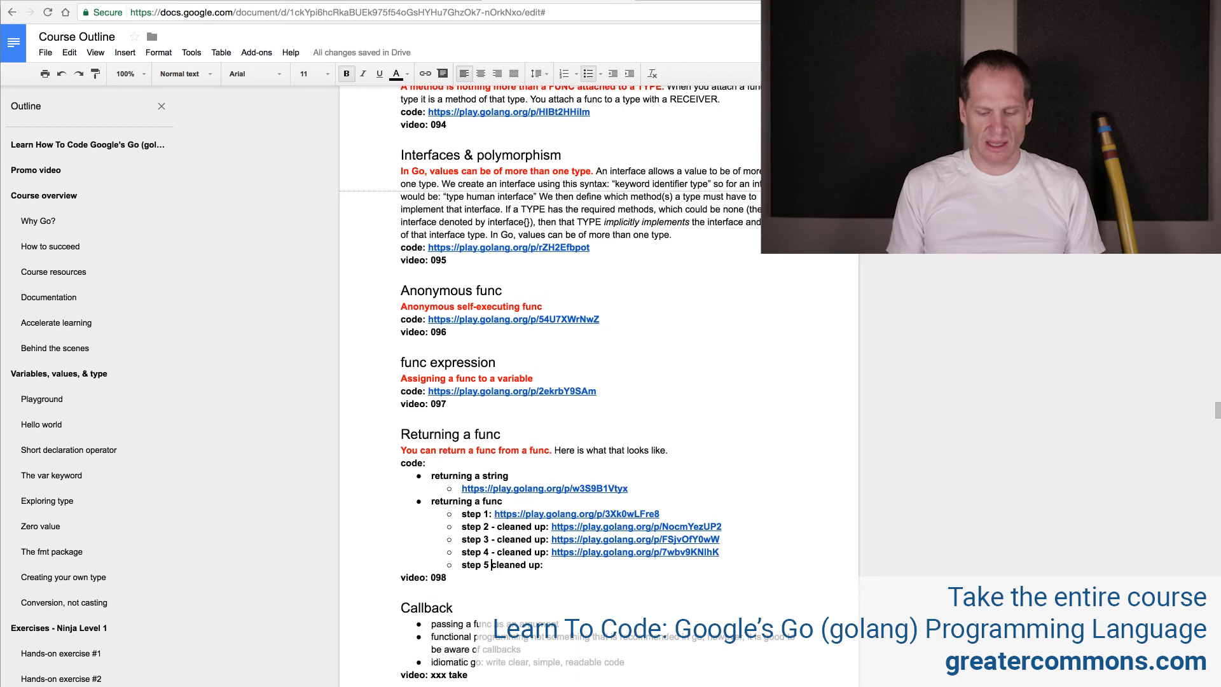
{"action": "left_click", "coordinate": [634, 551]}
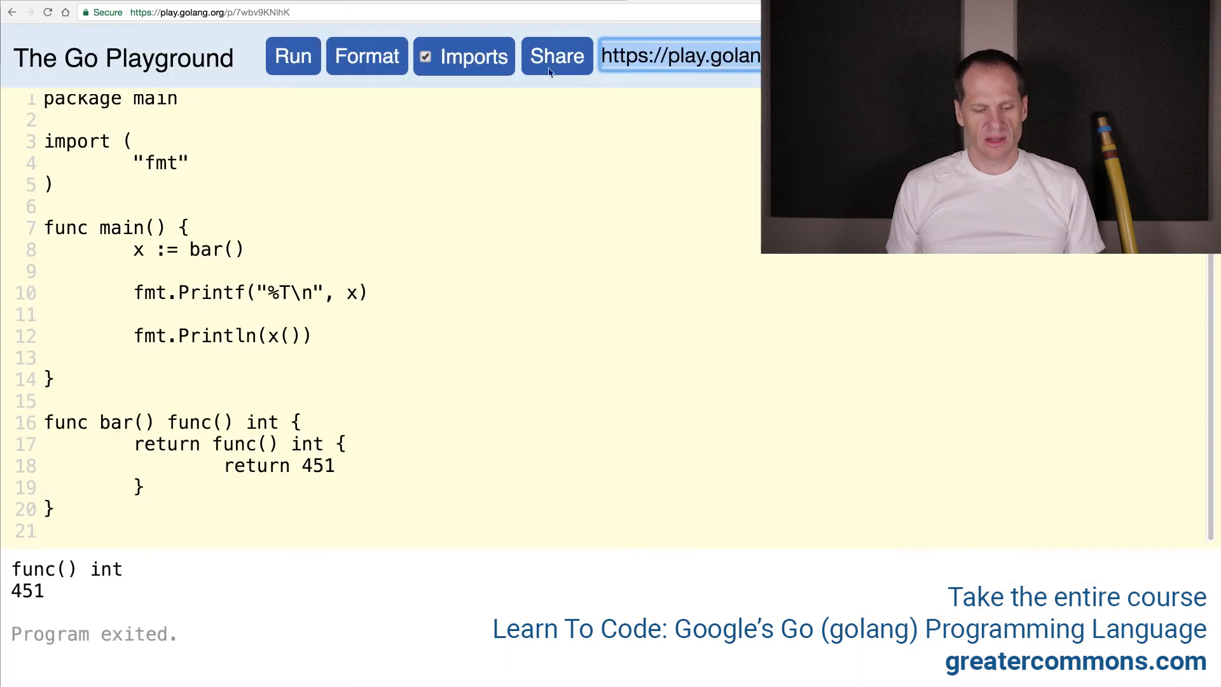
{"action": "mouse_move", "coordinate": [284, 351]}
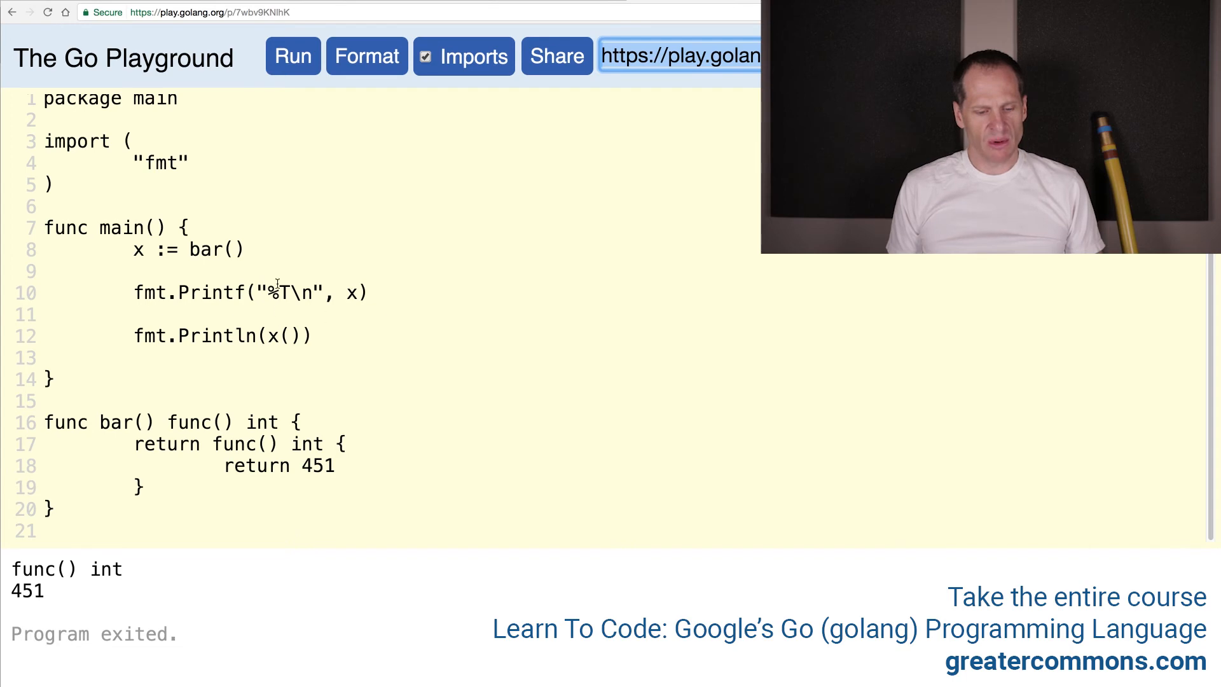
Step: Make main just print bar()(), run it to output 451, and share the step 5 code
{"action": "double_click", "coordinate": [209, 249]}
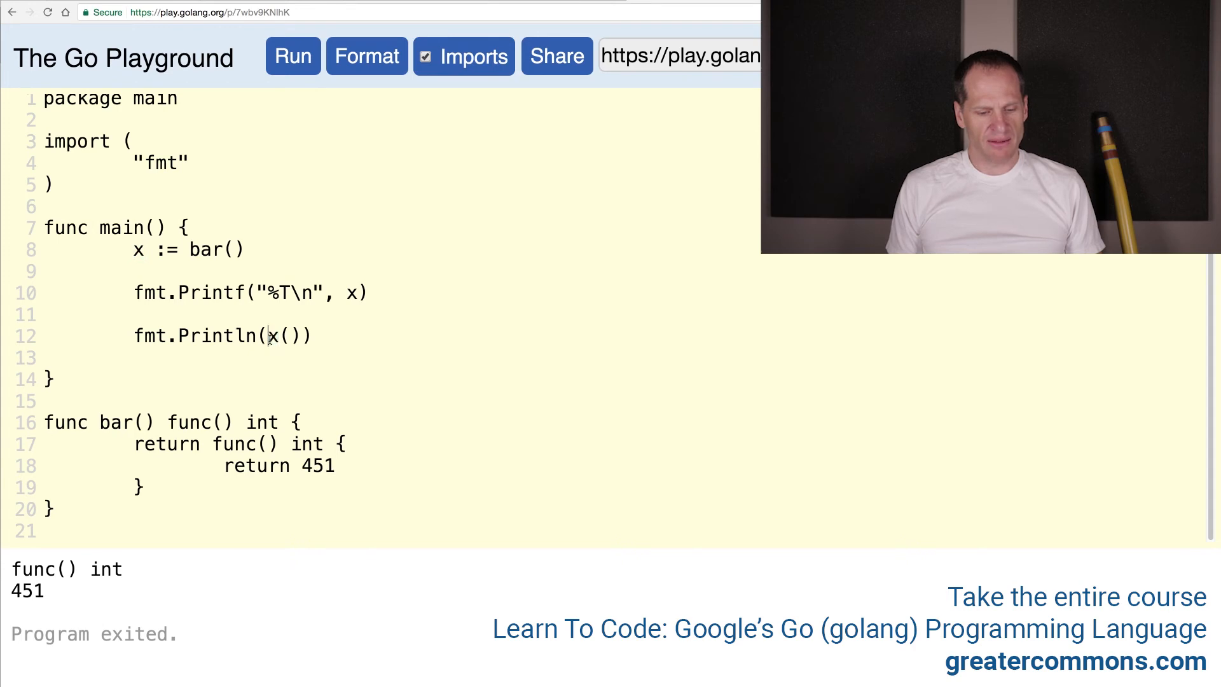
{"action": "double_click", "coordinate": [271, 334]}
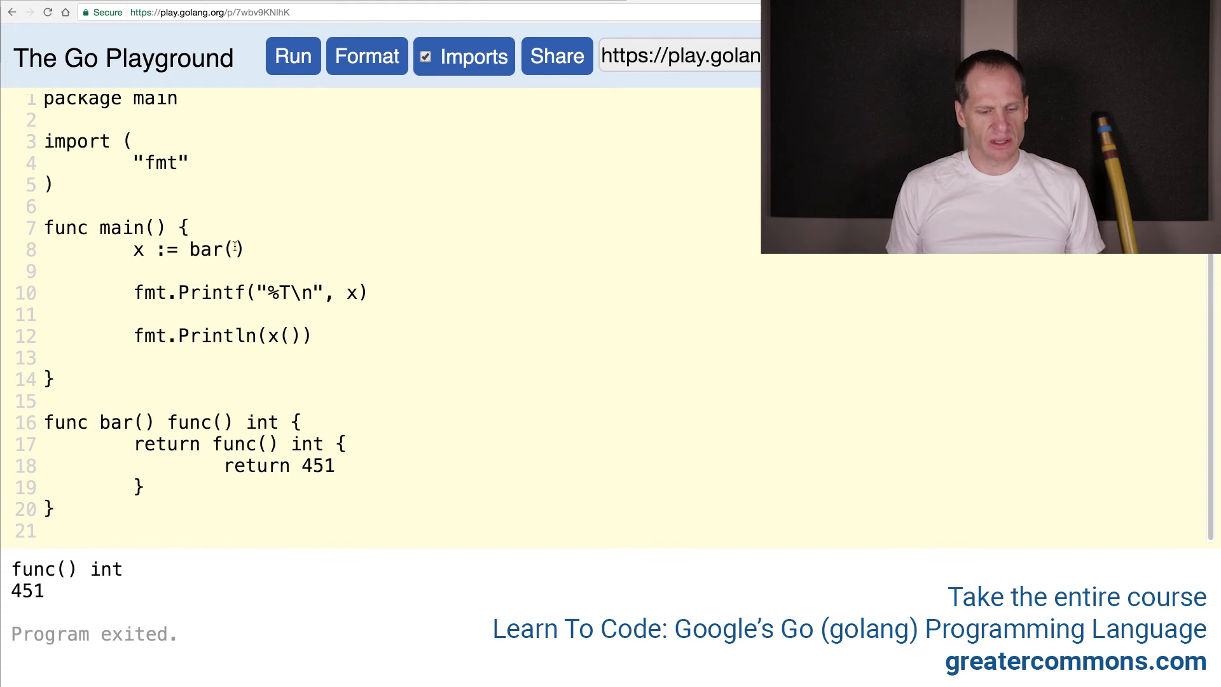
{"action": "double_click", "coordinate": [216, 249]}
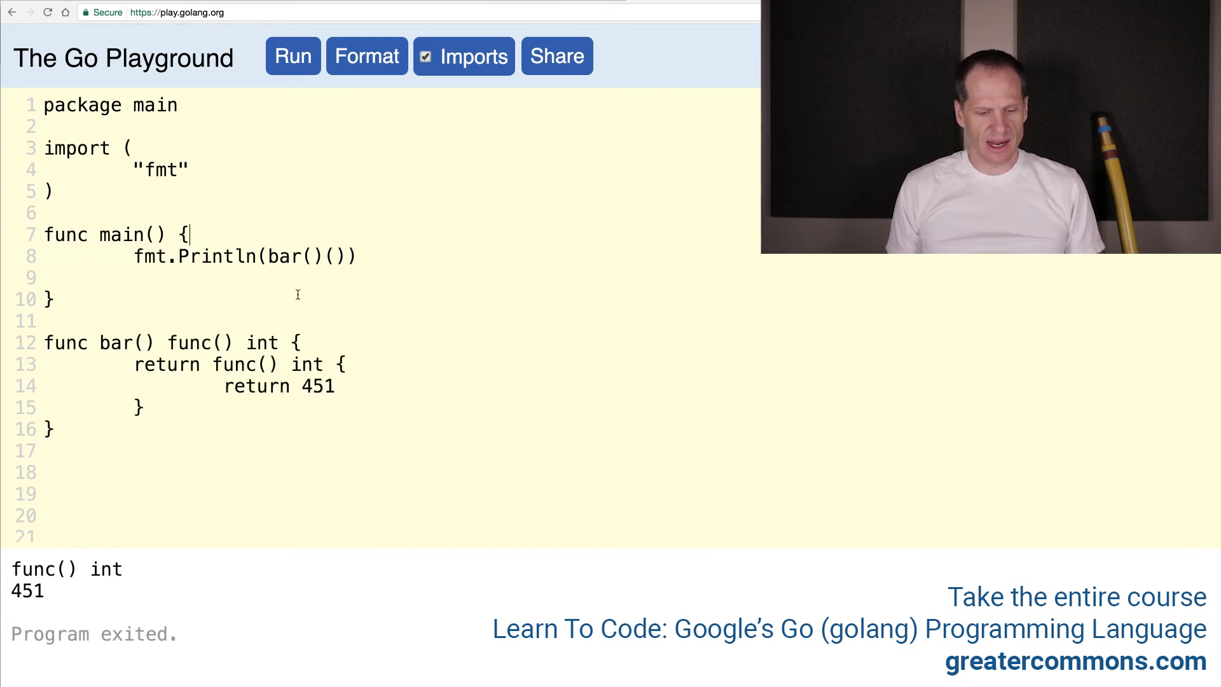
{"action": "double_click", "coordinate": [290, 256]}
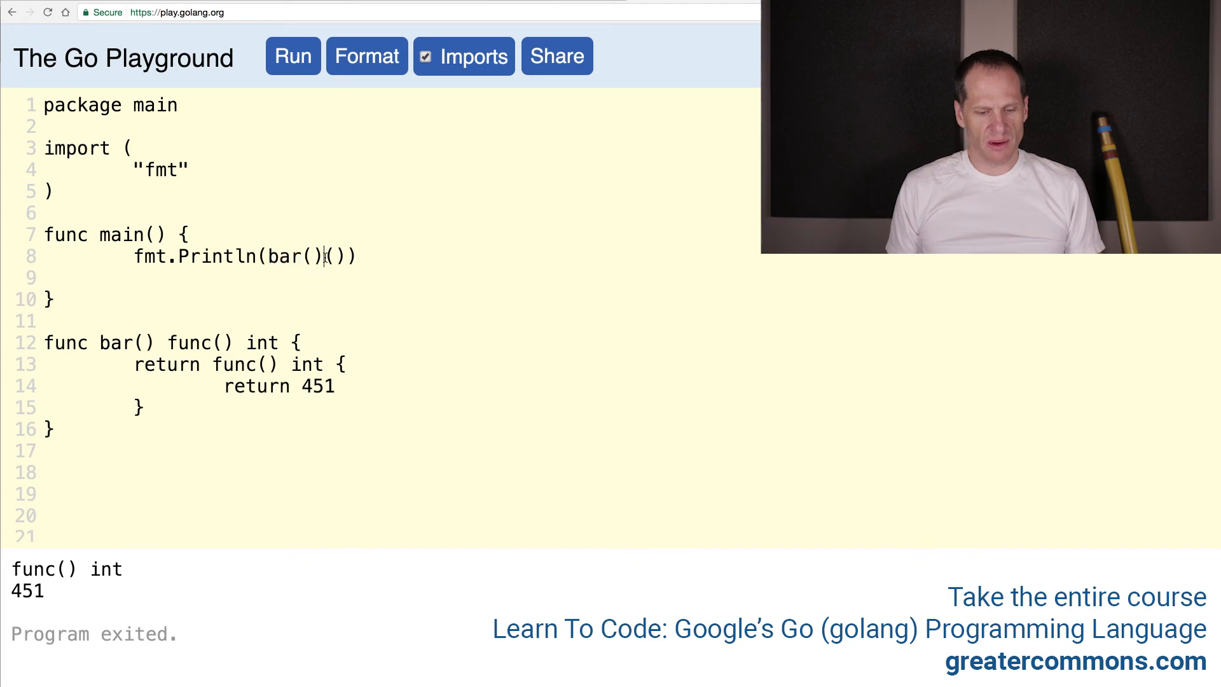
{"action": "double_click", "coordinate": [335, 255]}
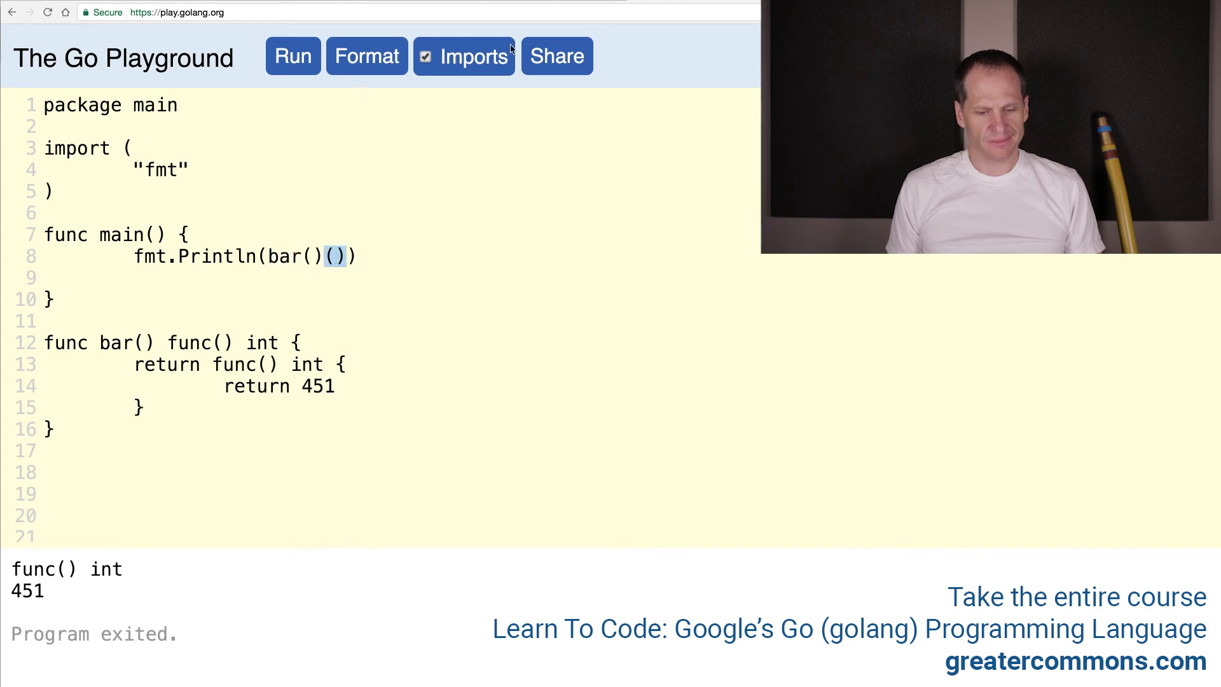
{"action": "left_click", "coordinate": [292, 56]}
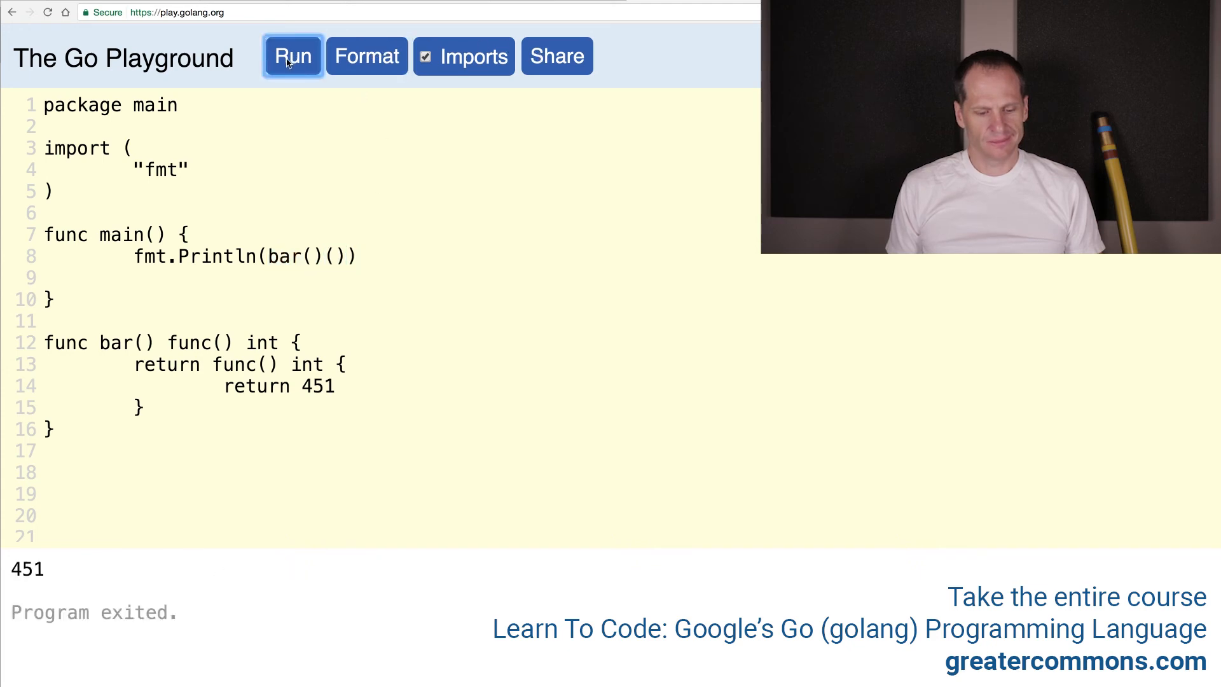
{"action": "left_click", "coordinate": [555, 55]}
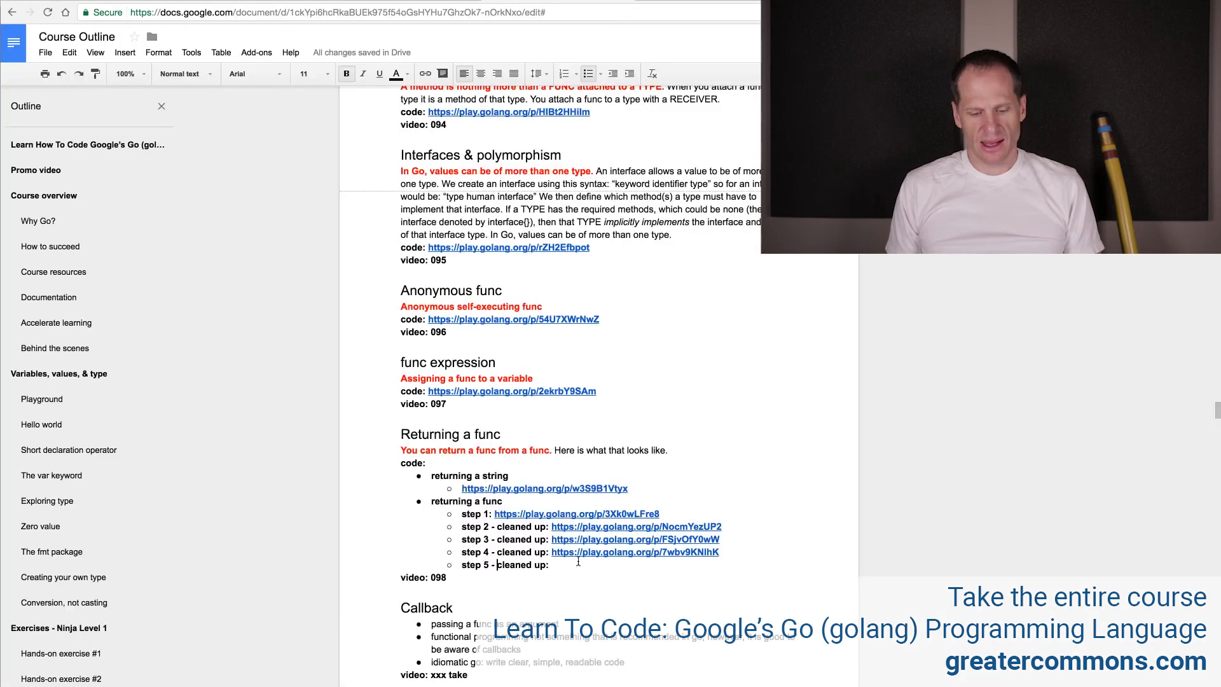
{"action": "type", "text": "https://play.golang.org/p/vW0lGeIAox"}
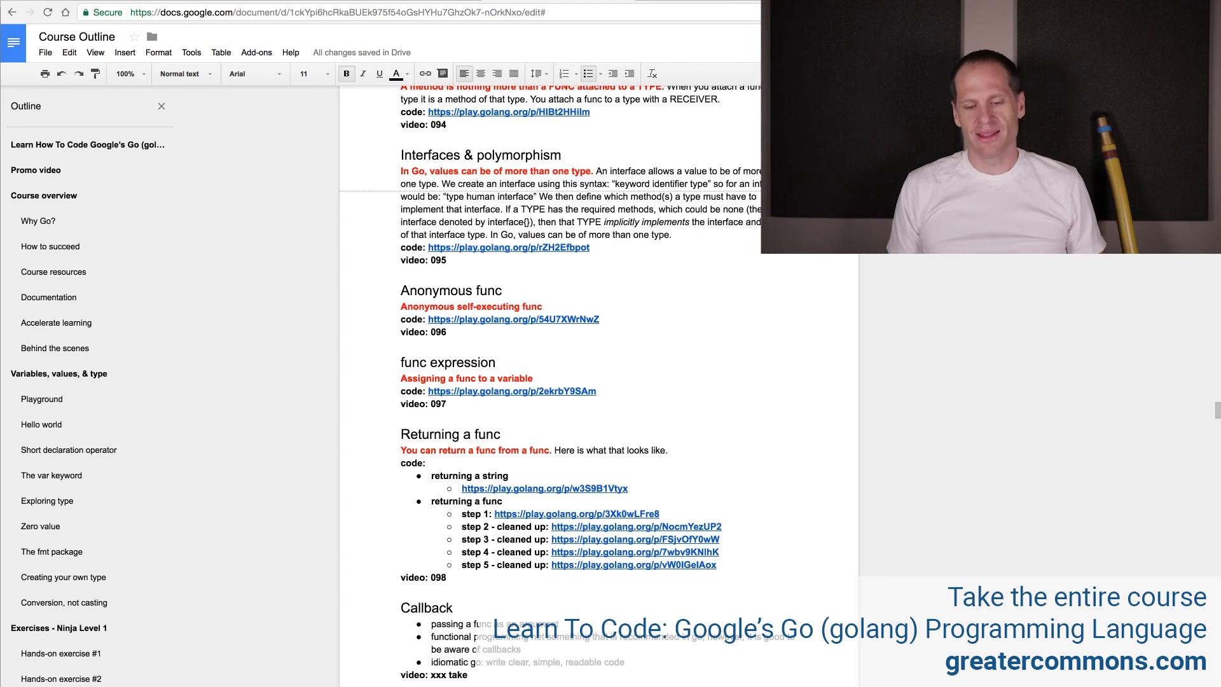
{"action": "left_click", "coordinate": [634, 565]}
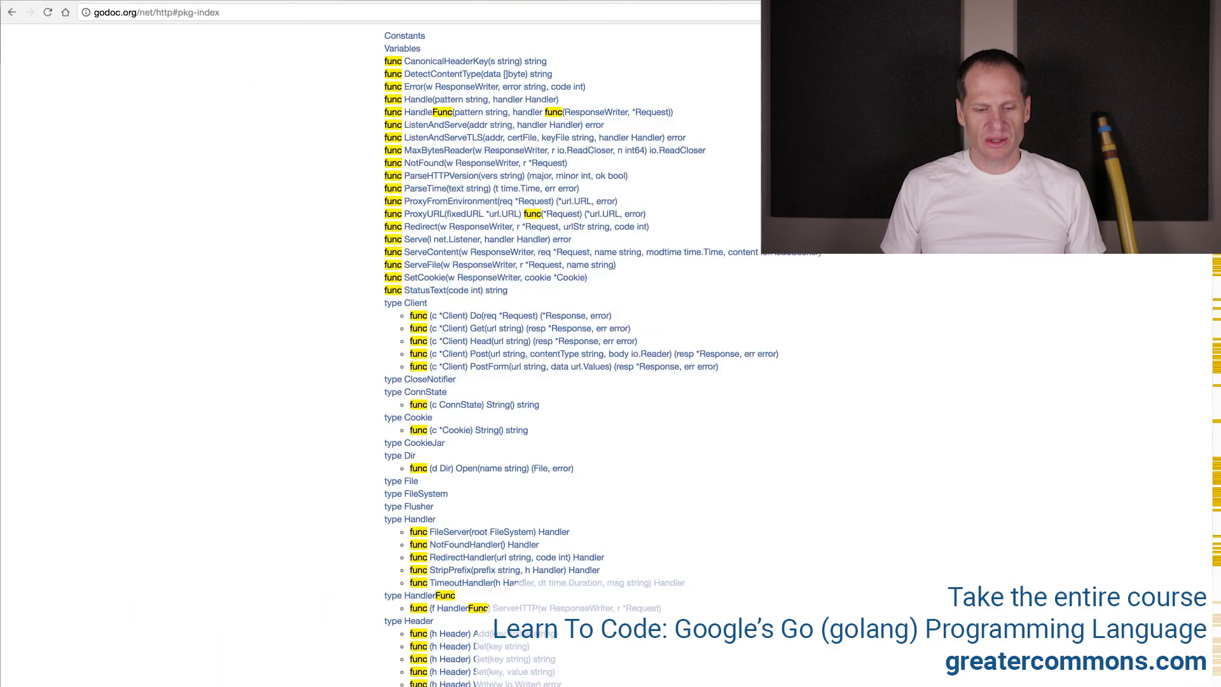
{"action": "scroll", "scroll_direction": "up", "scroll_amount": 3}
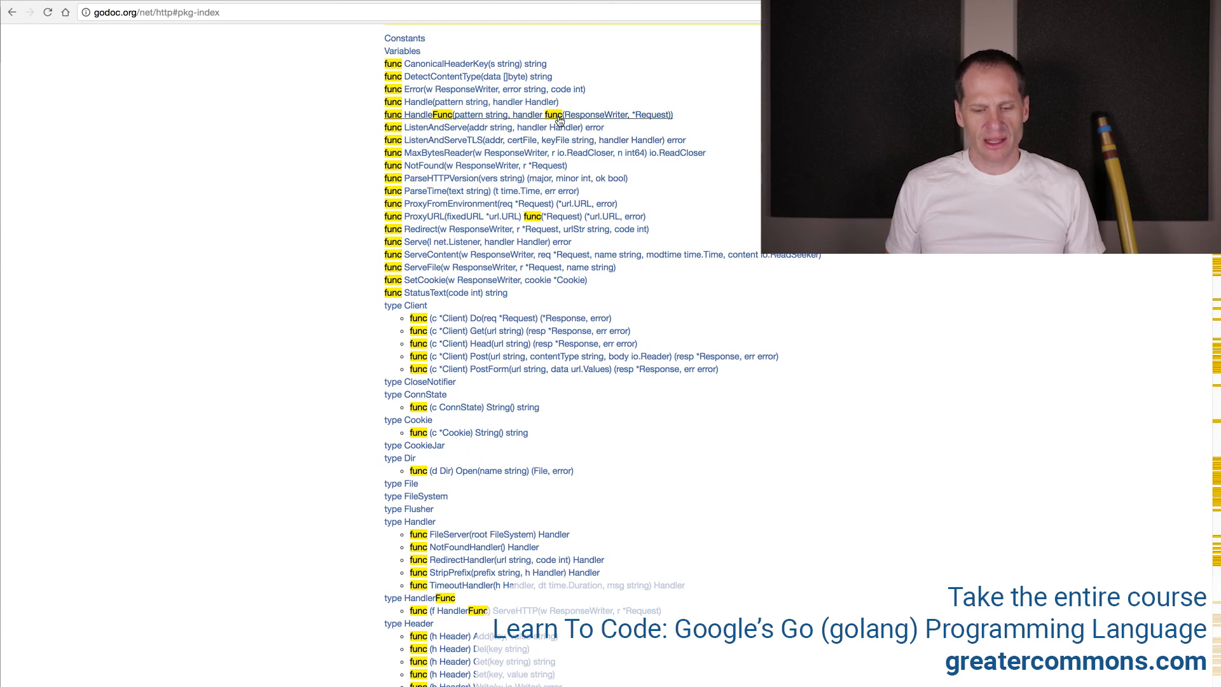
{"action": "mouse_move", "coordinate": [664, 117]}
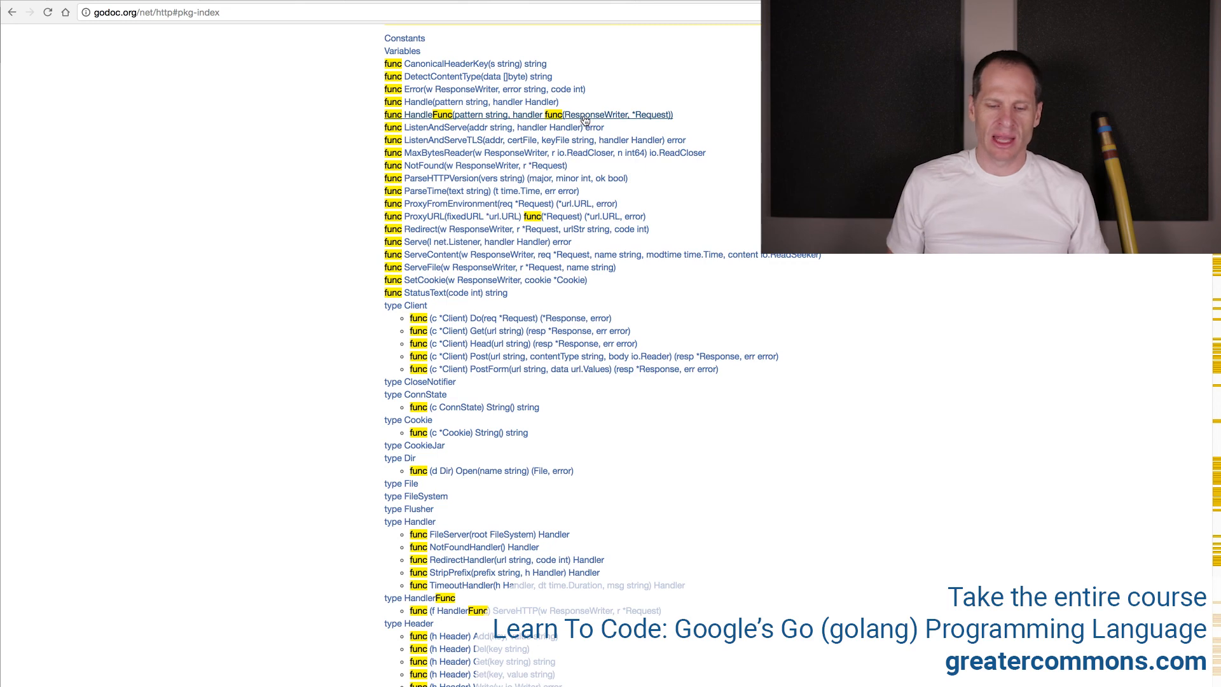
{"action": "mouse_move", "coordinate": [588, 112]}
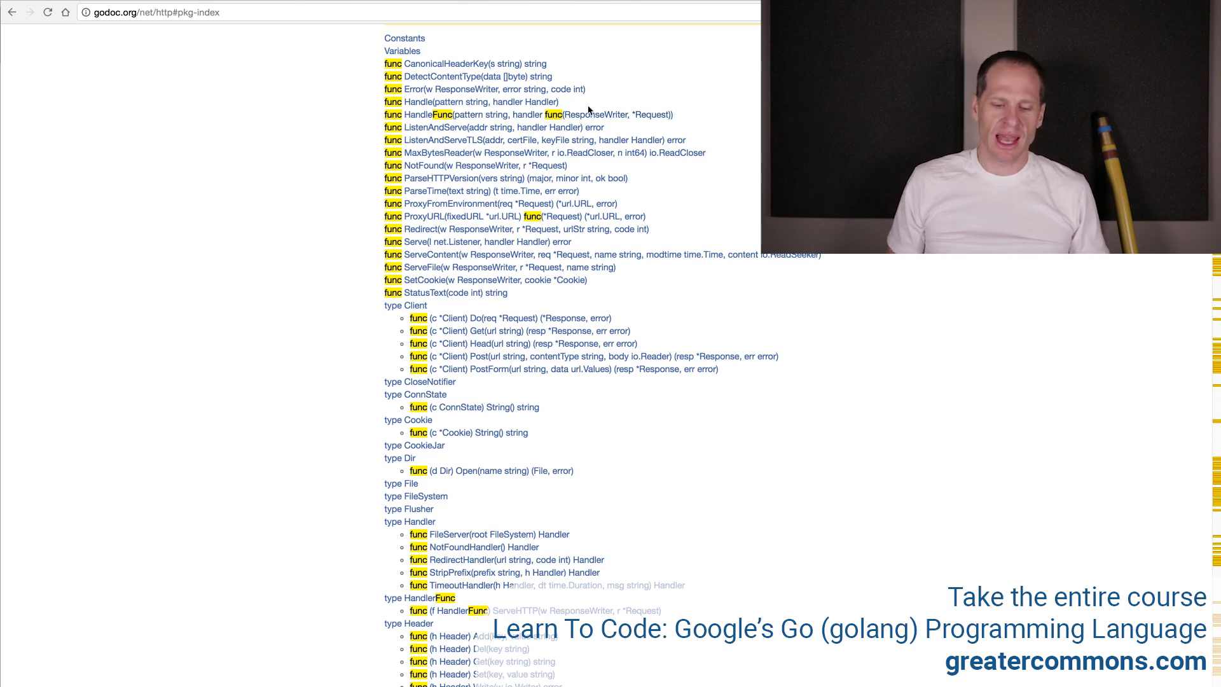
{"action": "mouse_move", "coordinate": [662, 338]}
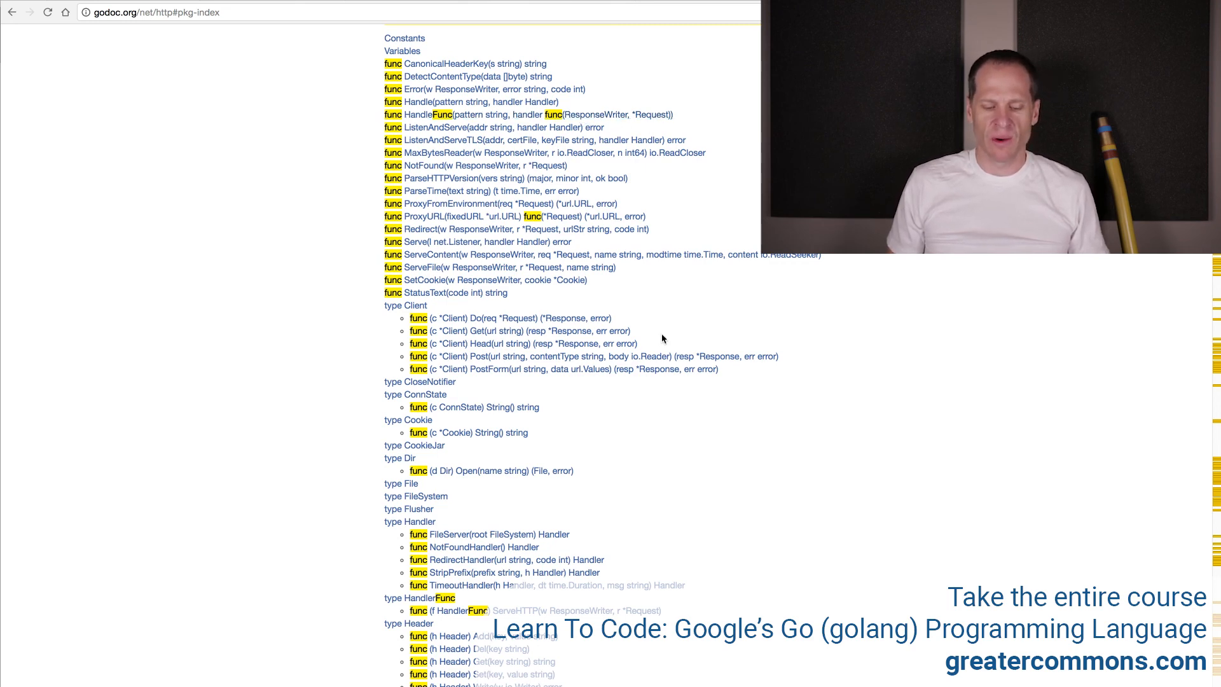
{"action": "scroll", "scroll_direction": "down", "scroll_amount": 3}
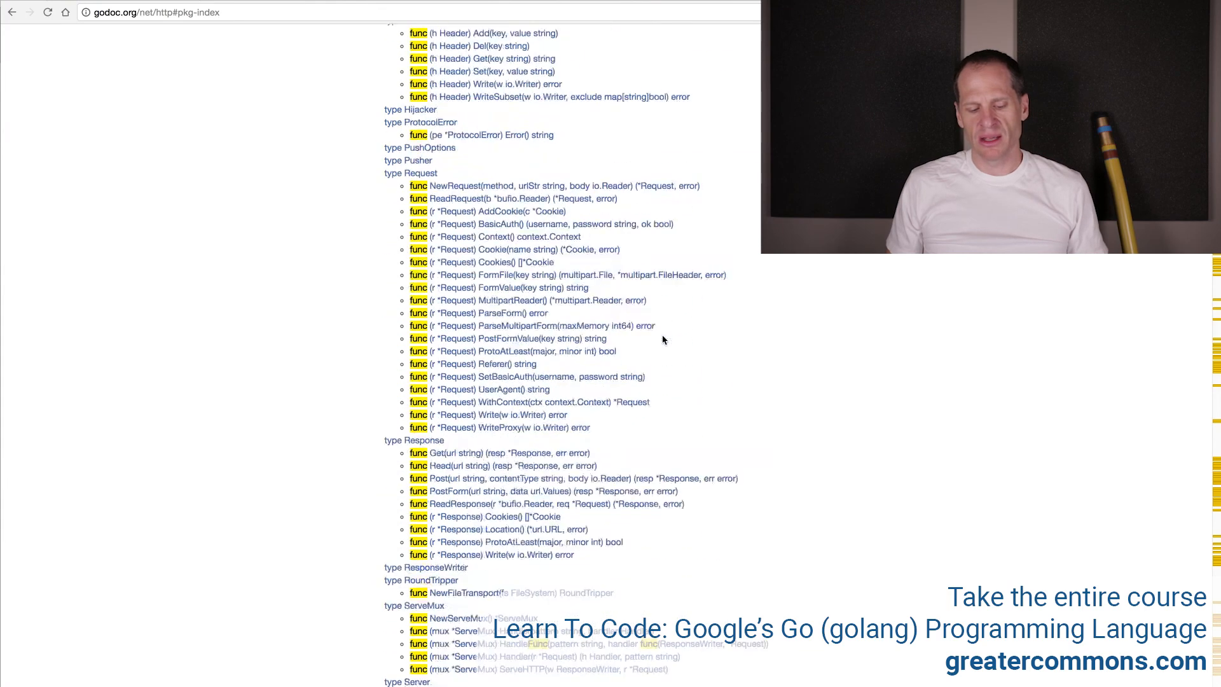
{"action": "scroll", "scroll_direction": "down", "scroll_amount": 3}
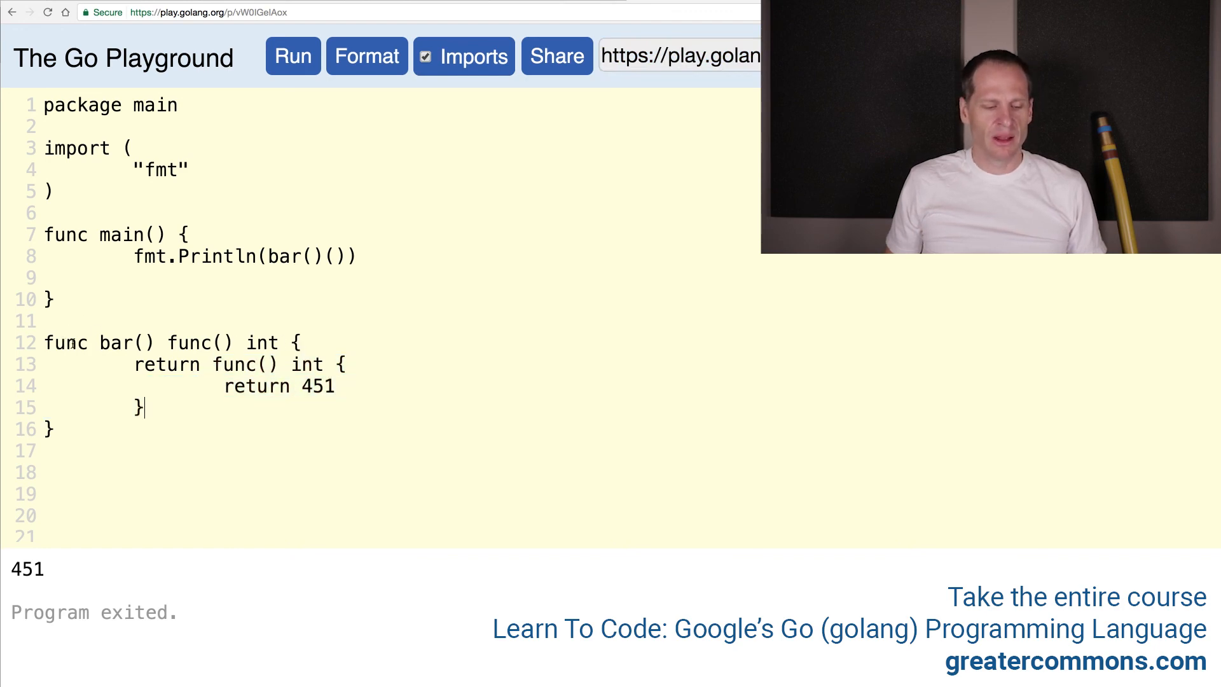
{"action": "double_click", "coordinate": [115, 342]}
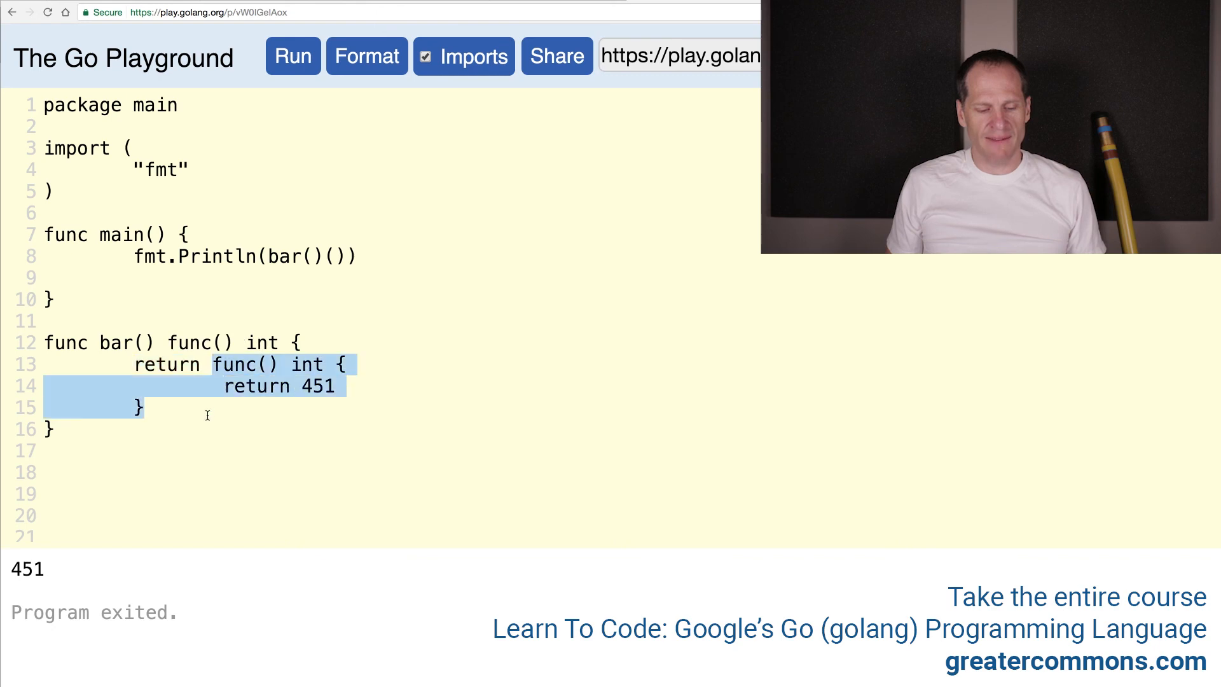
{"action": "mouse_move", "coordinate": [275, 365]}
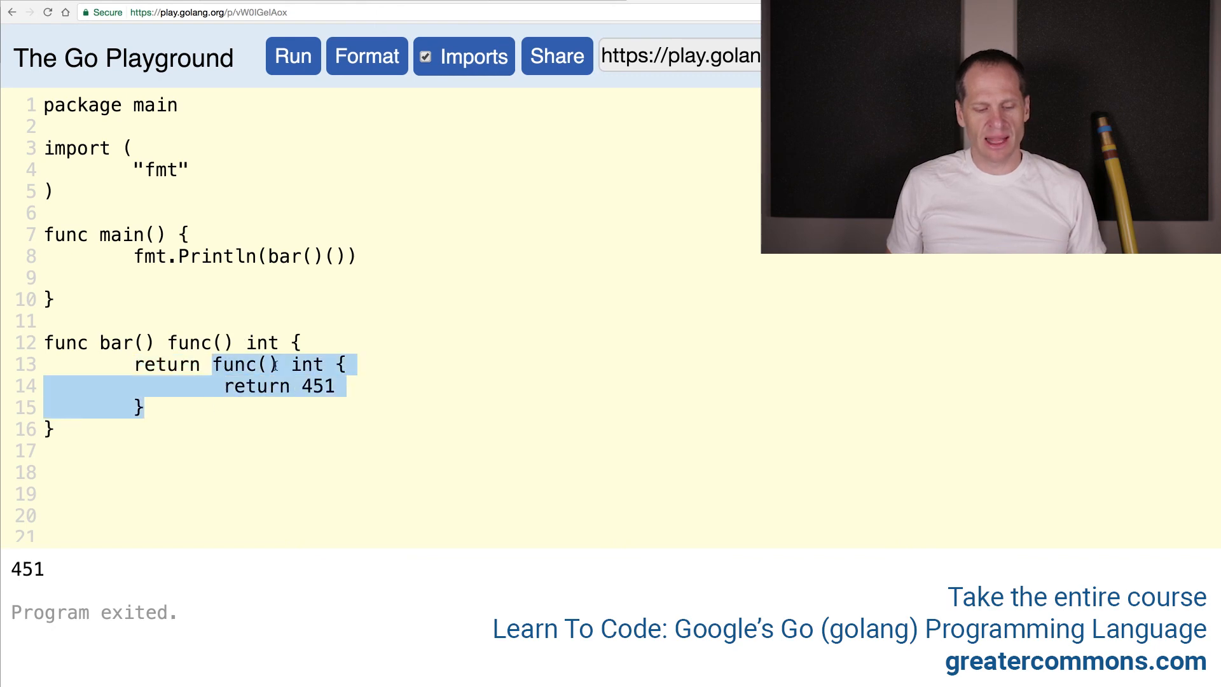